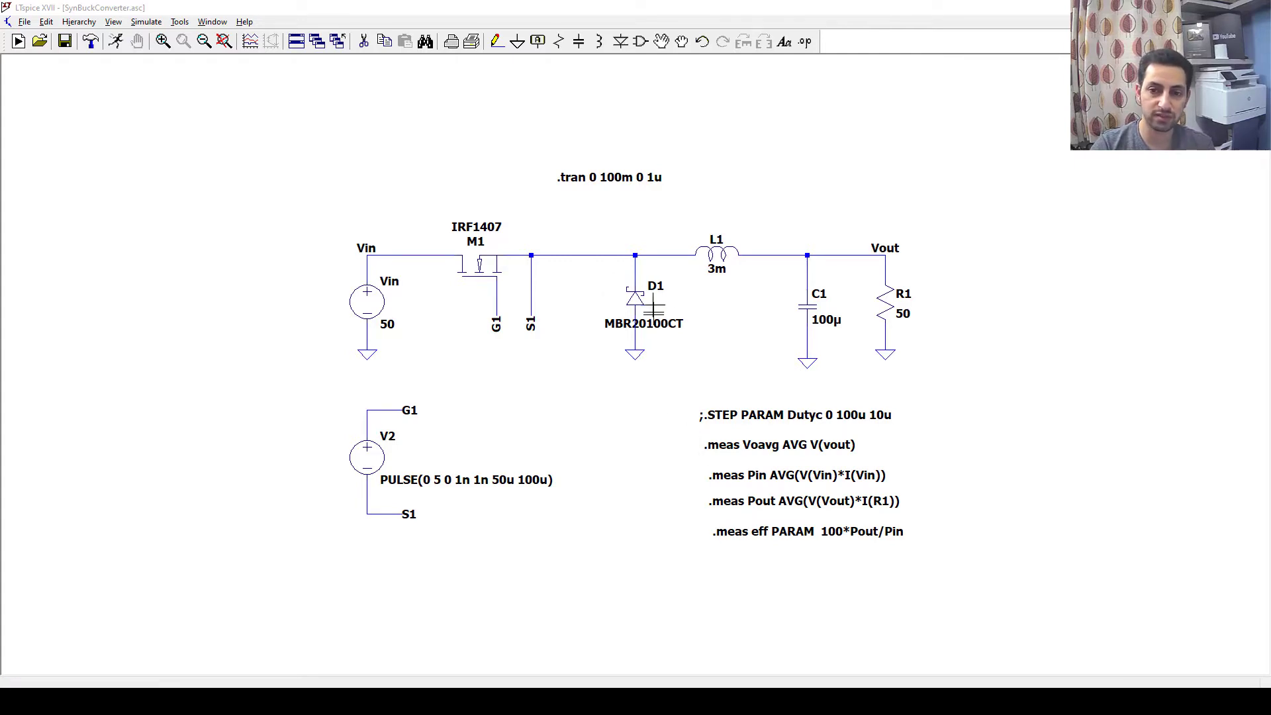
mouse_move(634, 320)
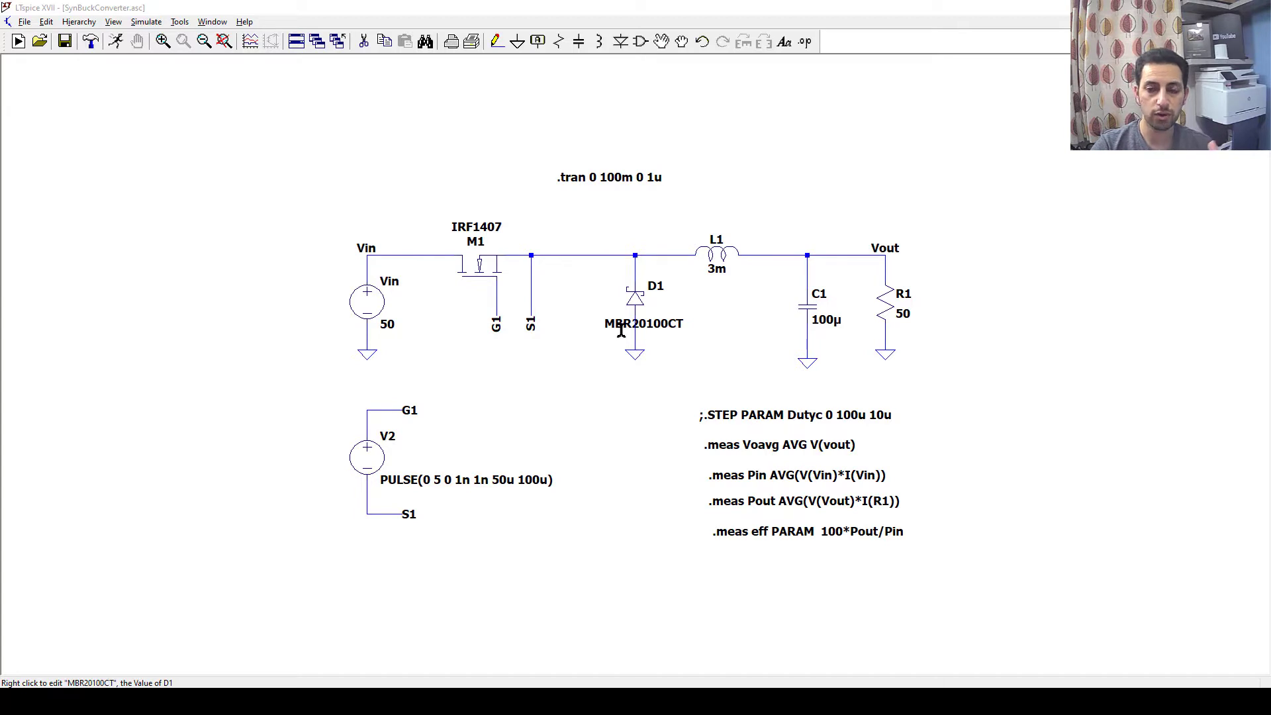
mouse_move(620, 333)
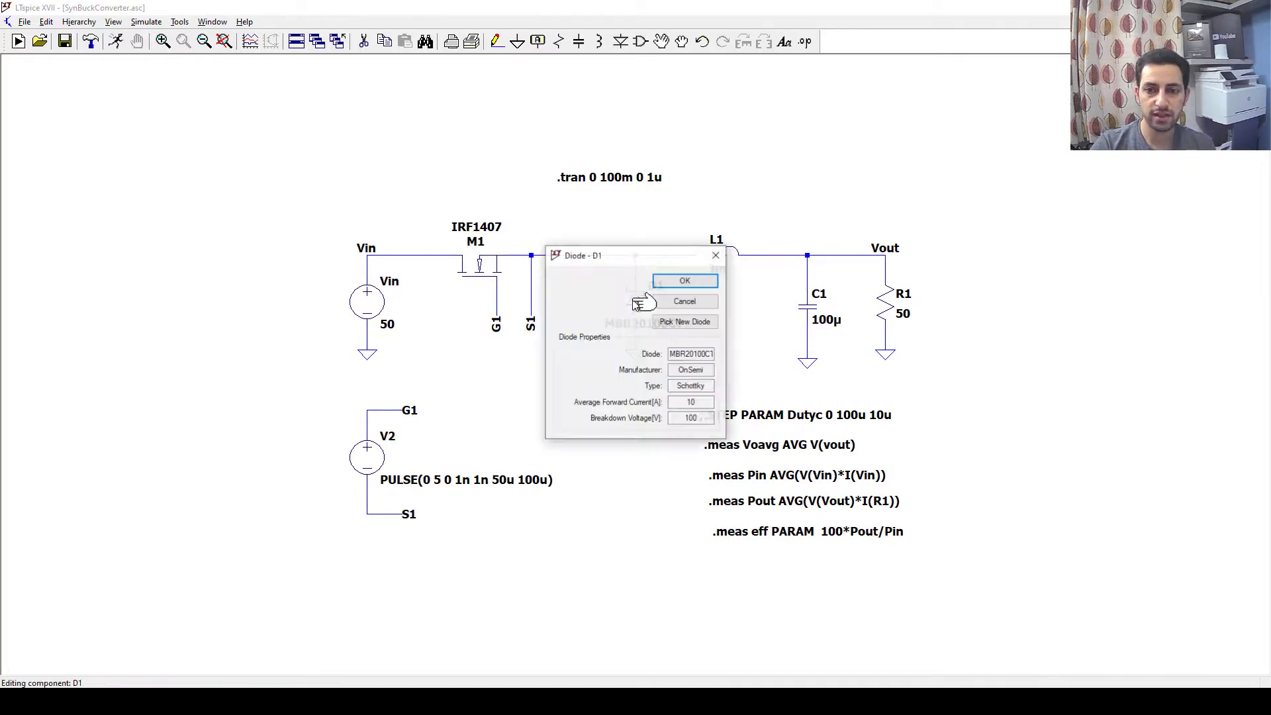
Browse the Pick New Diode catalogue for D1 and sort it by breakdown voltage
left_click(683, 320)
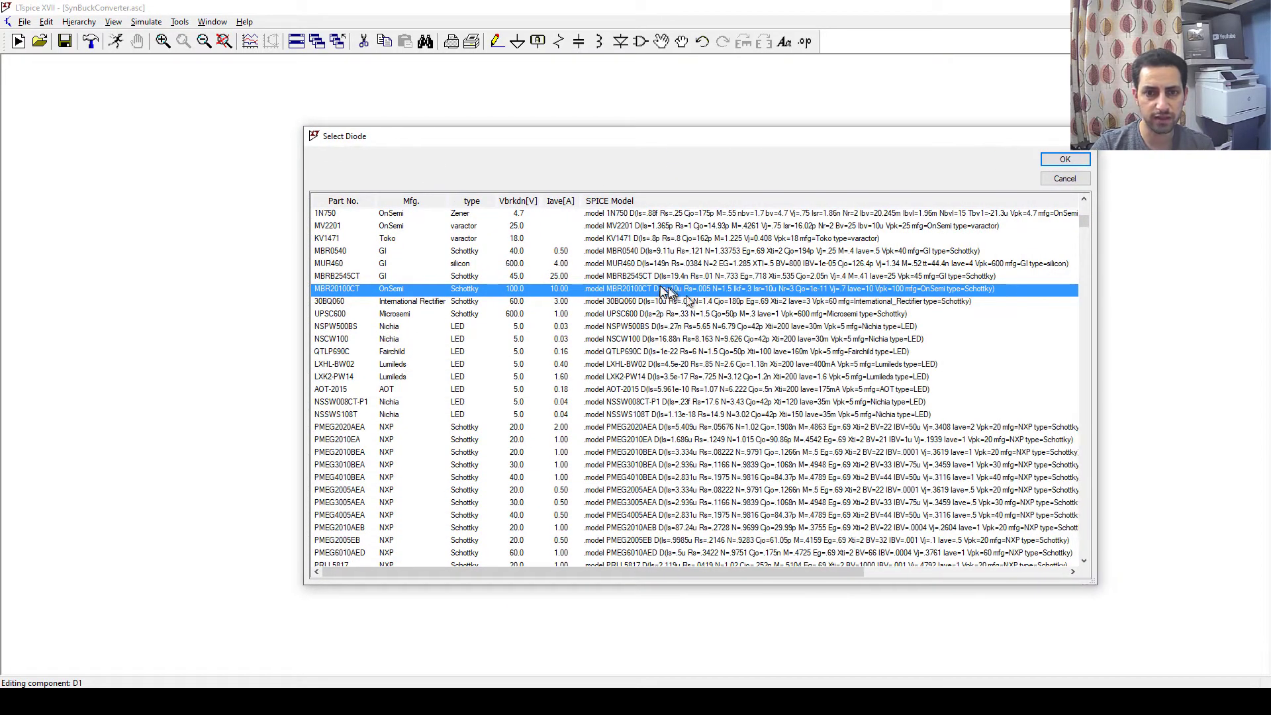
mouse_move(378, 217)
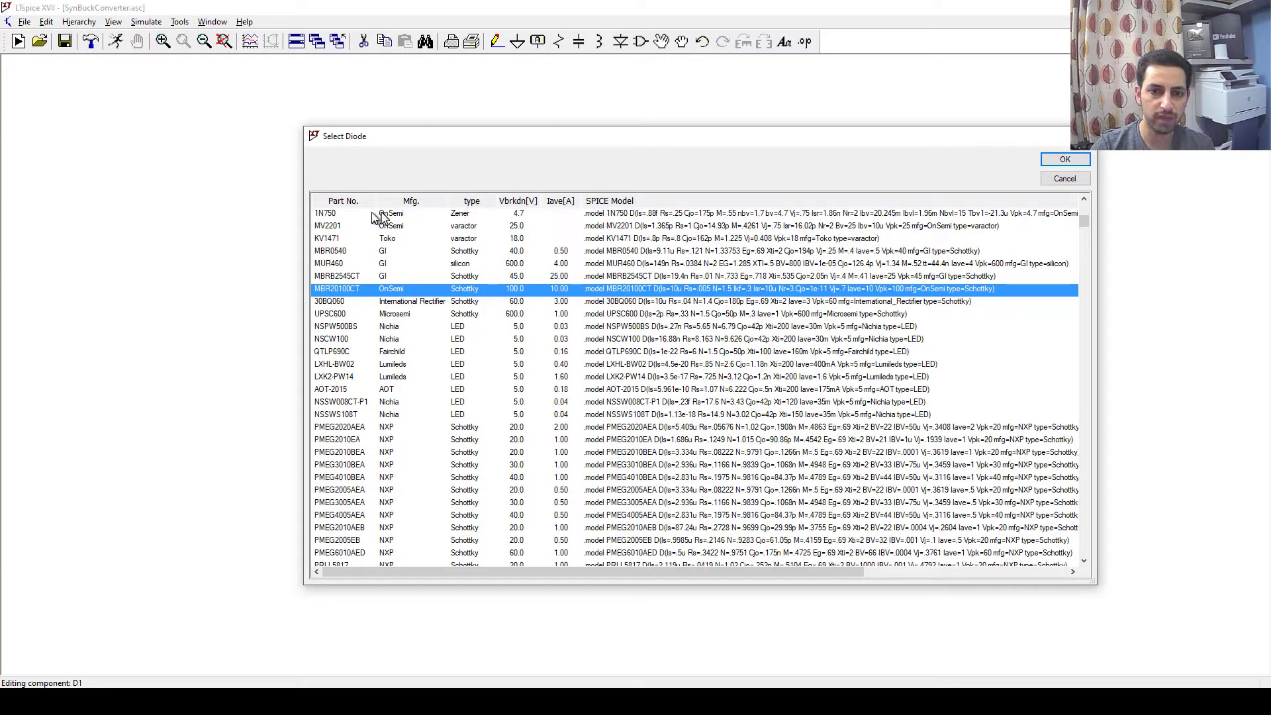
mouse_move(461, 209)
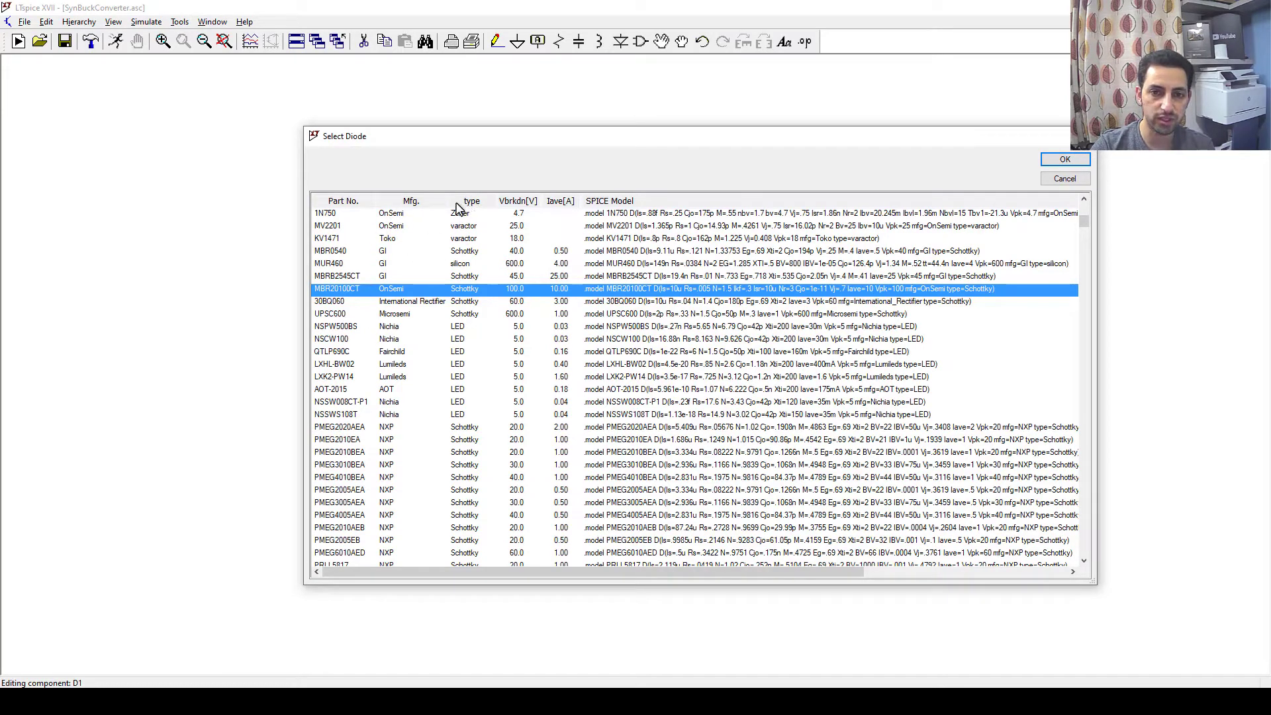
scroll("down", 3)
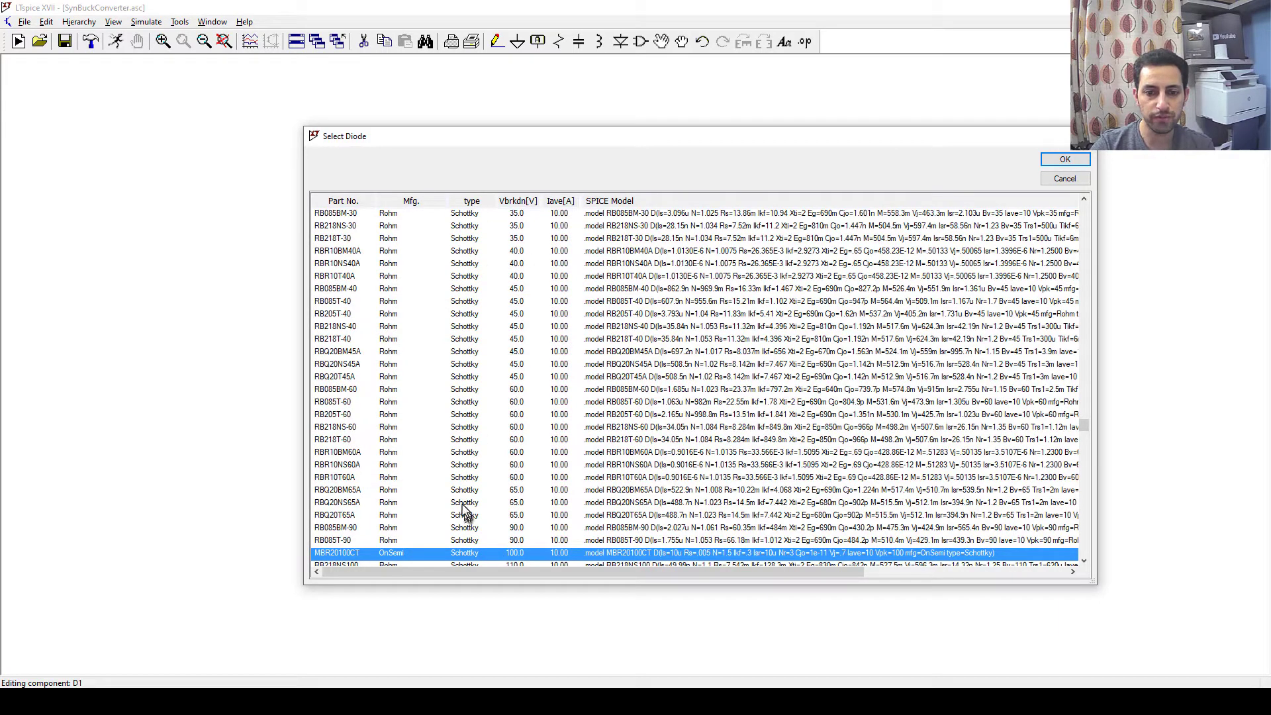
scroll("down", 3)
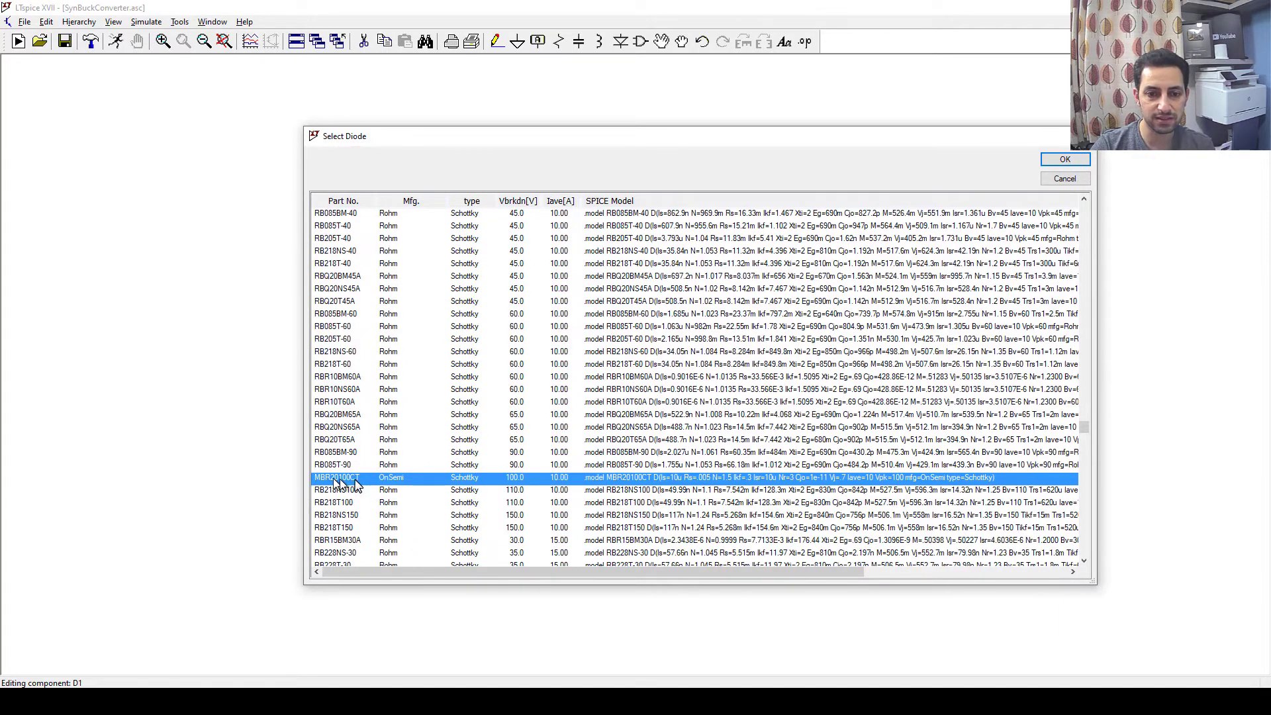
left_click(1064, 159)
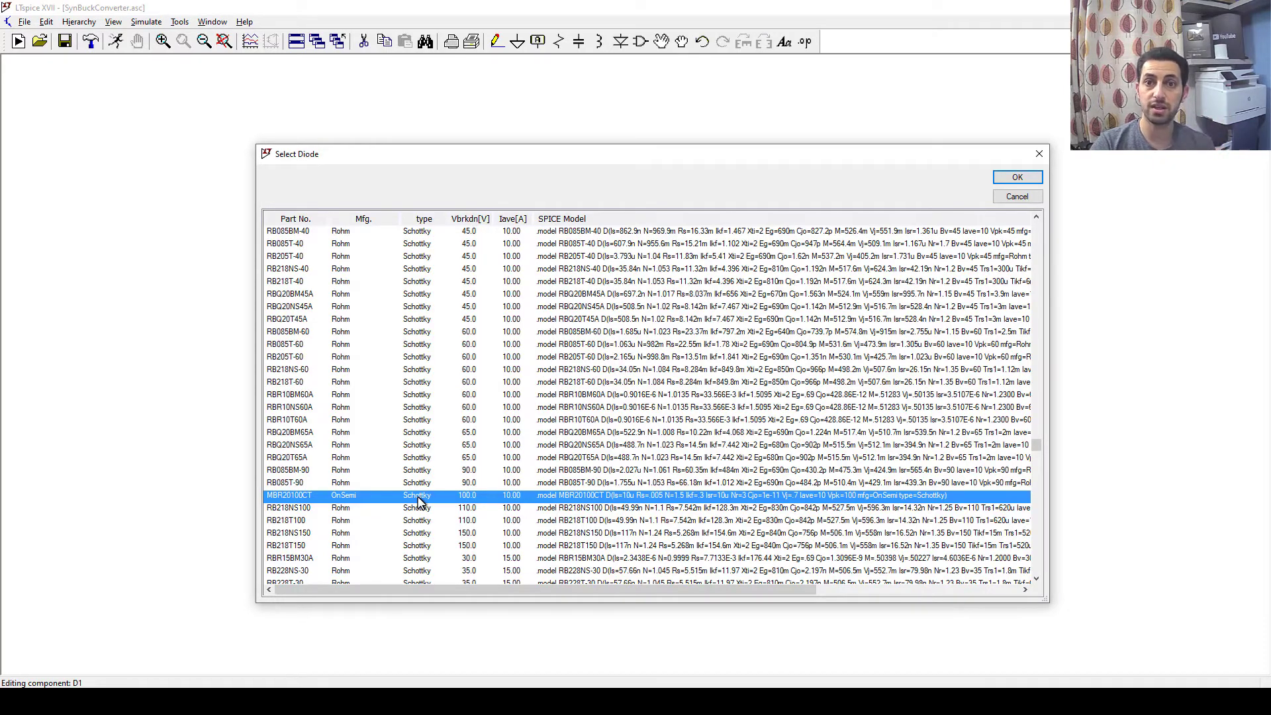
mouse_move(427, 496)
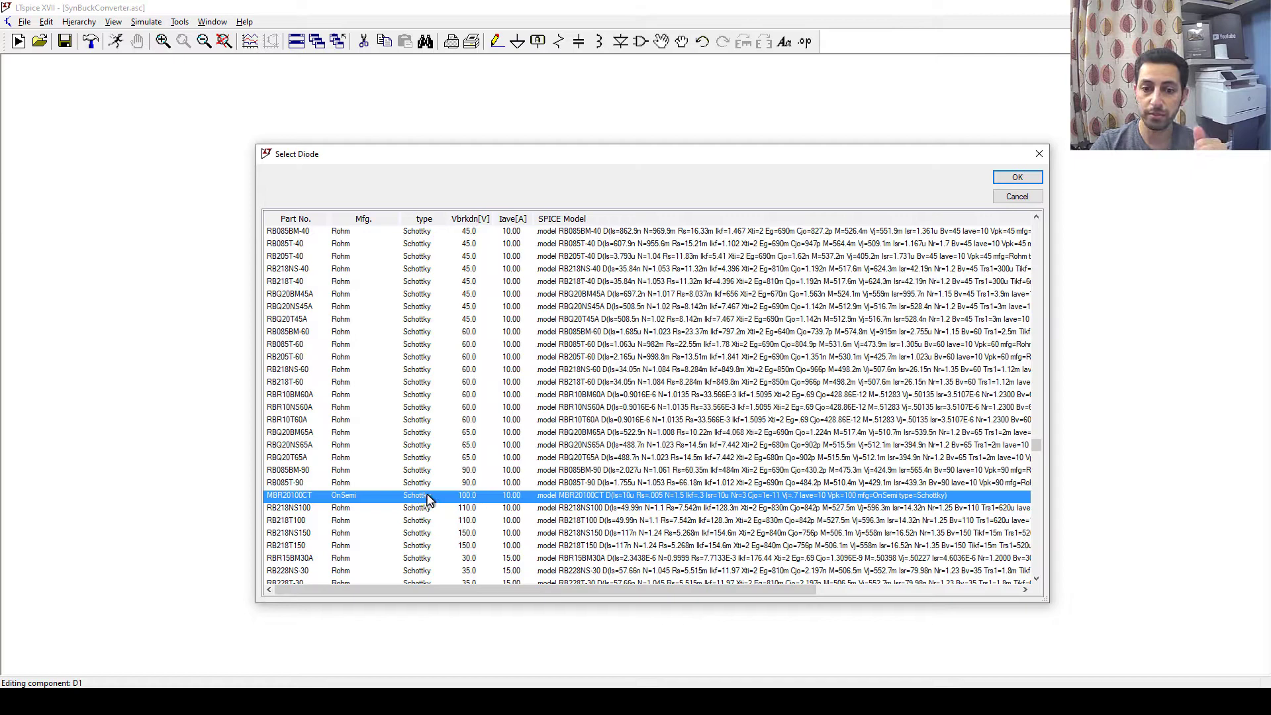
mouse_move(435, 499)
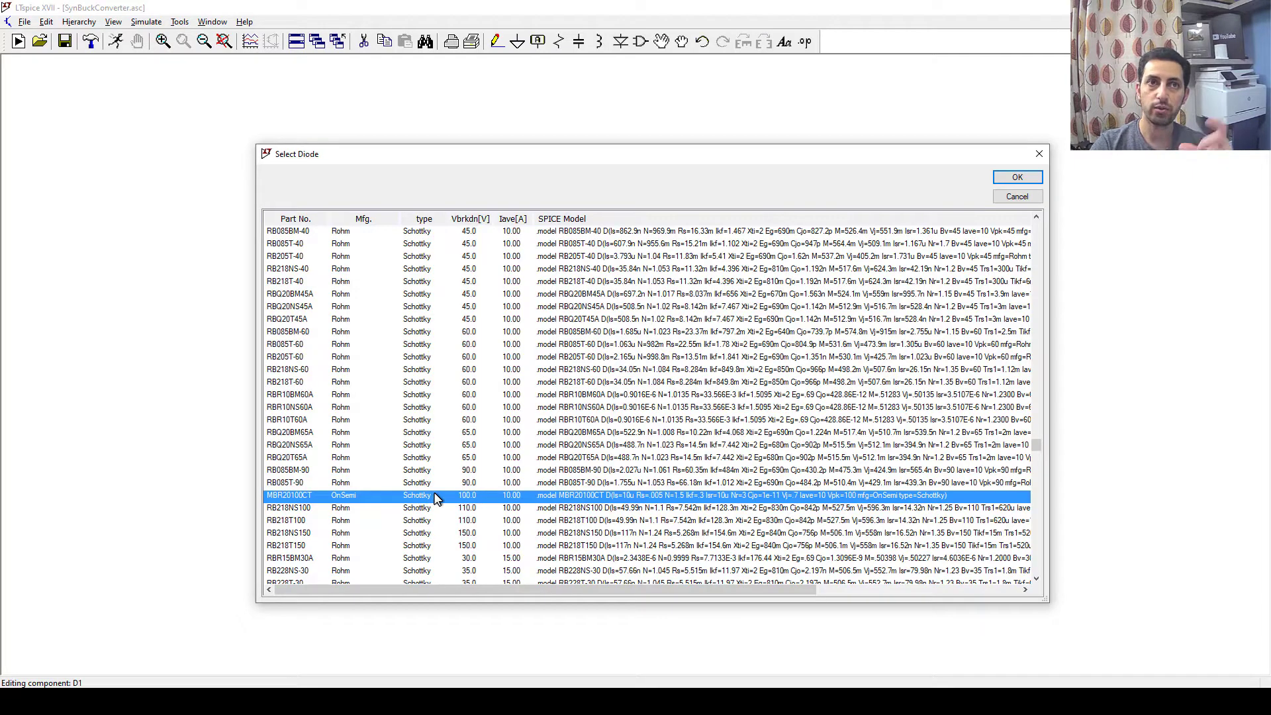
mouse_move(474, 493)
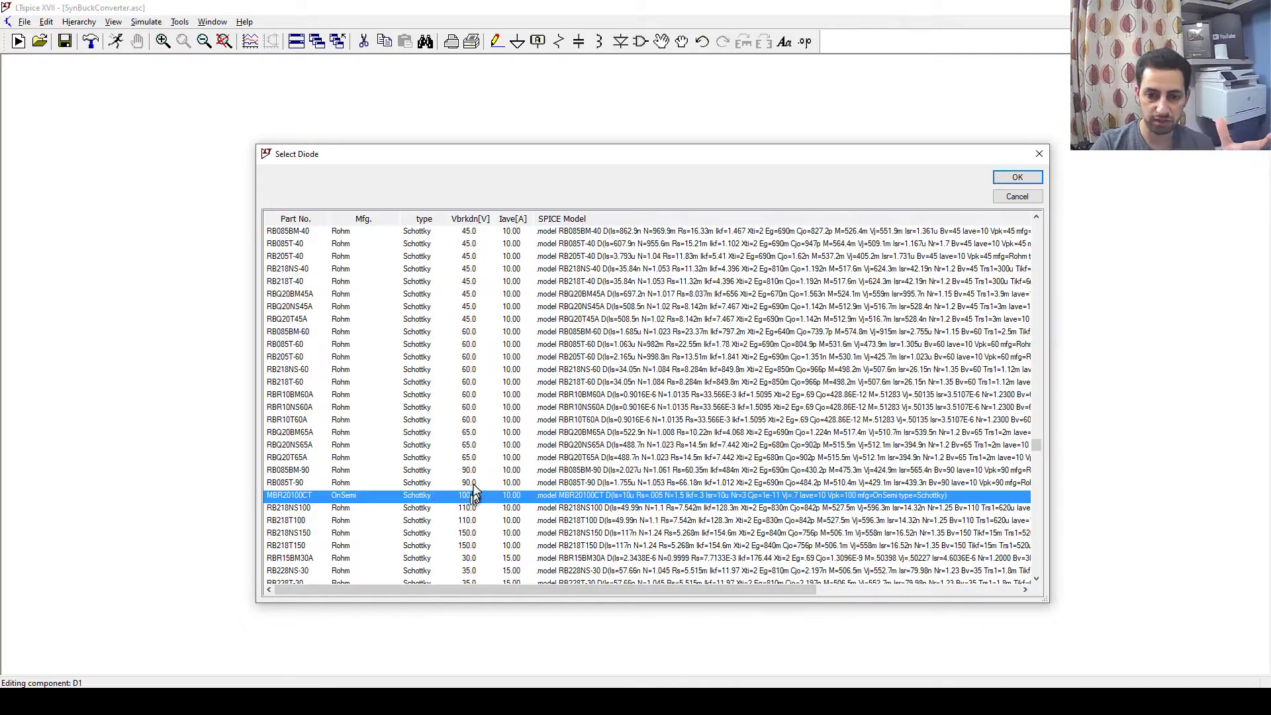
mouse_move(462, 508)
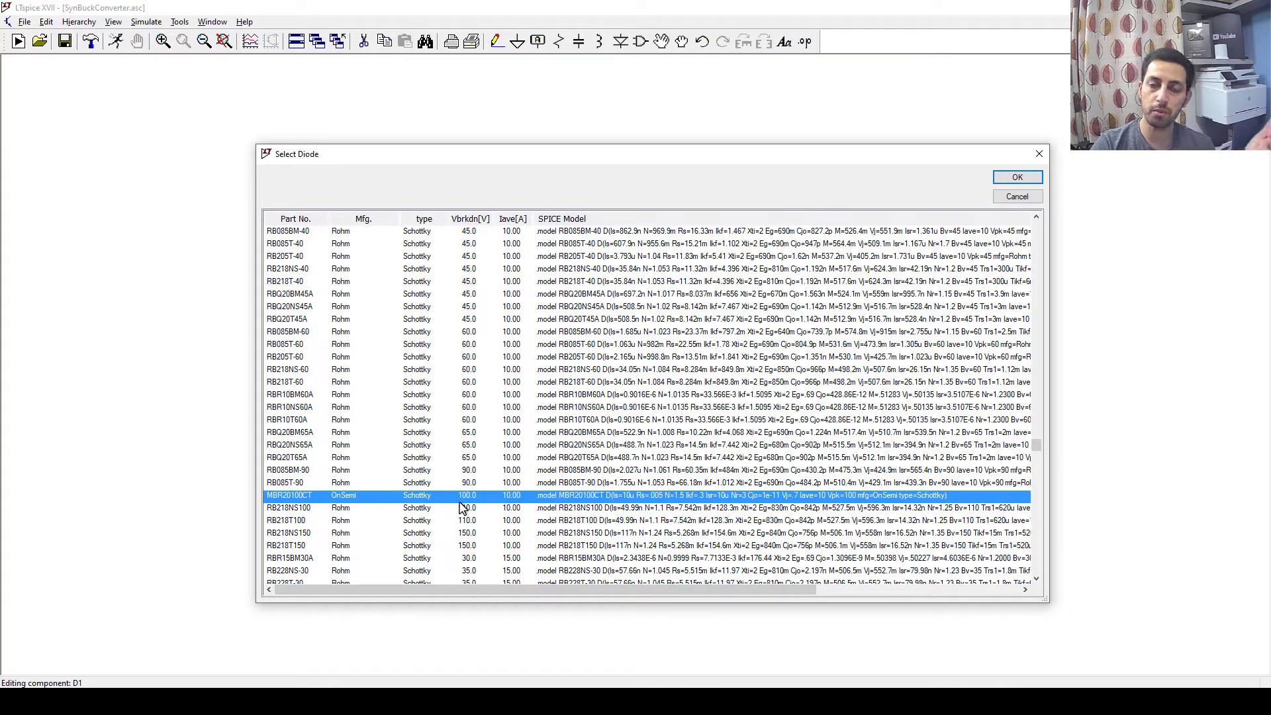
mouse_move(371, 504)
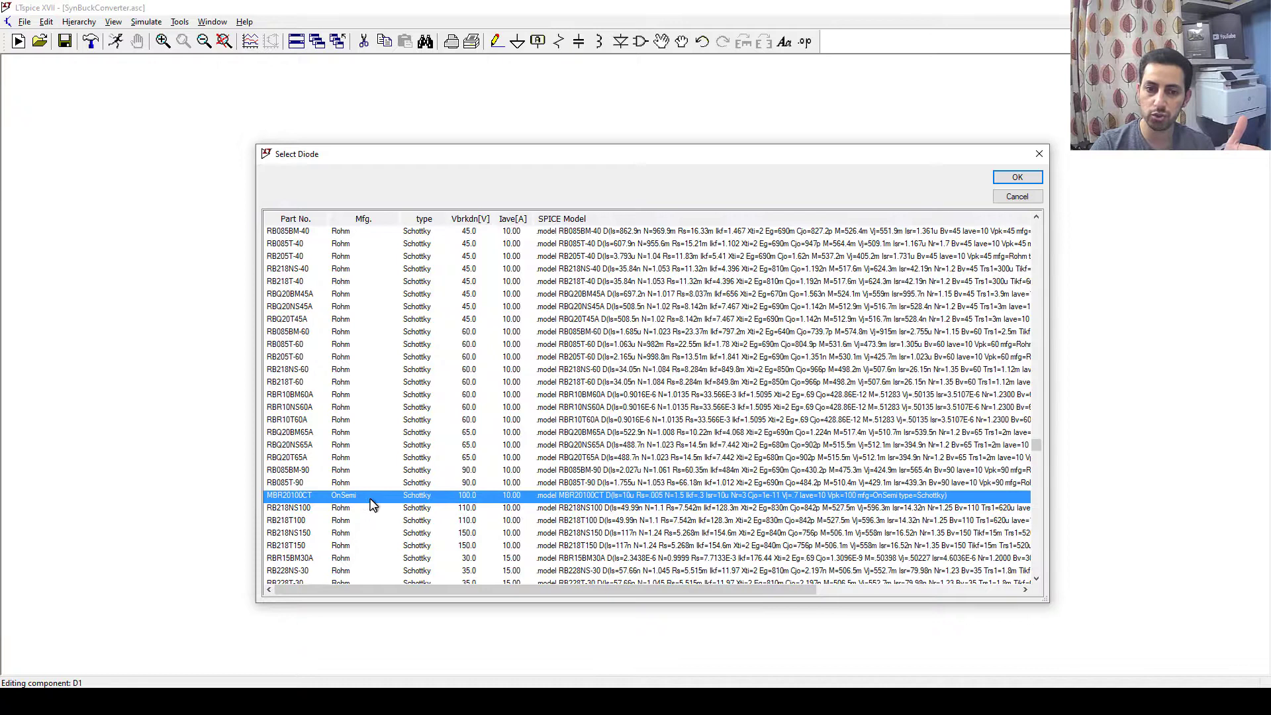
mouse_move(445, 503)
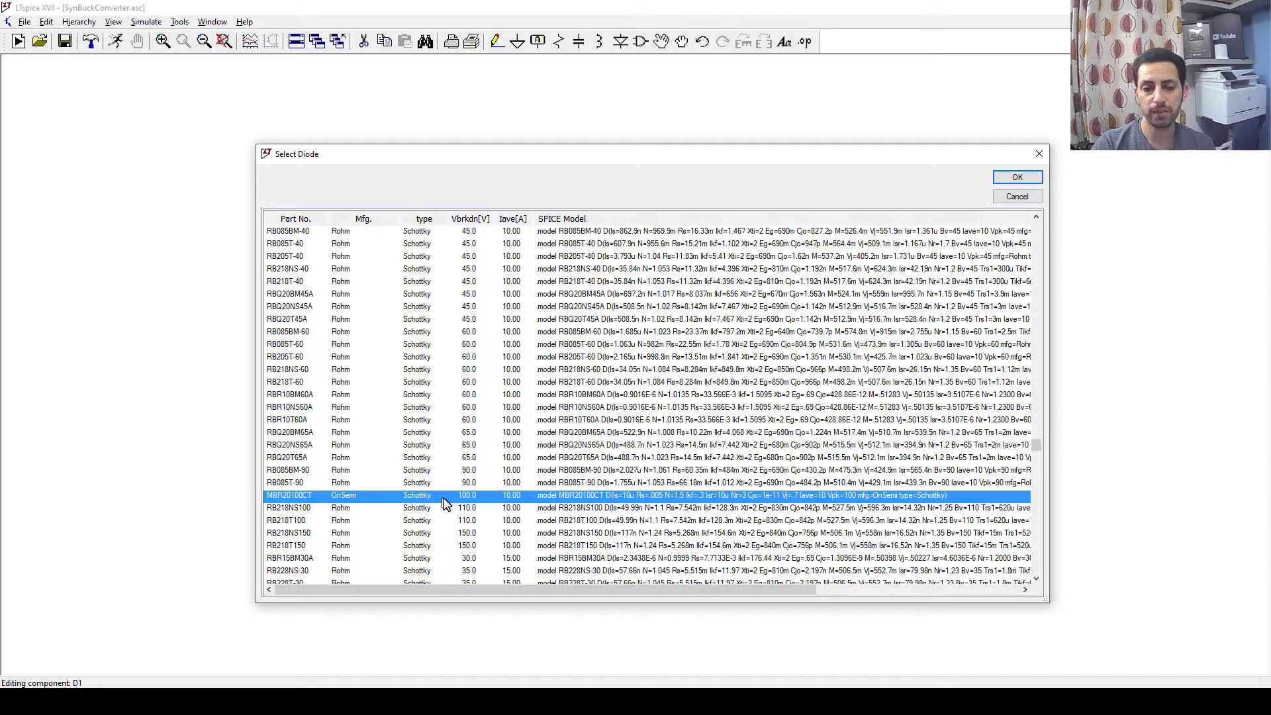
mouse_move(484, 498)
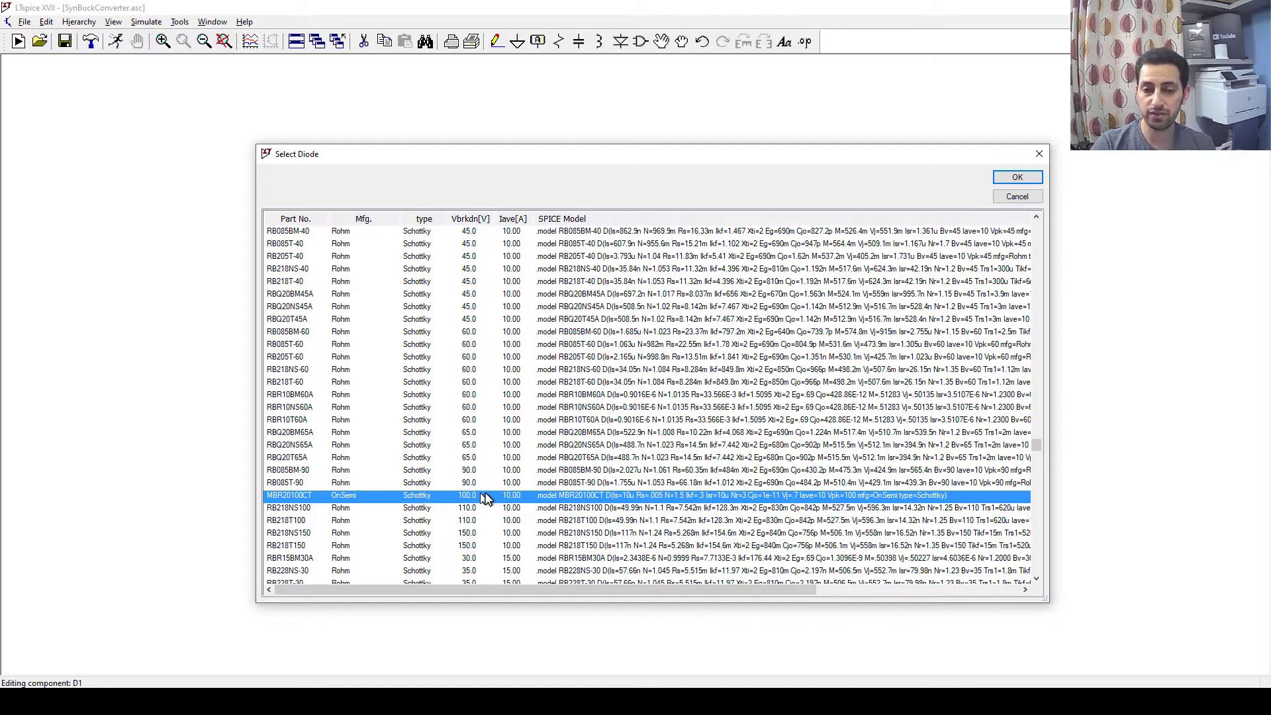
mouse_move(413, 503)
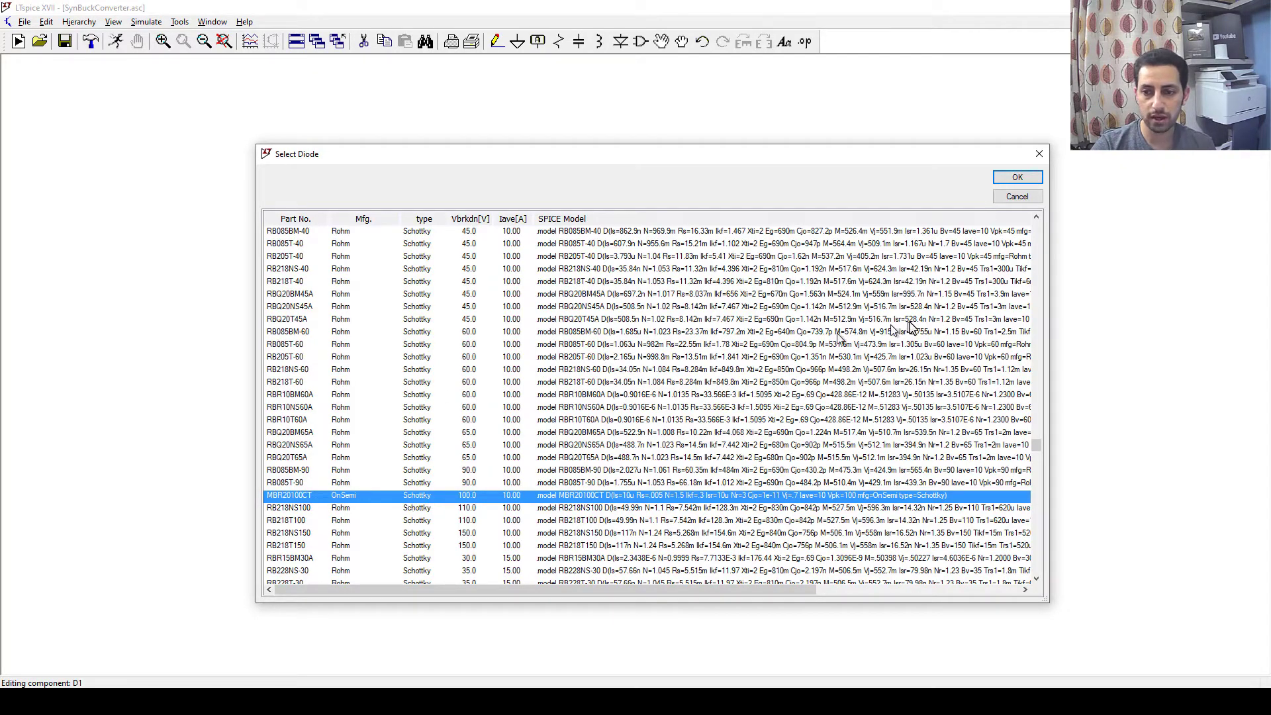
Scroll through the diode catalogue and close it, keeping MBR20100CT Schottky as D1
scroll("down", 3)
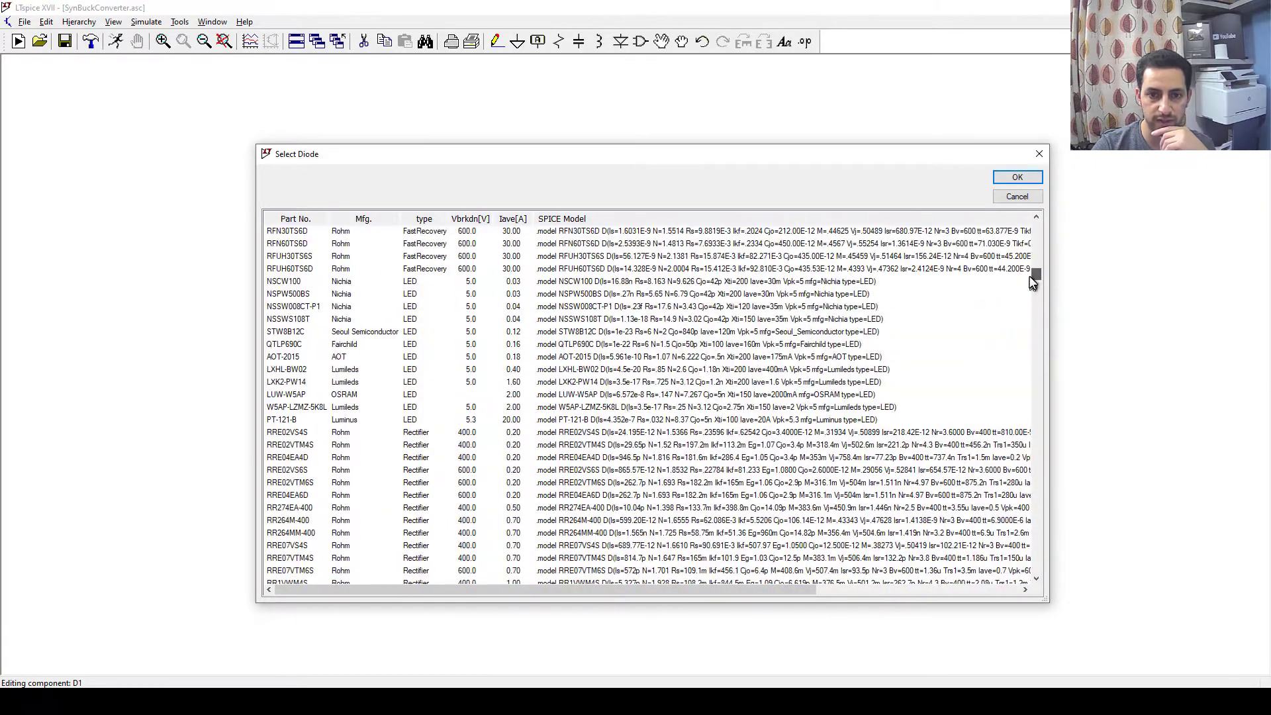
mouse_move(427, 429)
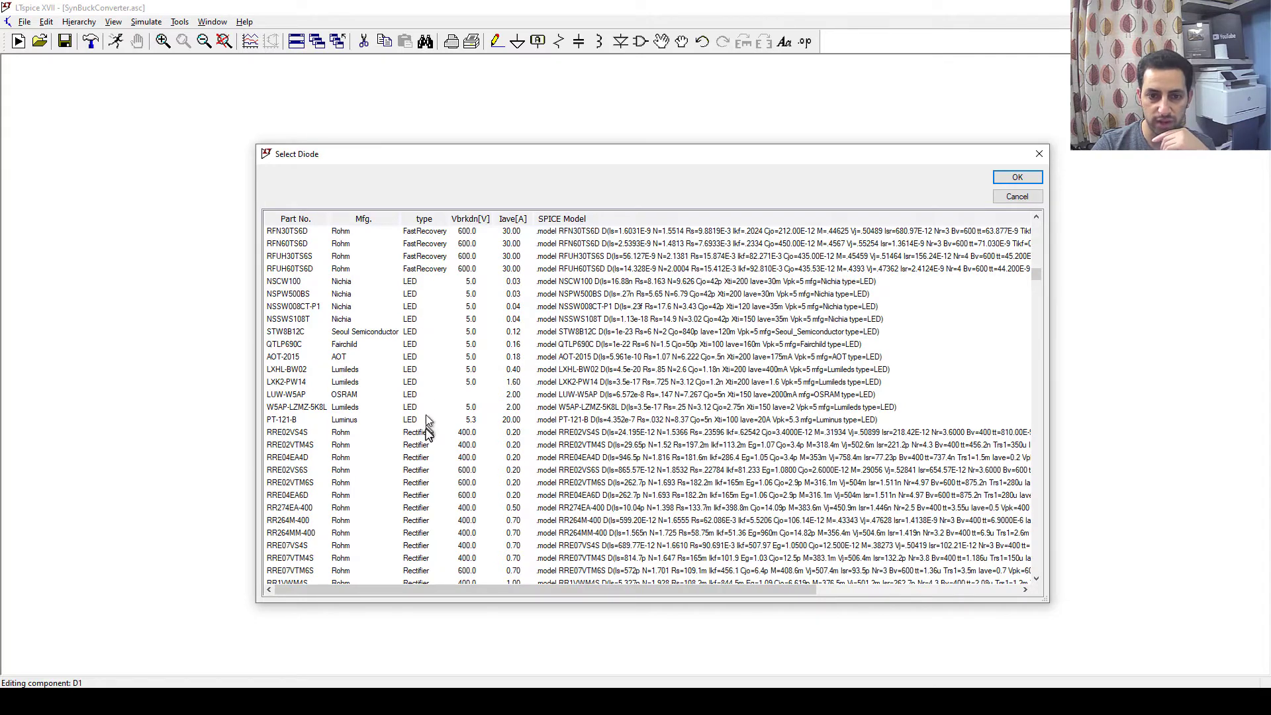
scroll("down", 3)
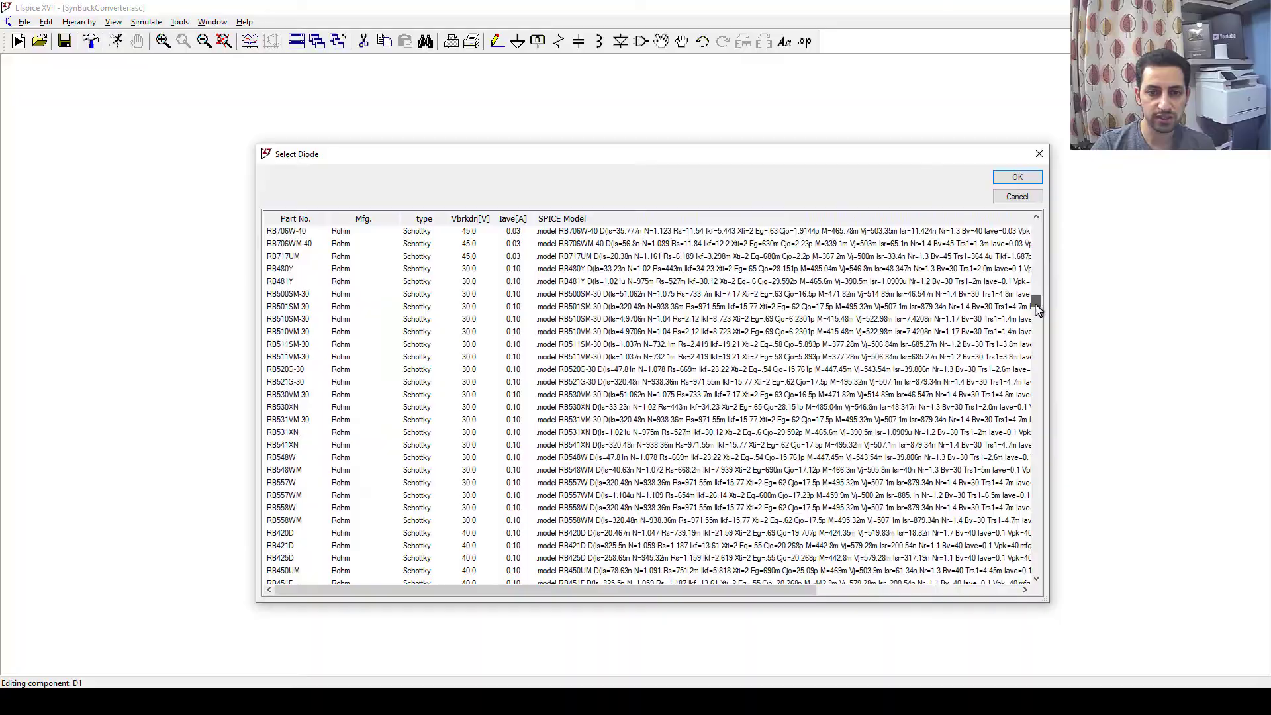
scroll("down", 3)
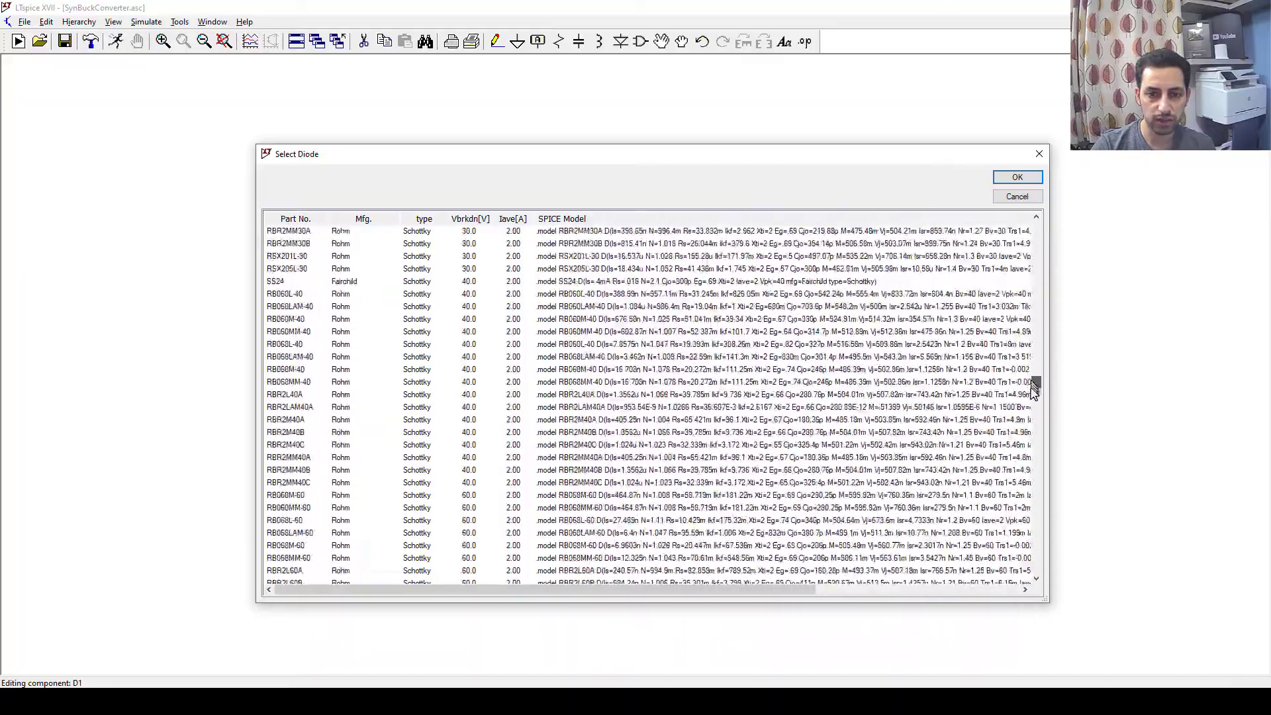
scroll("down", 3)
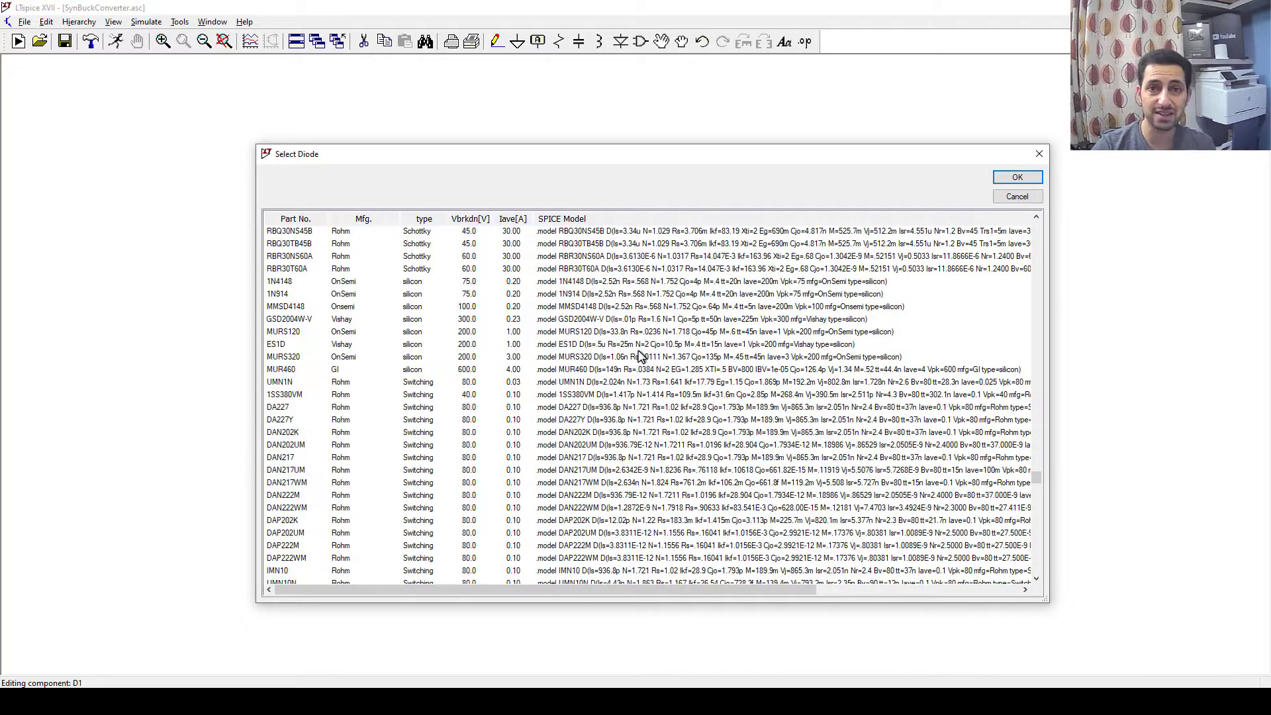
scroll("down", 3)
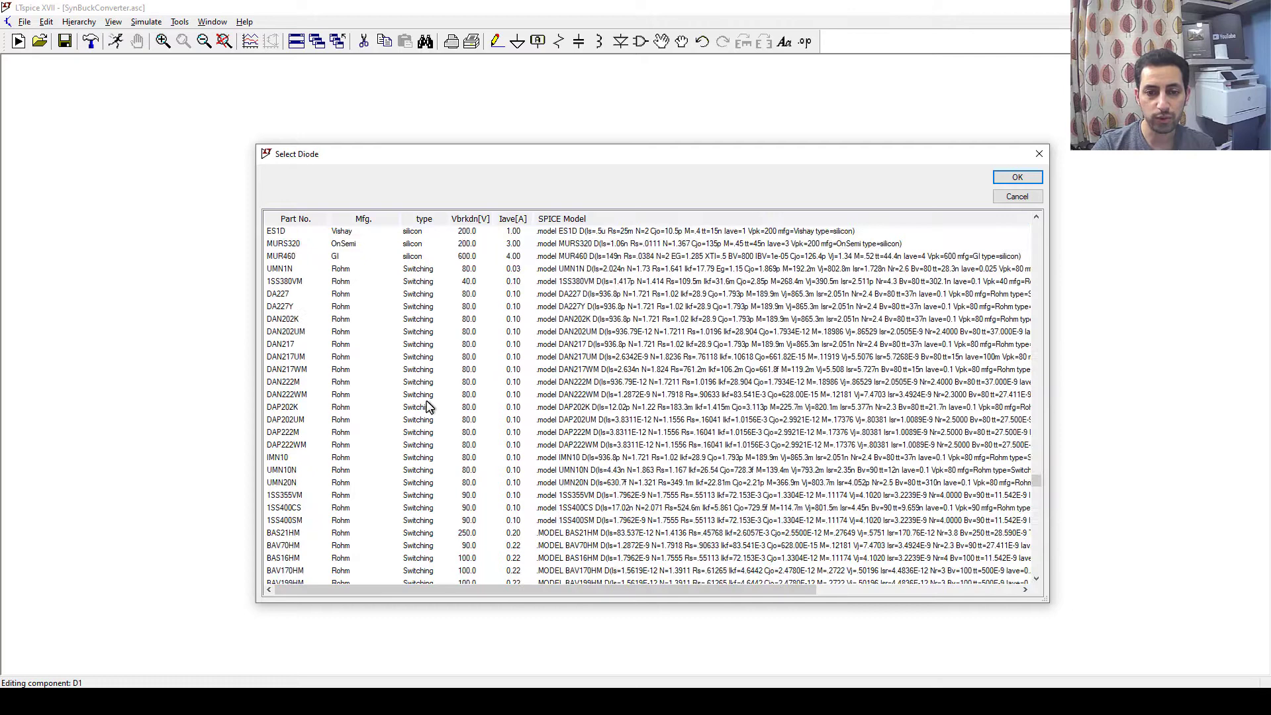
mouse_move(434, 355)
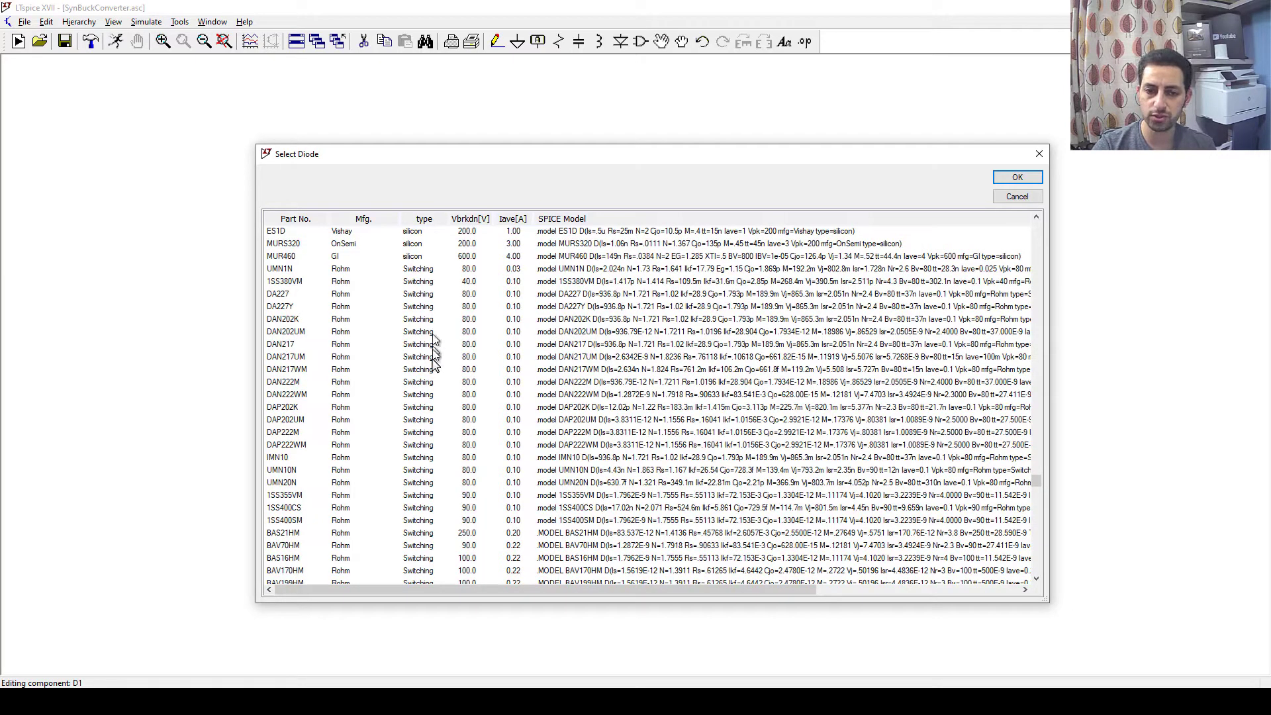
mouse_move(434, 468)
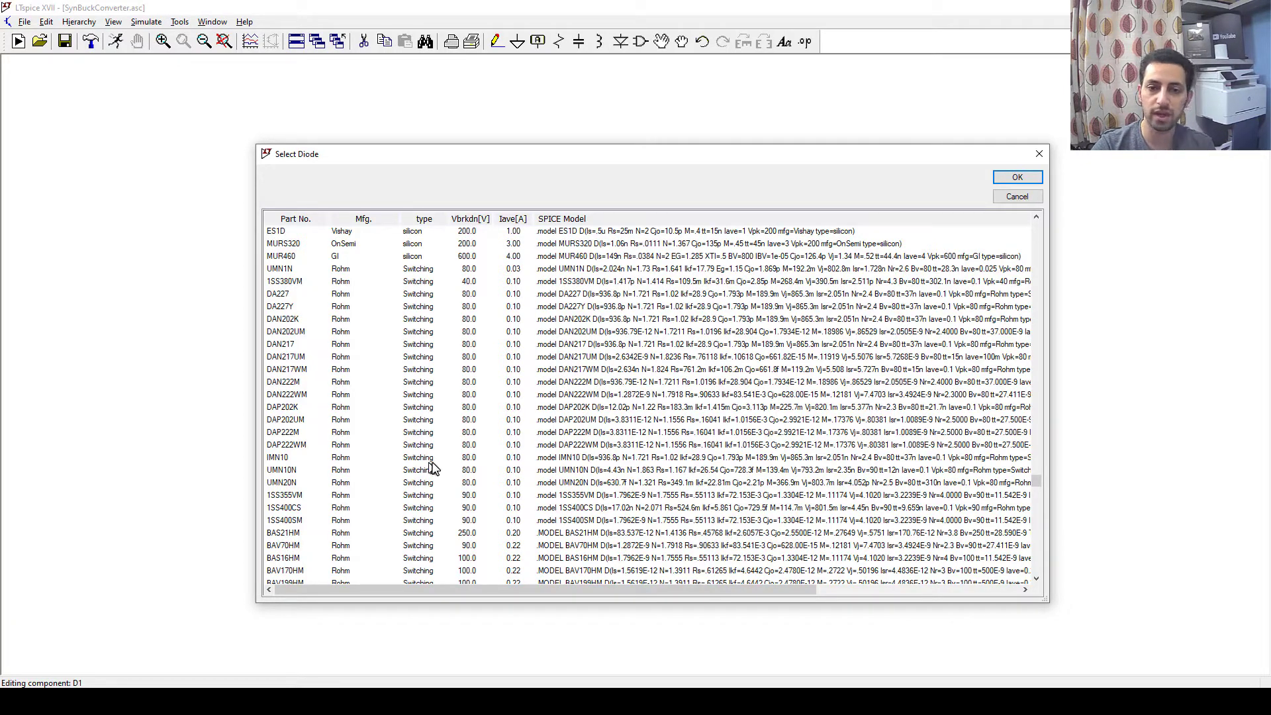
mouse_move(1029, 421)
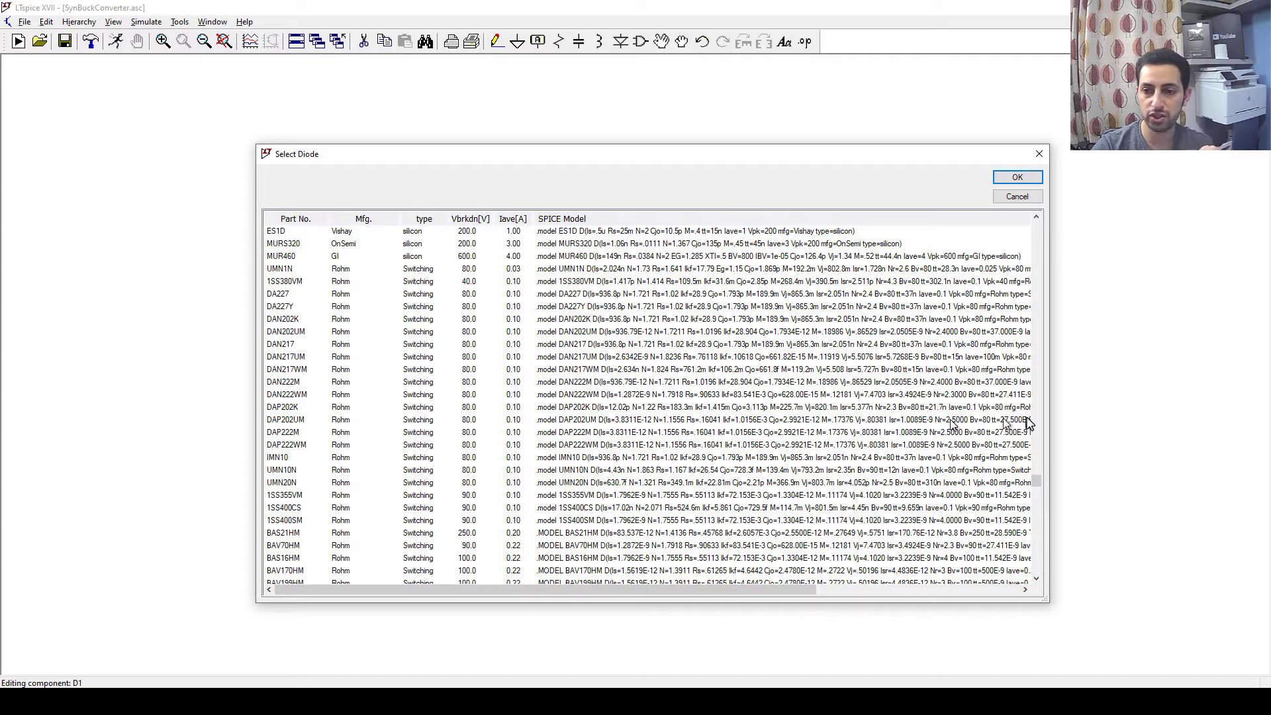
scroll("down", 3)
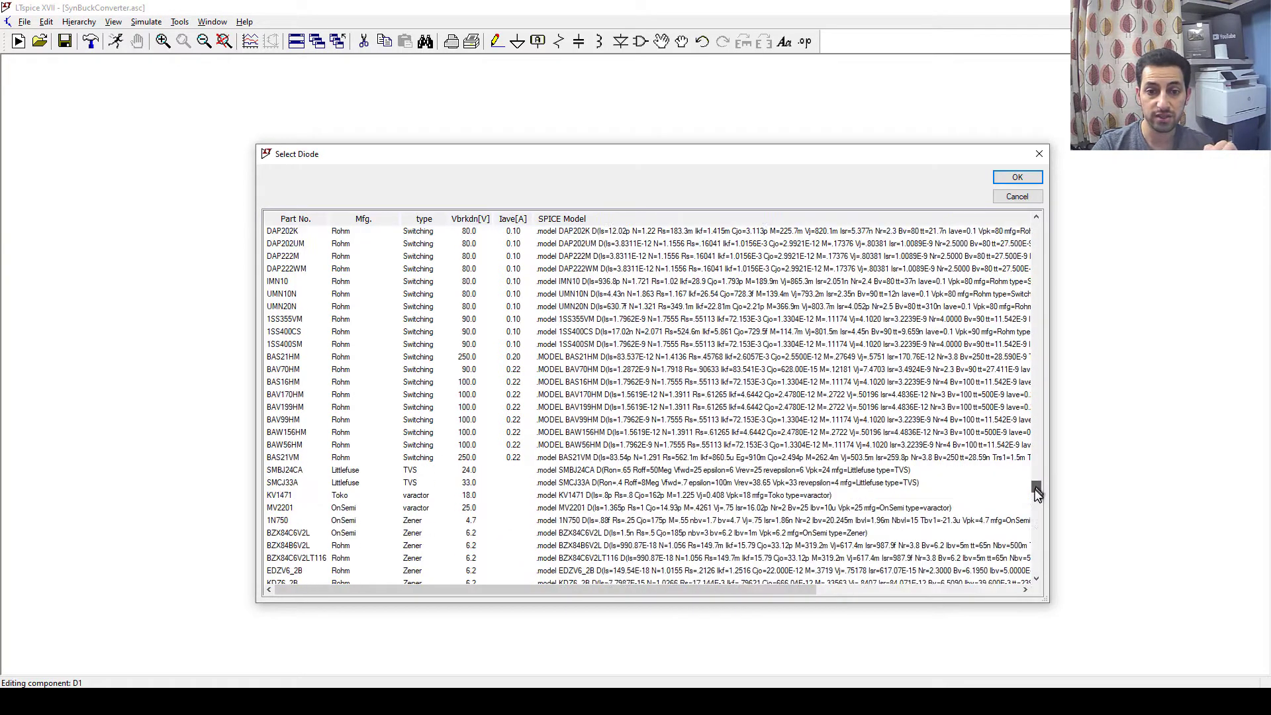
scroll("down", 3)
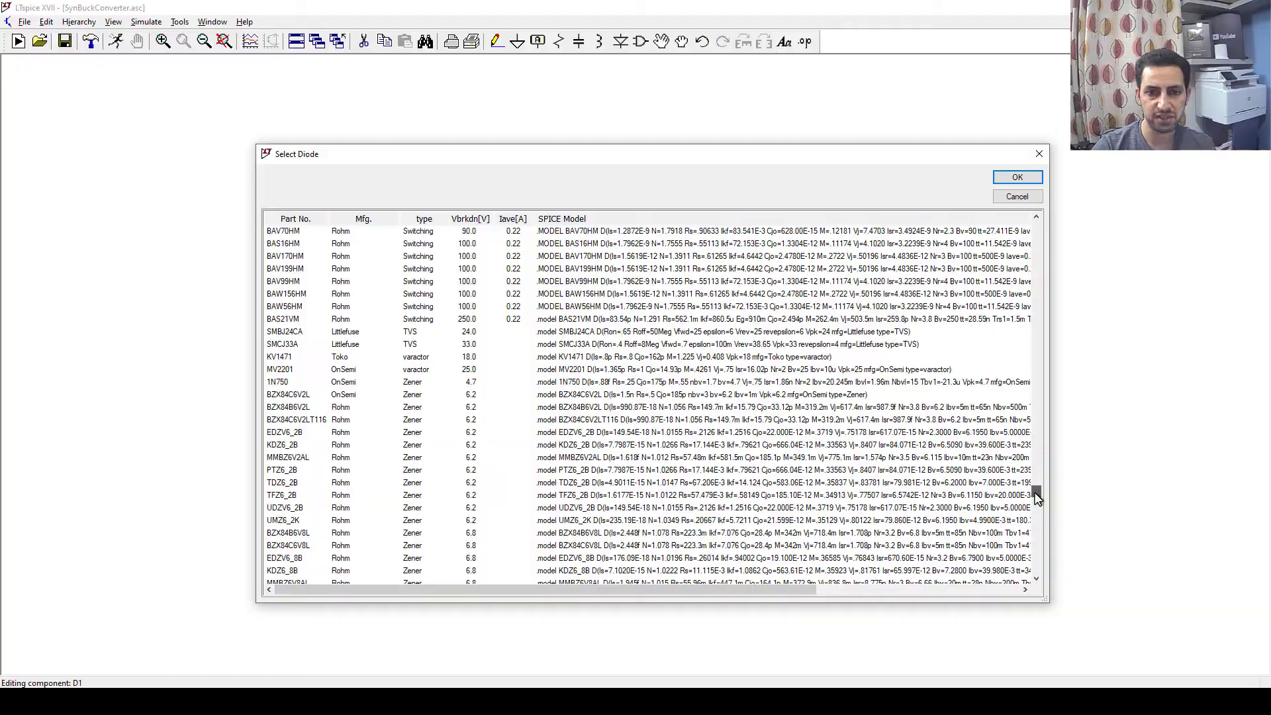
scroll("down", 3)
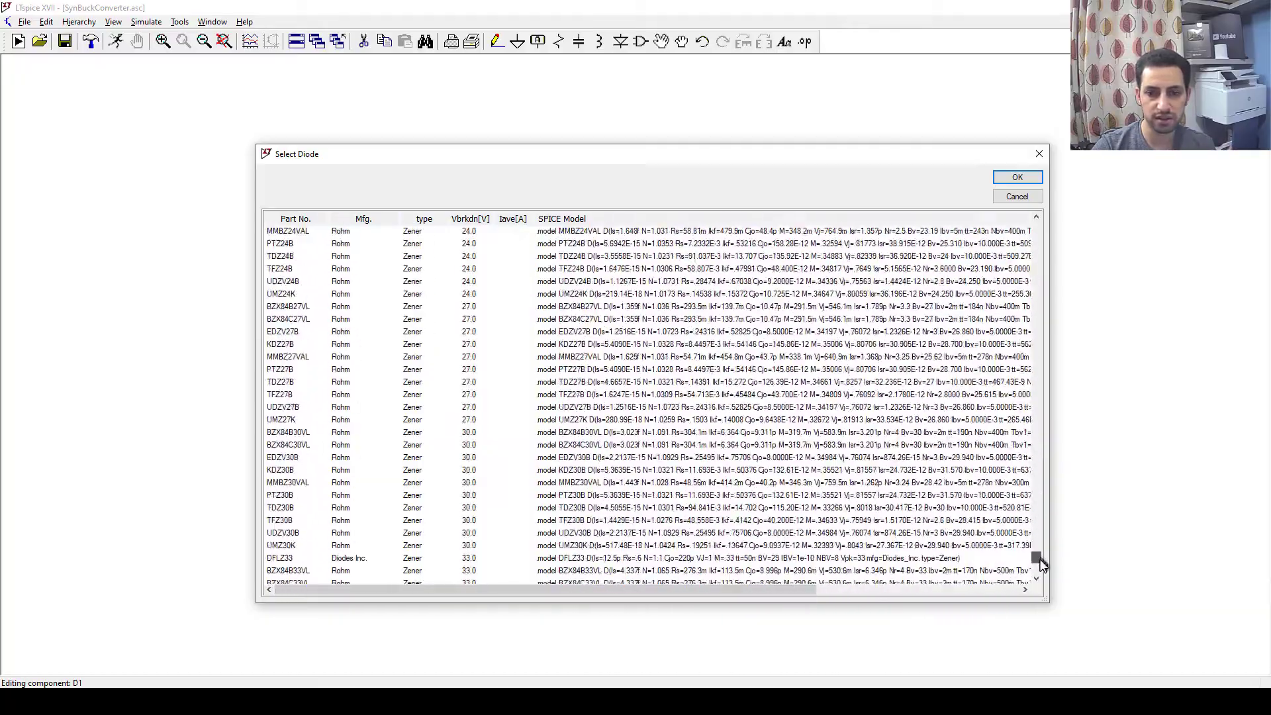
scroll("down", 3)
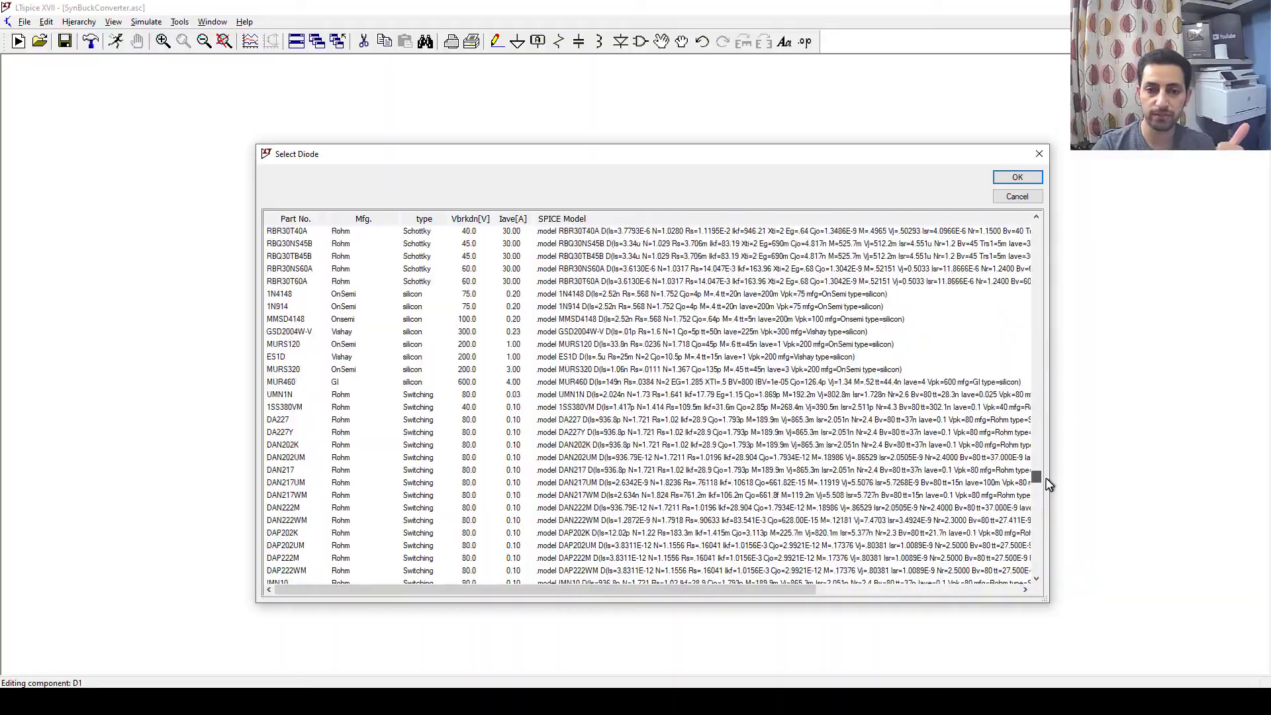
scroll("up", 3)
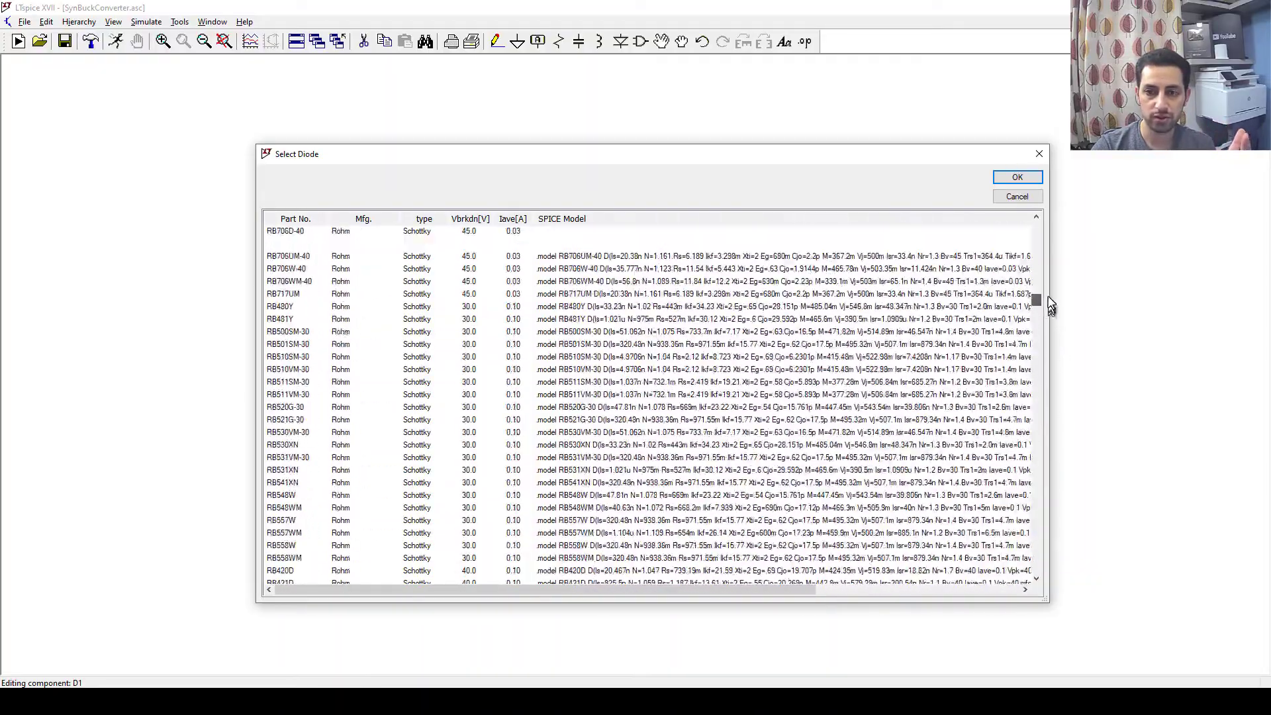
scroll("down", 3)
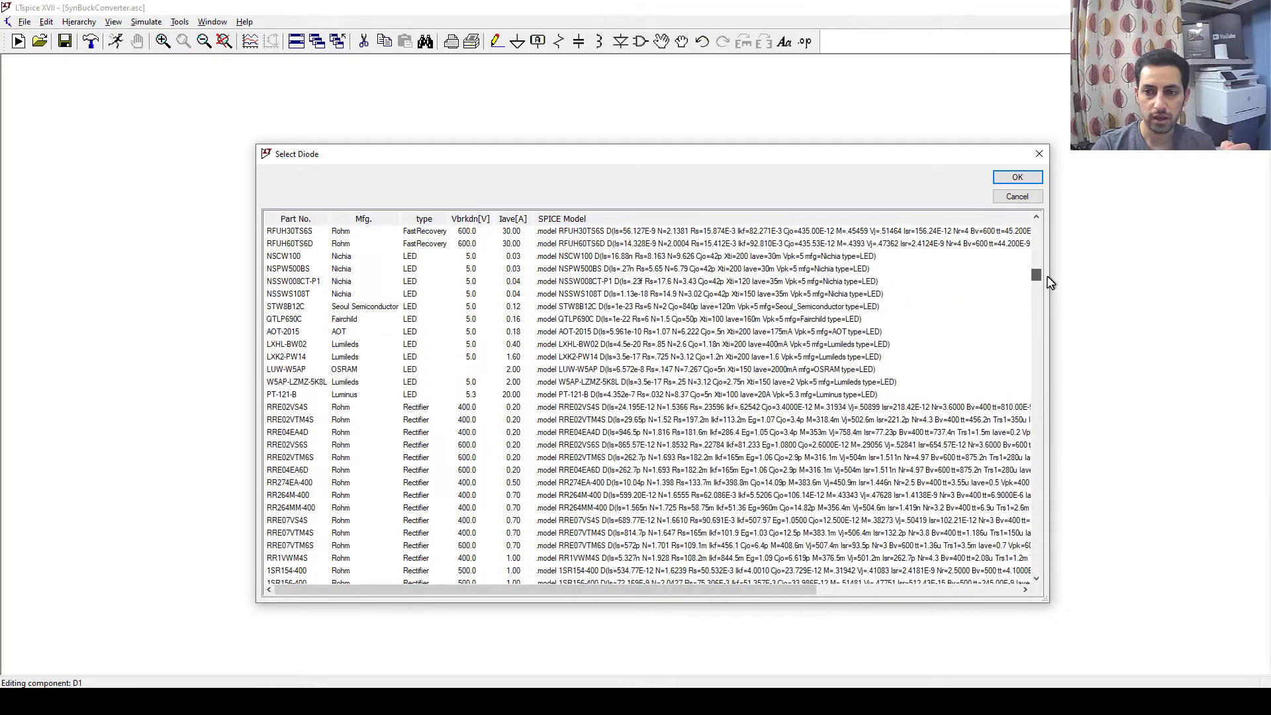
scroll("down", 3)
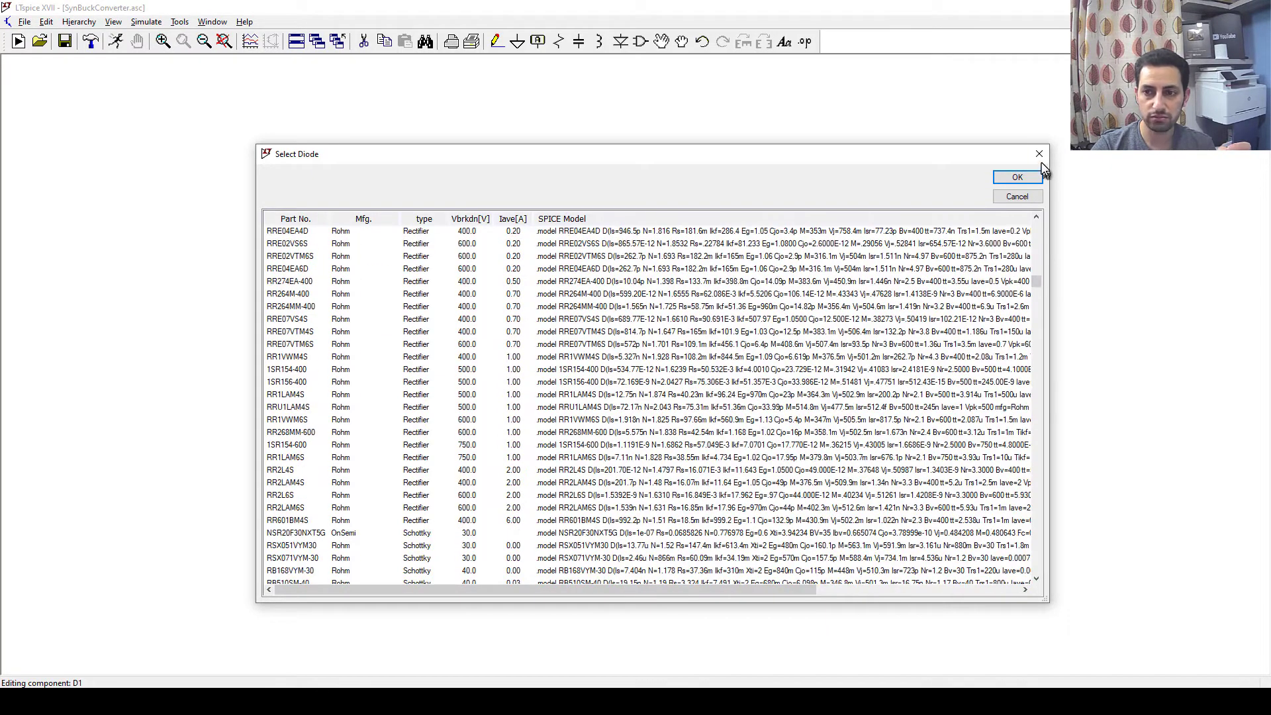
left_click(1016, 176)
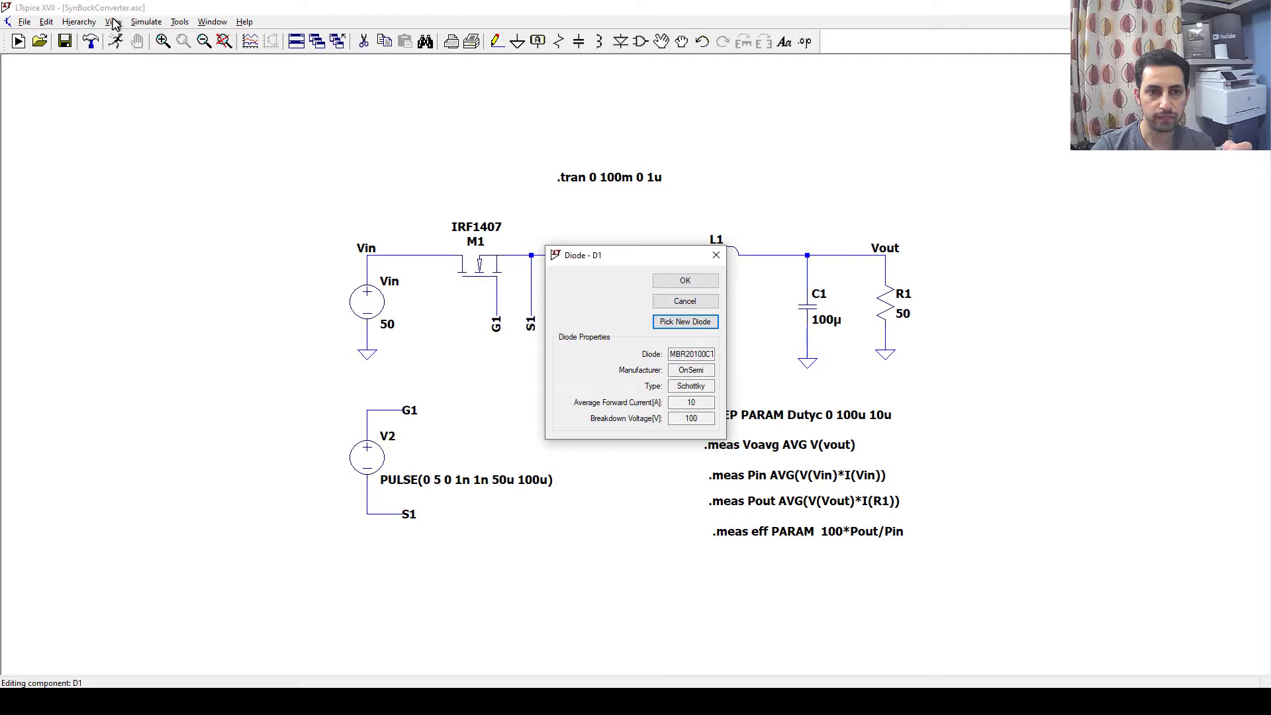
Read eff = 96.4838 from the SPICE log and add a 'Shocktly eff = 96.4838' comment to the schematic
left_click(684, 280)
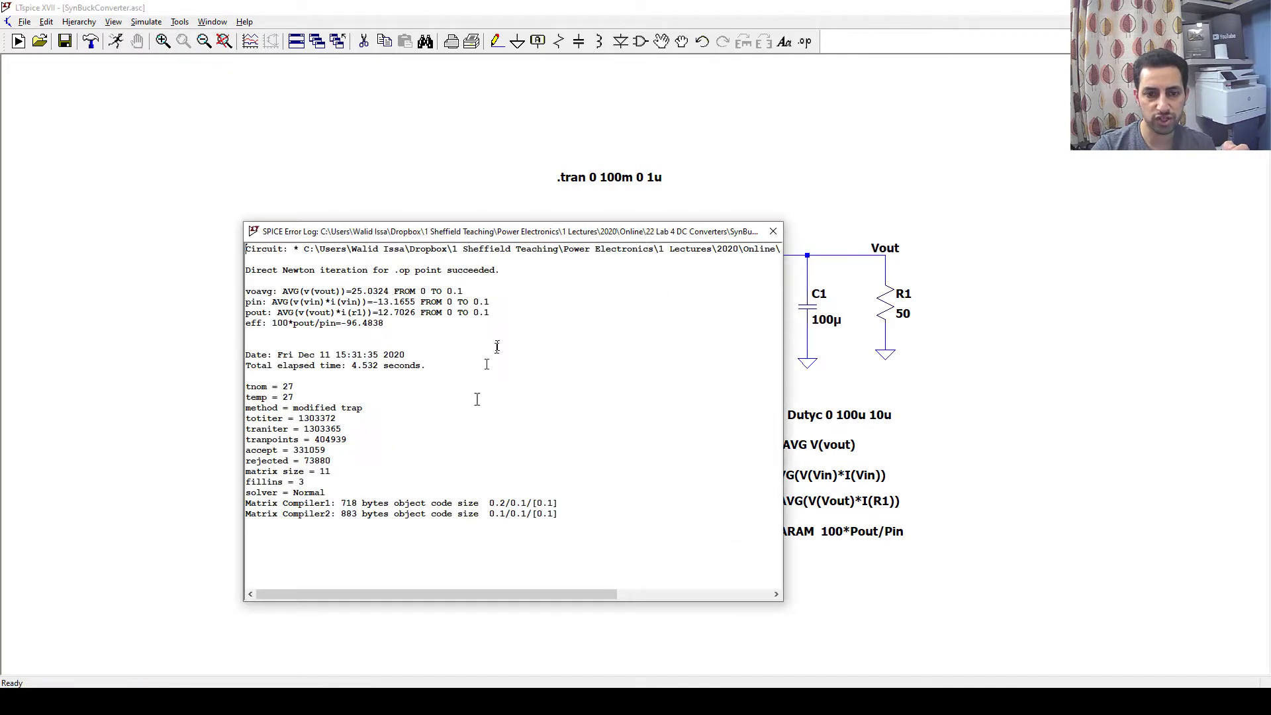
double_click(363, 323)
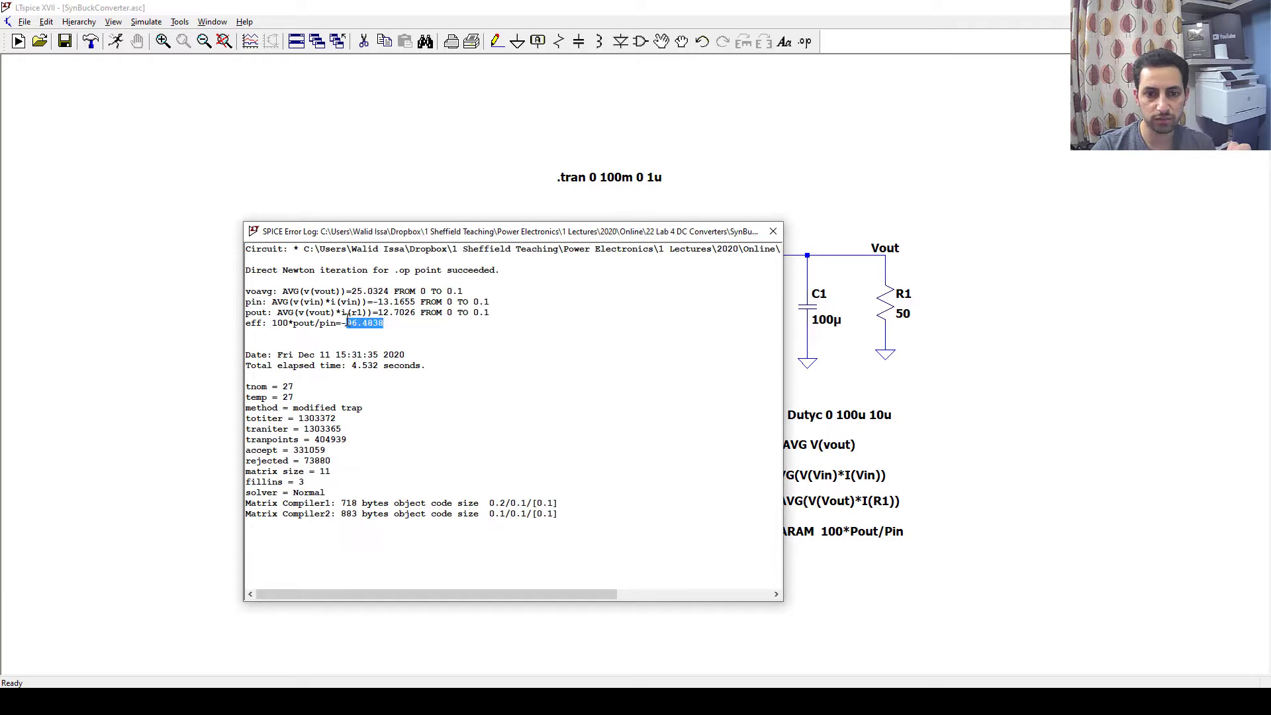
left_click(770, 230)
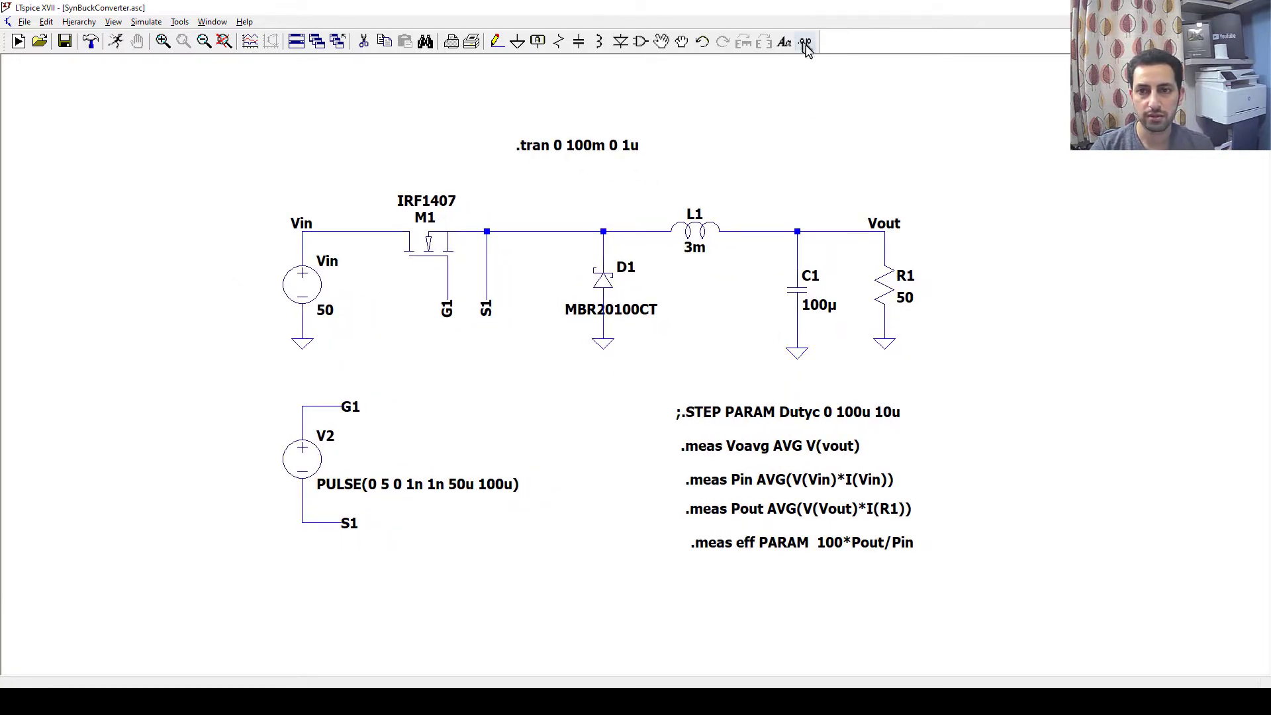
left_click(804, 41)
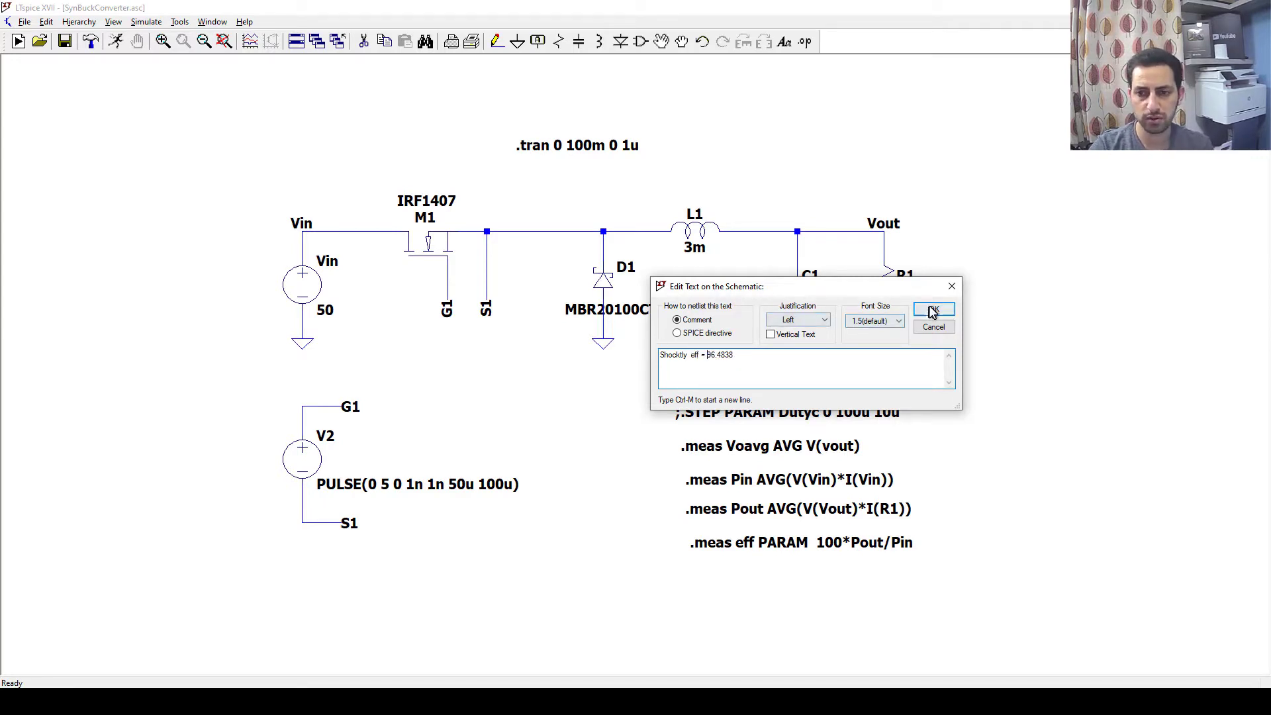
left_click(933, 310)
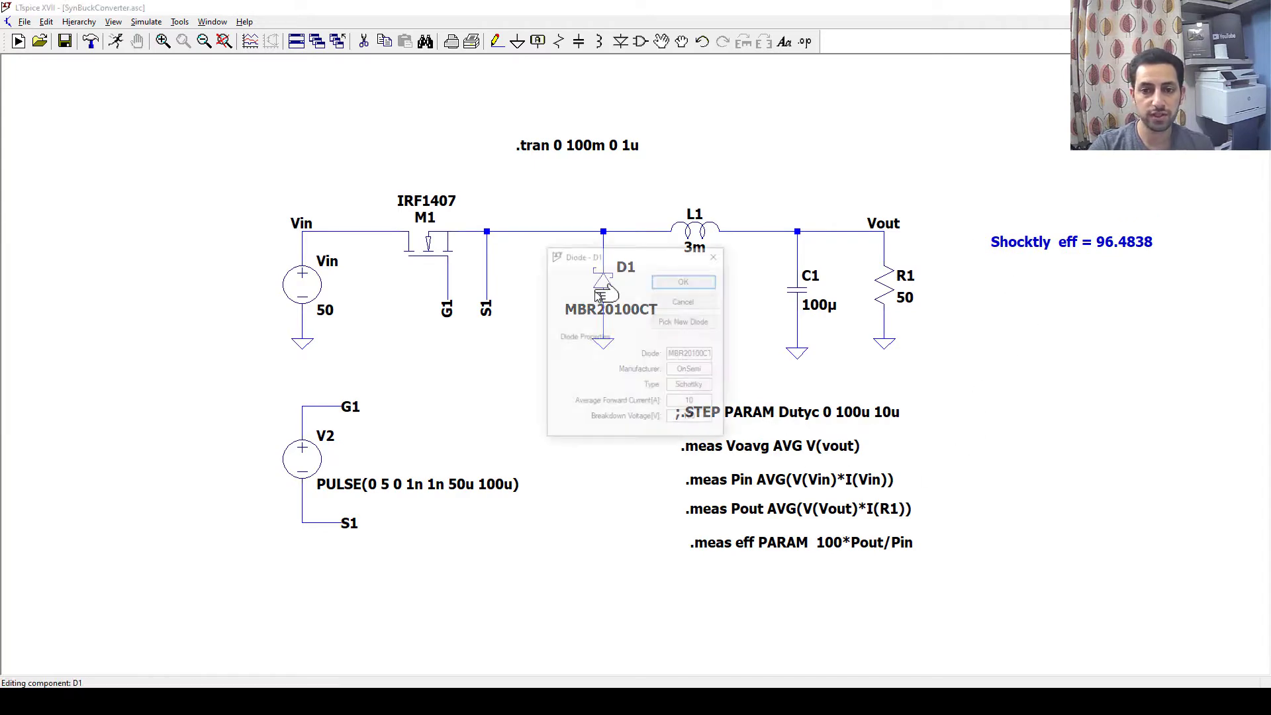
Replace D1's MBR20100CT Schottky with the RR601BM4S rectifier from the diode catalogue
left_click(683, 320)
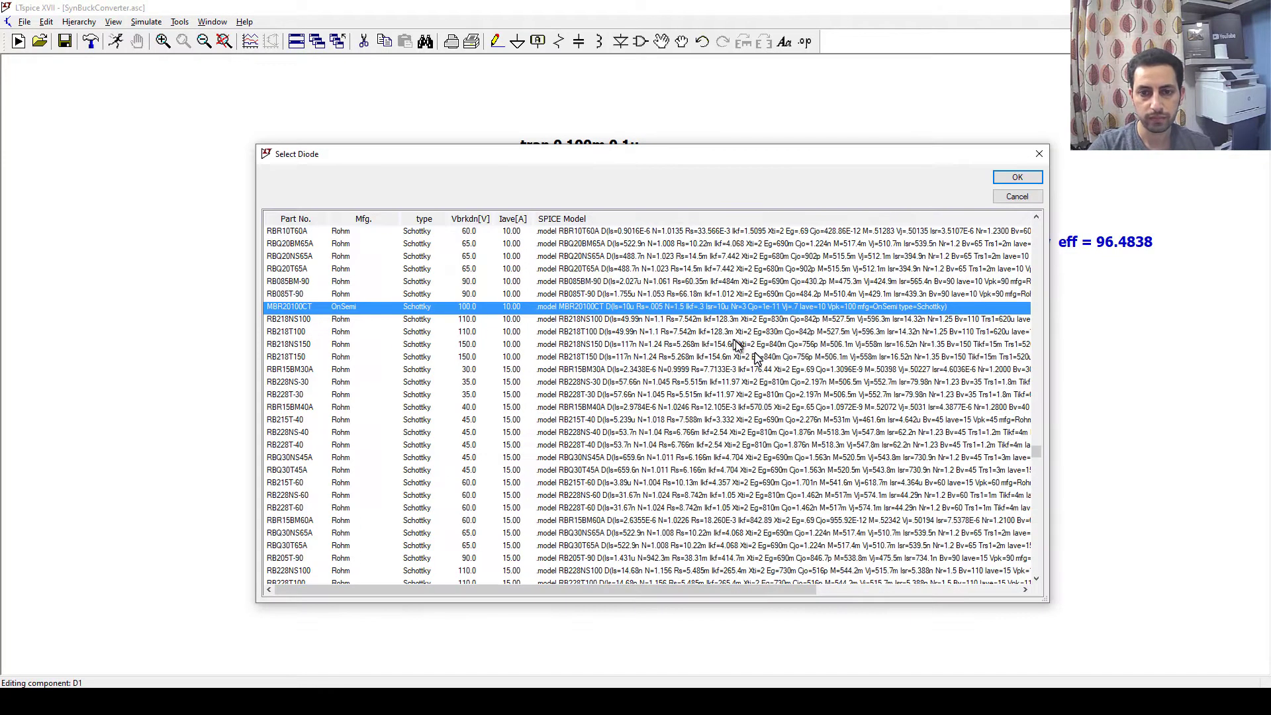
mouse_move(485, 318)
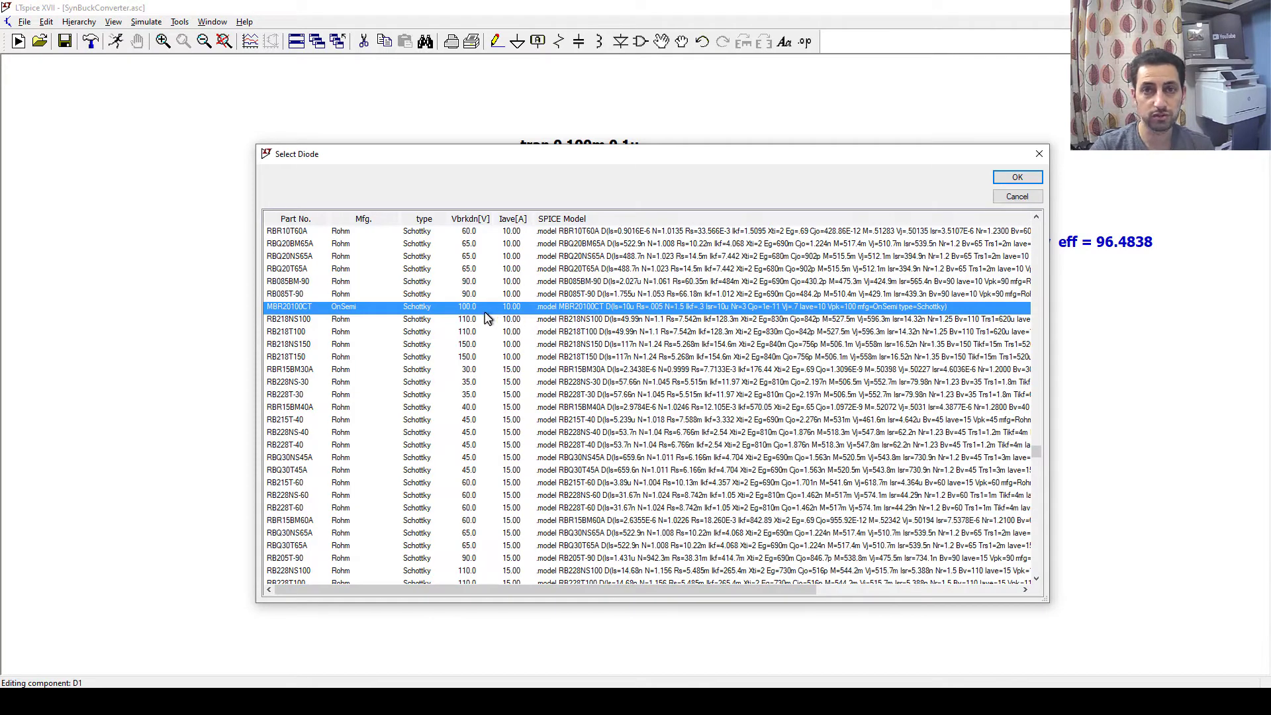
mouse_move(516, 294)
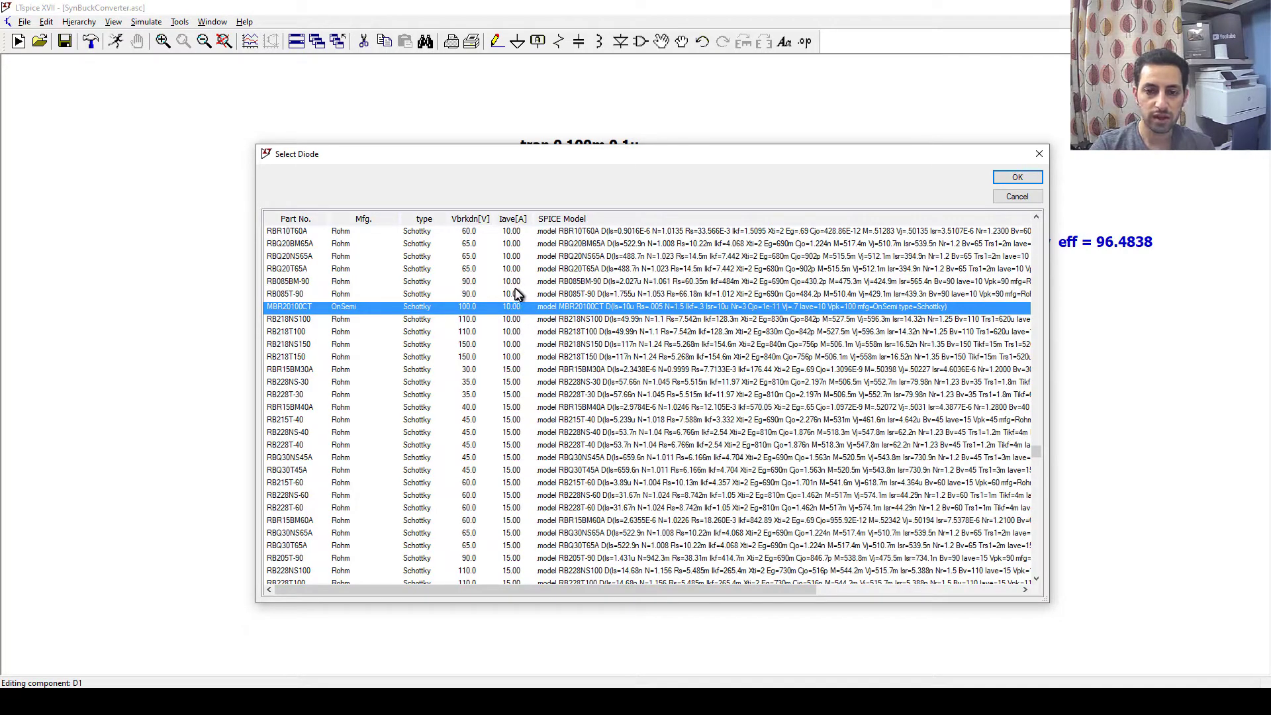
mouse_move(473, 312)
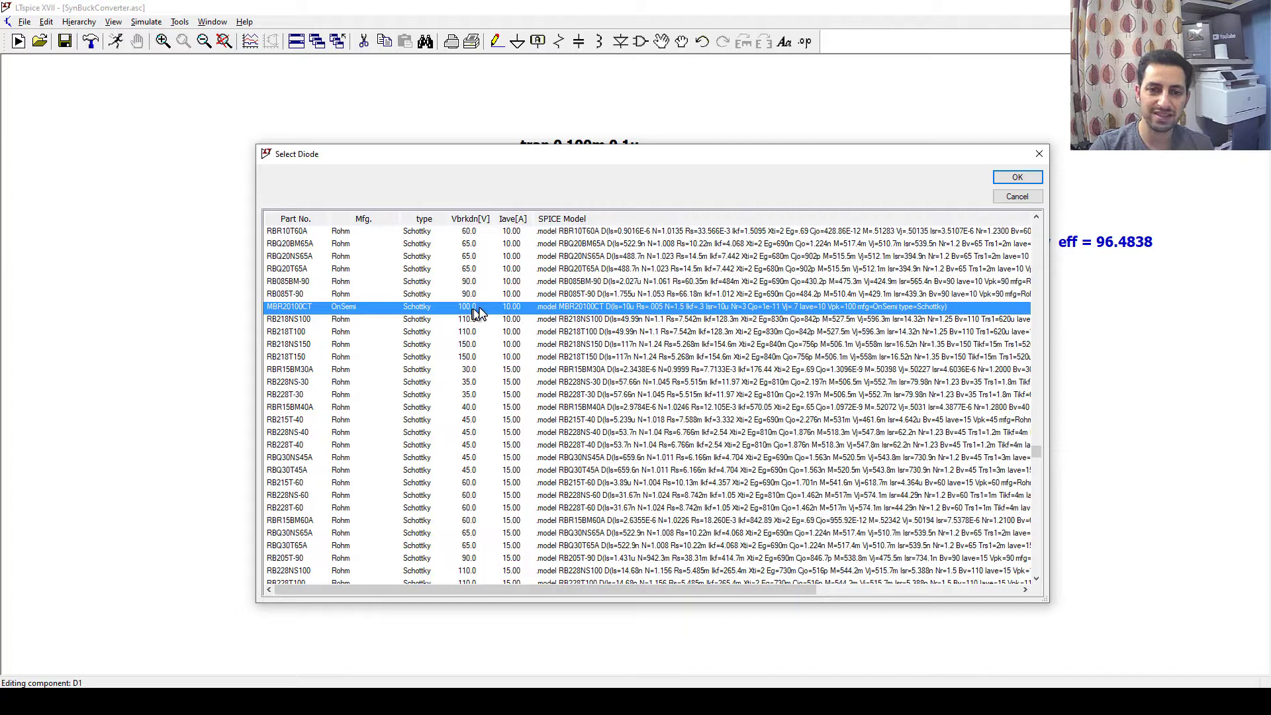
mouse_move(503, 312)
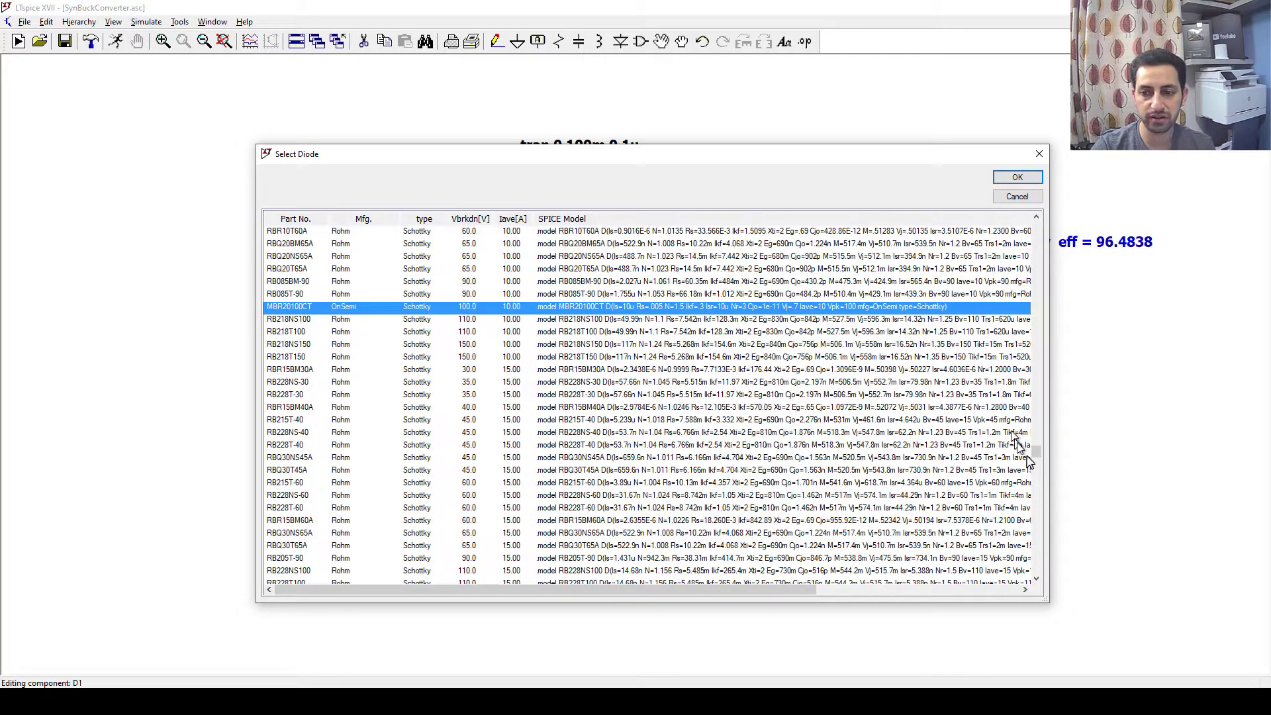
mouse_move(1049, 450)
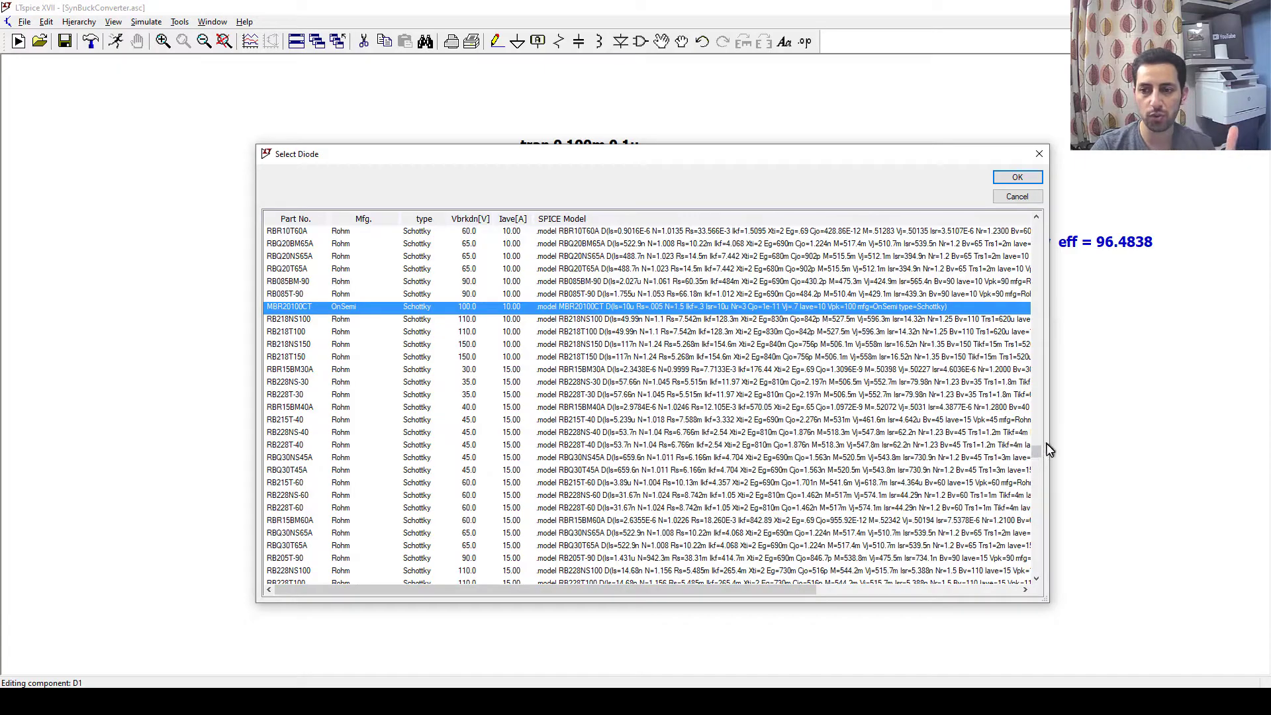
scroll("down", 3)
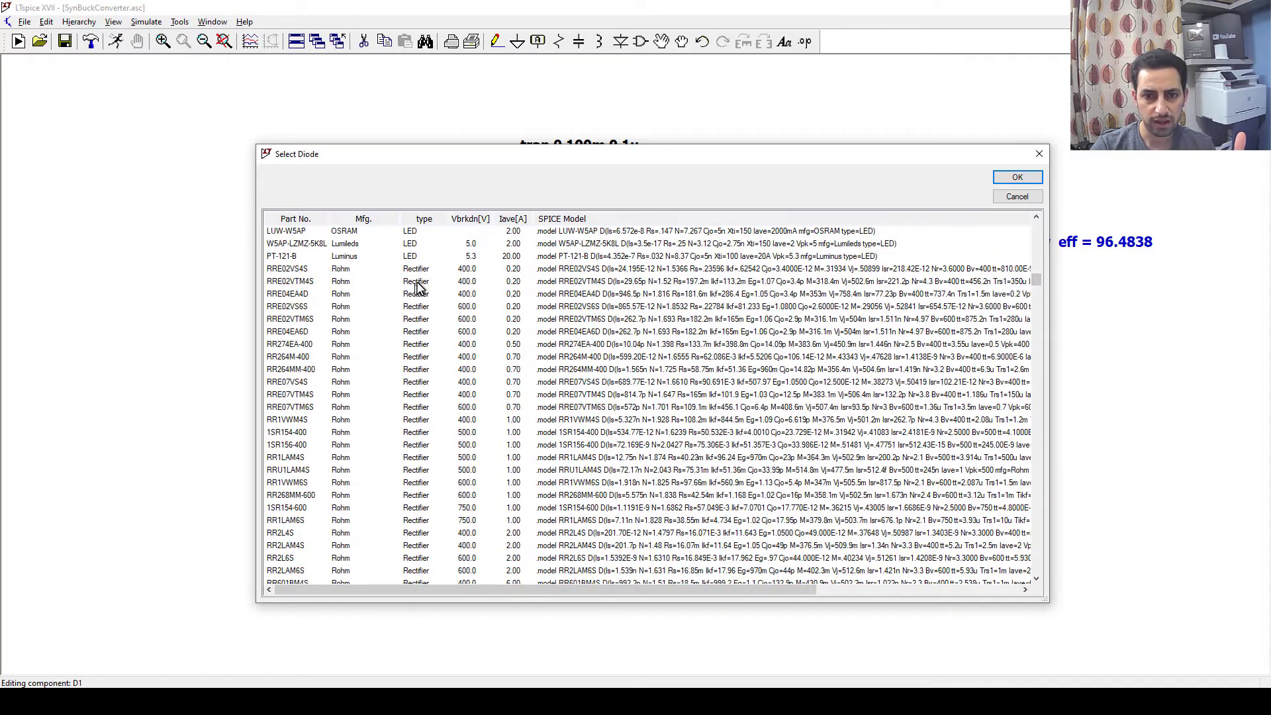
scroll("down", 3)
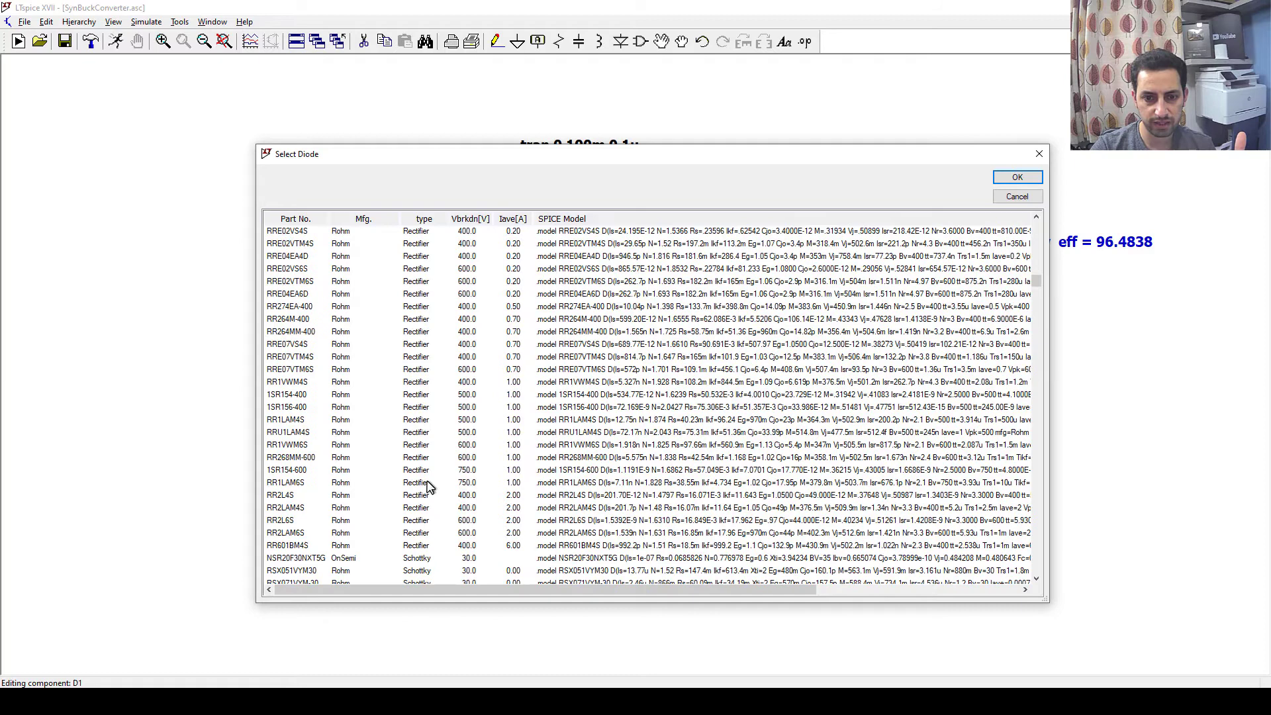
scroll("down", 3)
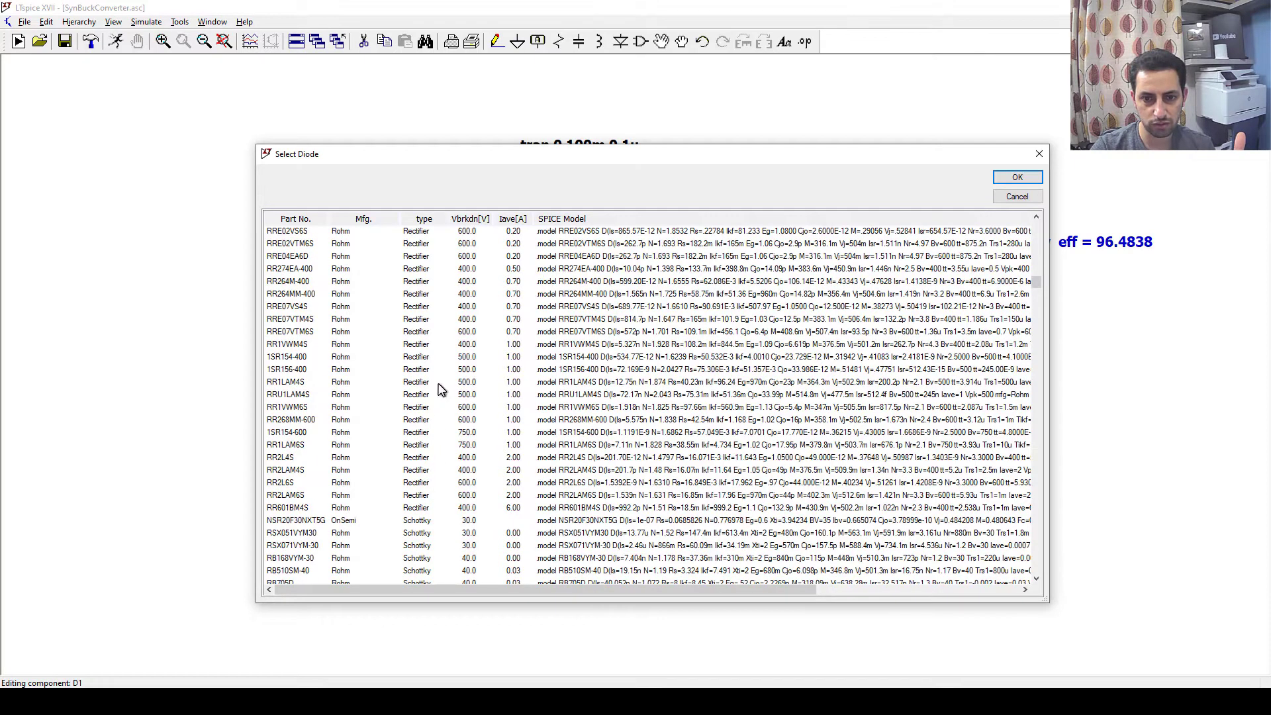
scroll("up", 3)
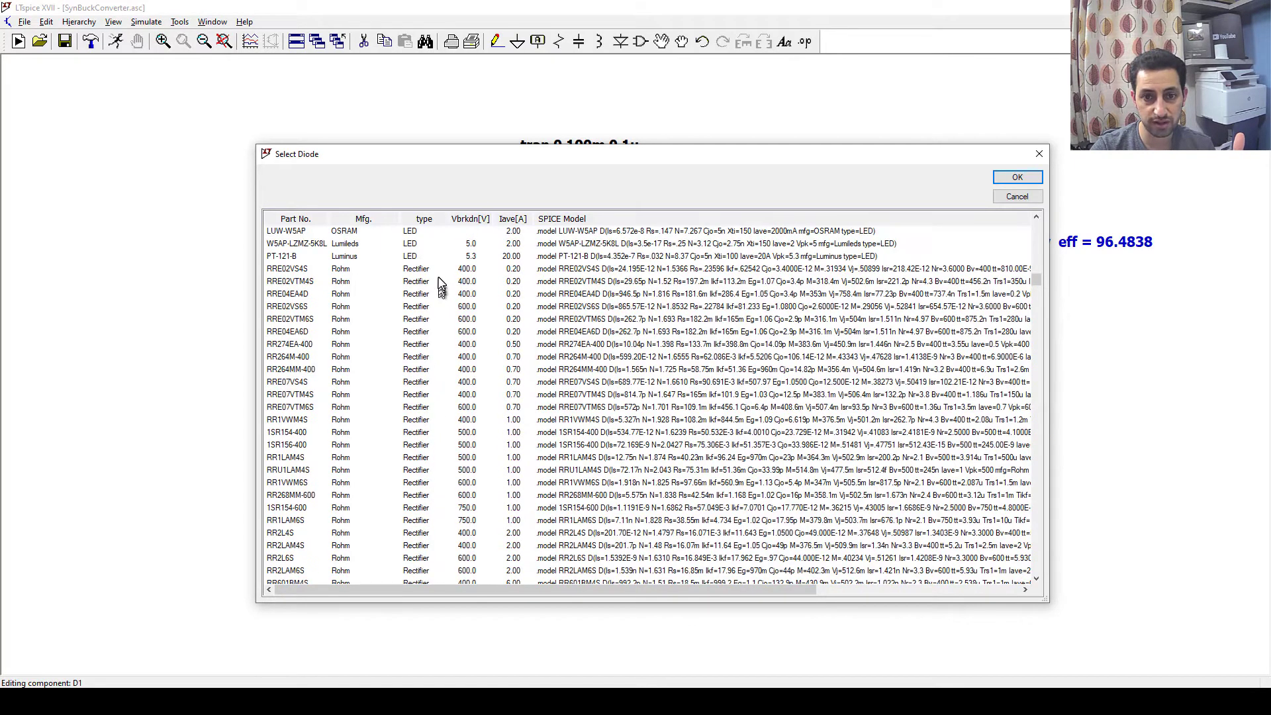
mouse_move(454, 279)
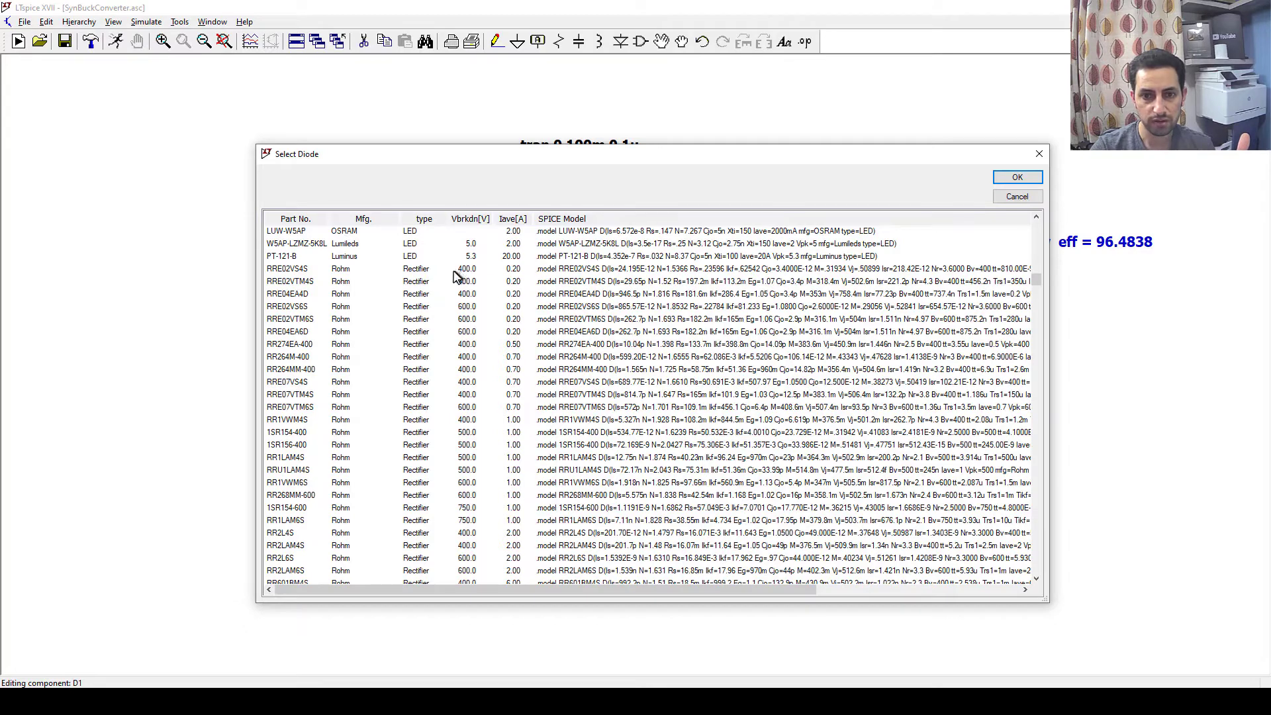
scroll("down", 3)
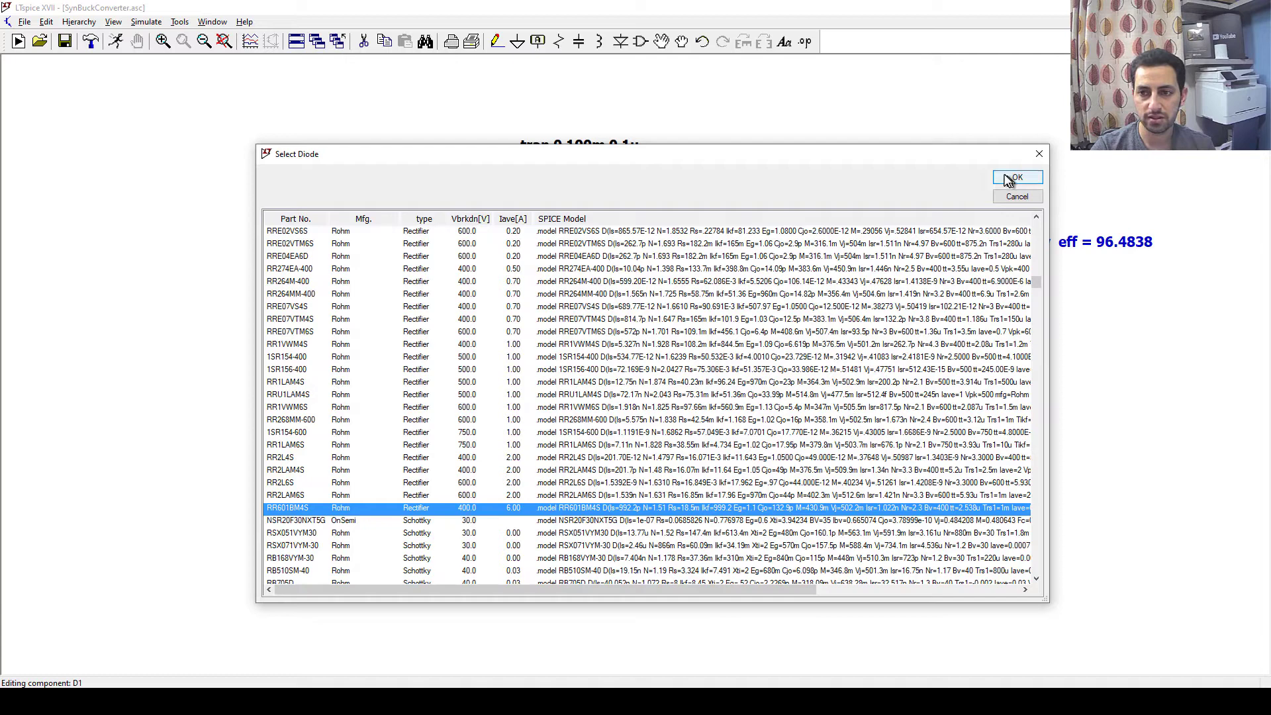
left_click(1016, 177)
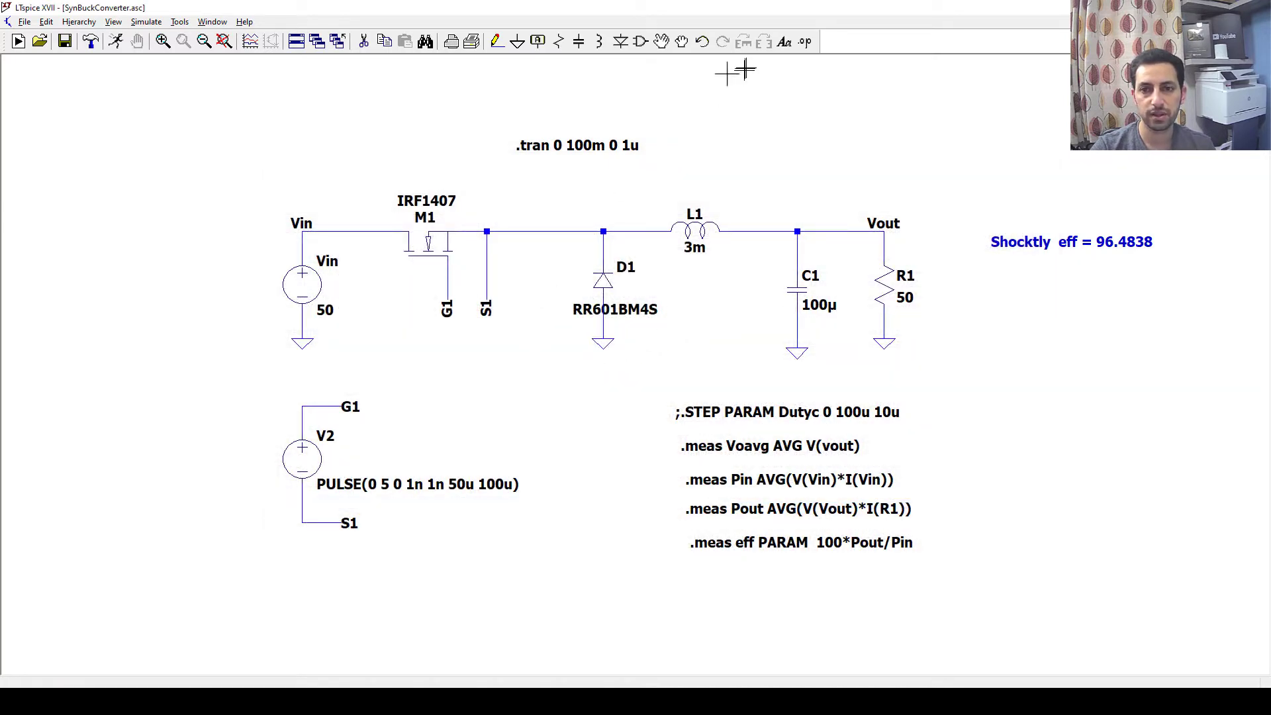
mouse_move(798, 337)
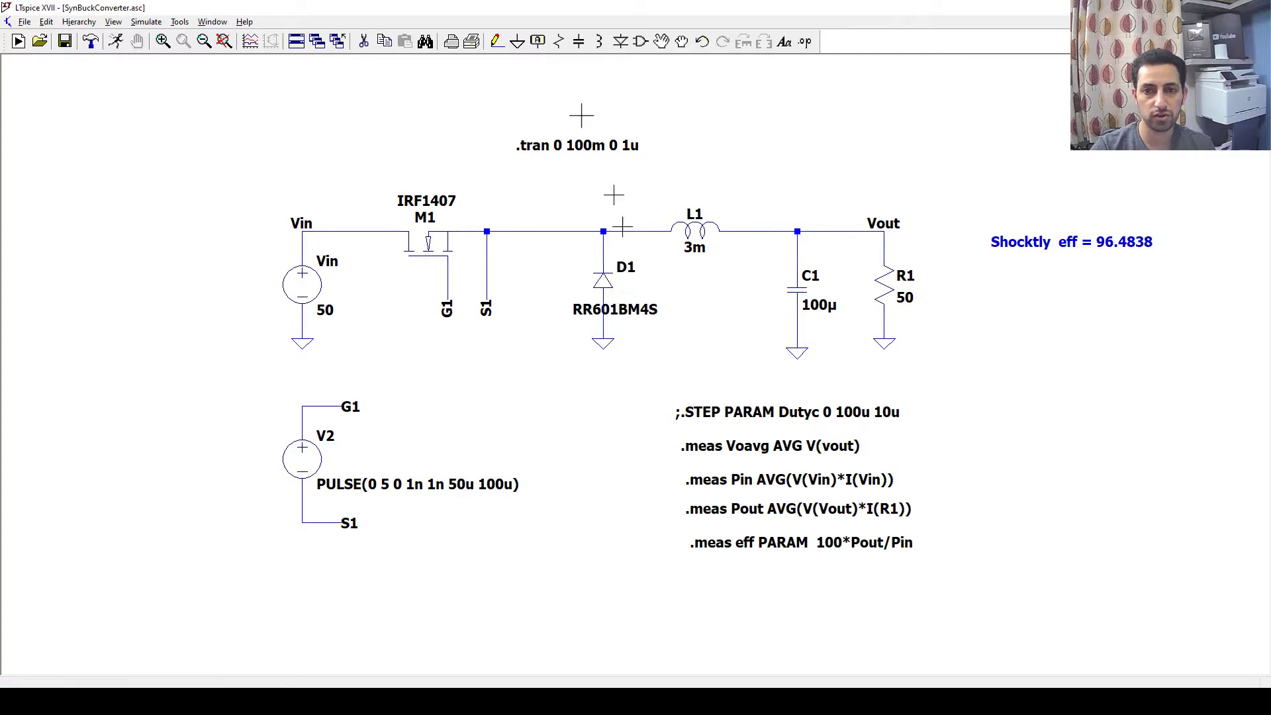
mouse_move(116, 41)
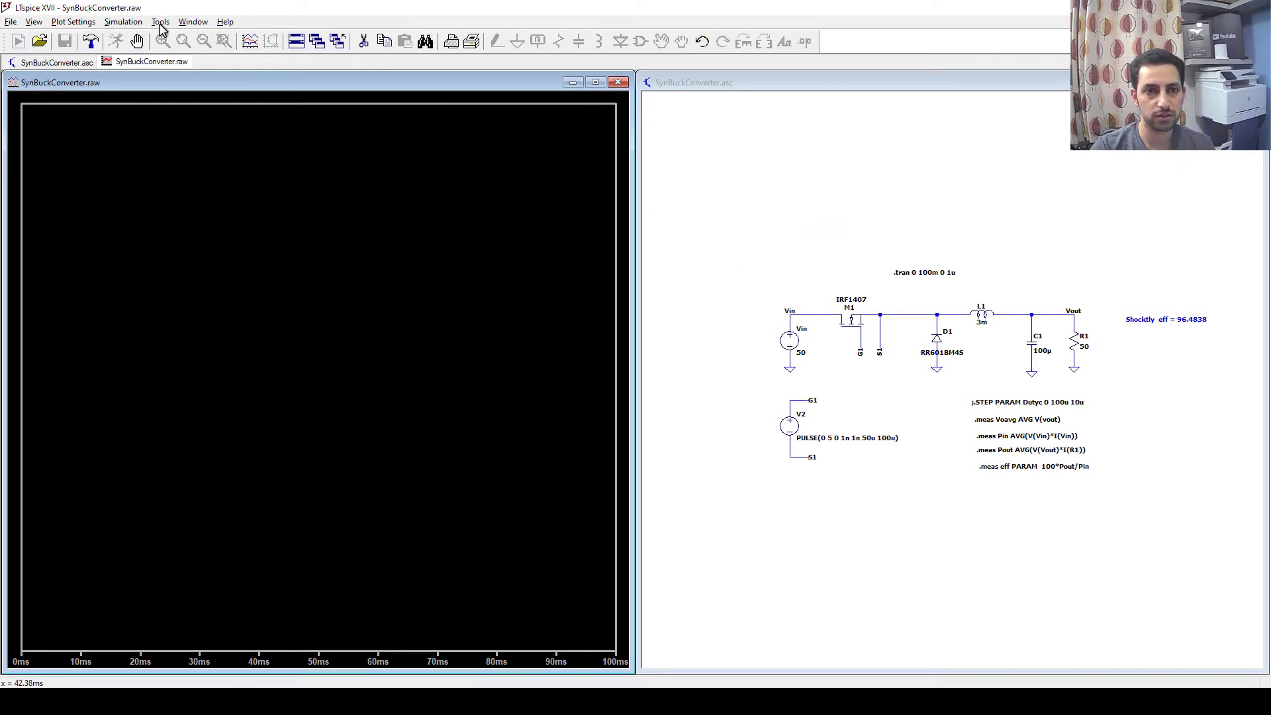
View the SPICE error log showing eff = 92.7577 for the rectifier, then close it
left_click(73, 21)
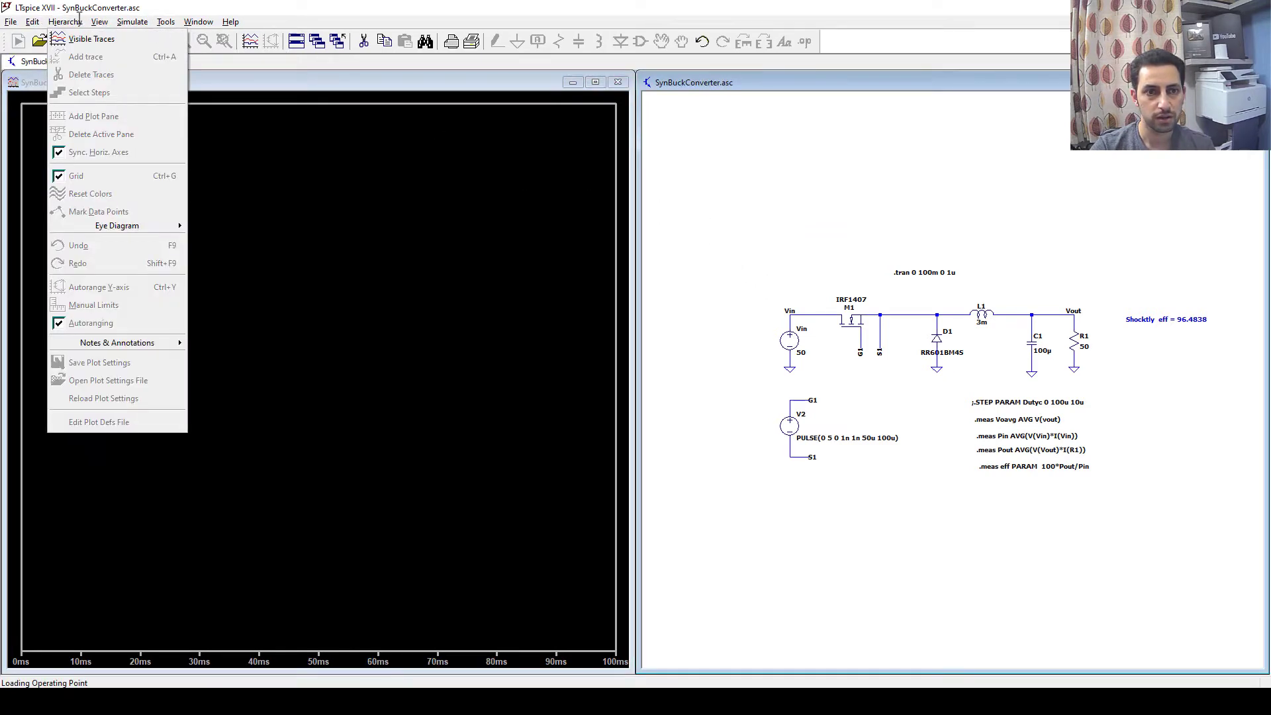
left_click(99, 22)
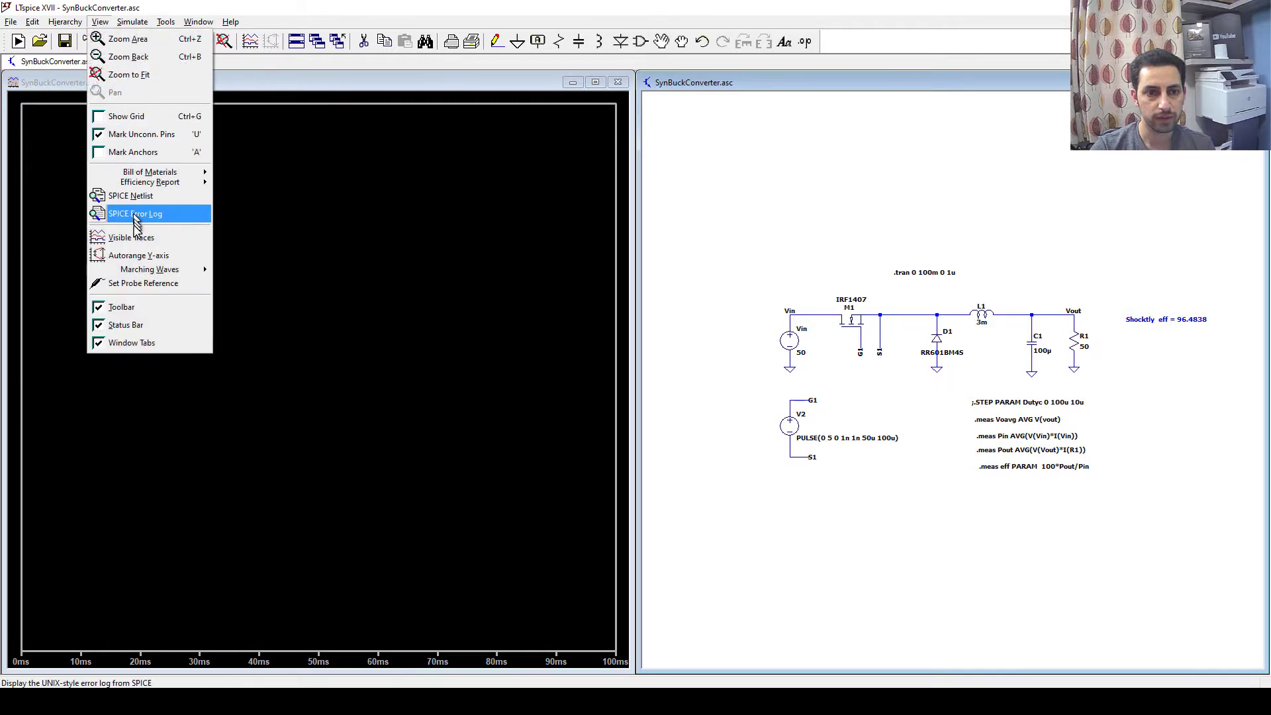
left_click(135, 213)
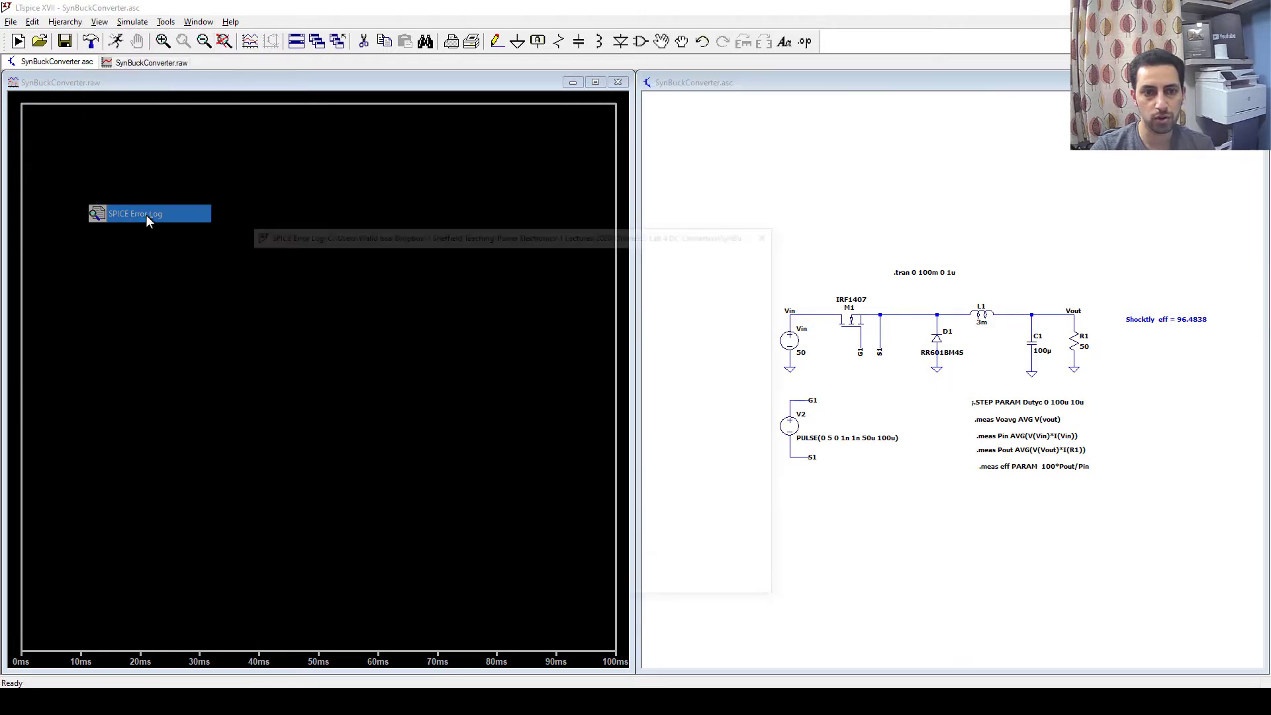
left_click(148, 214)
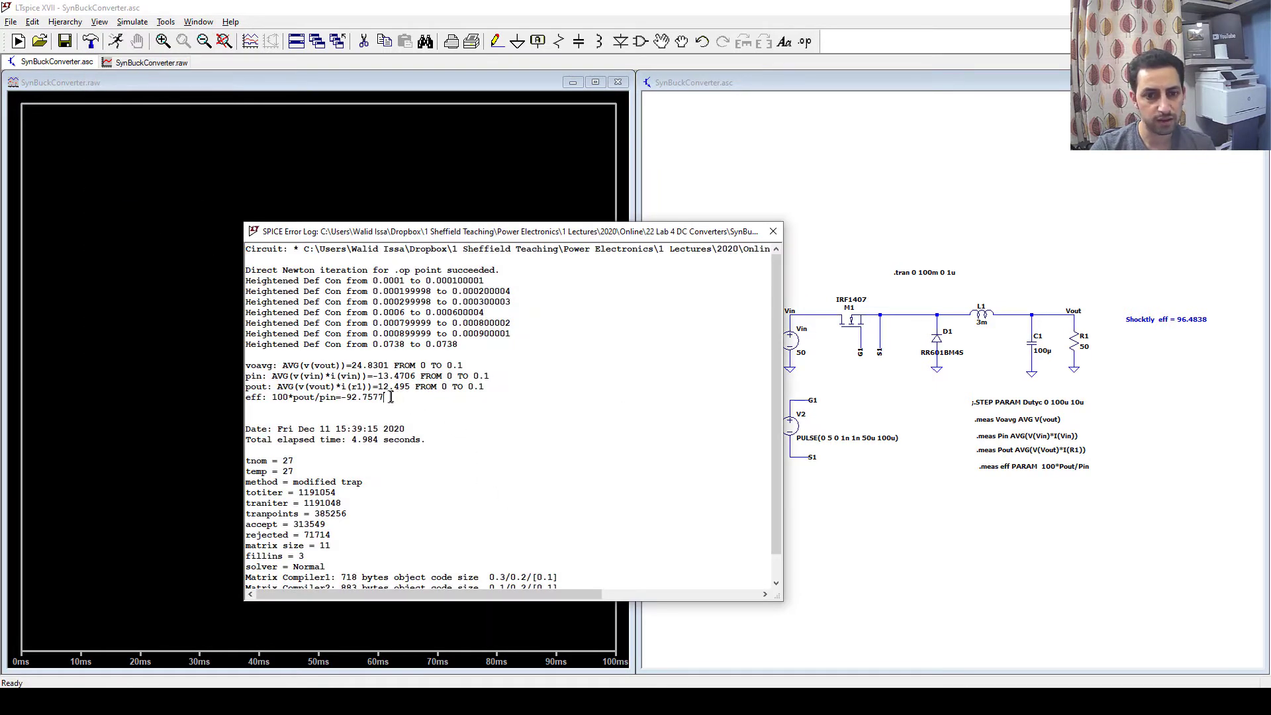
double_click(366, 397)
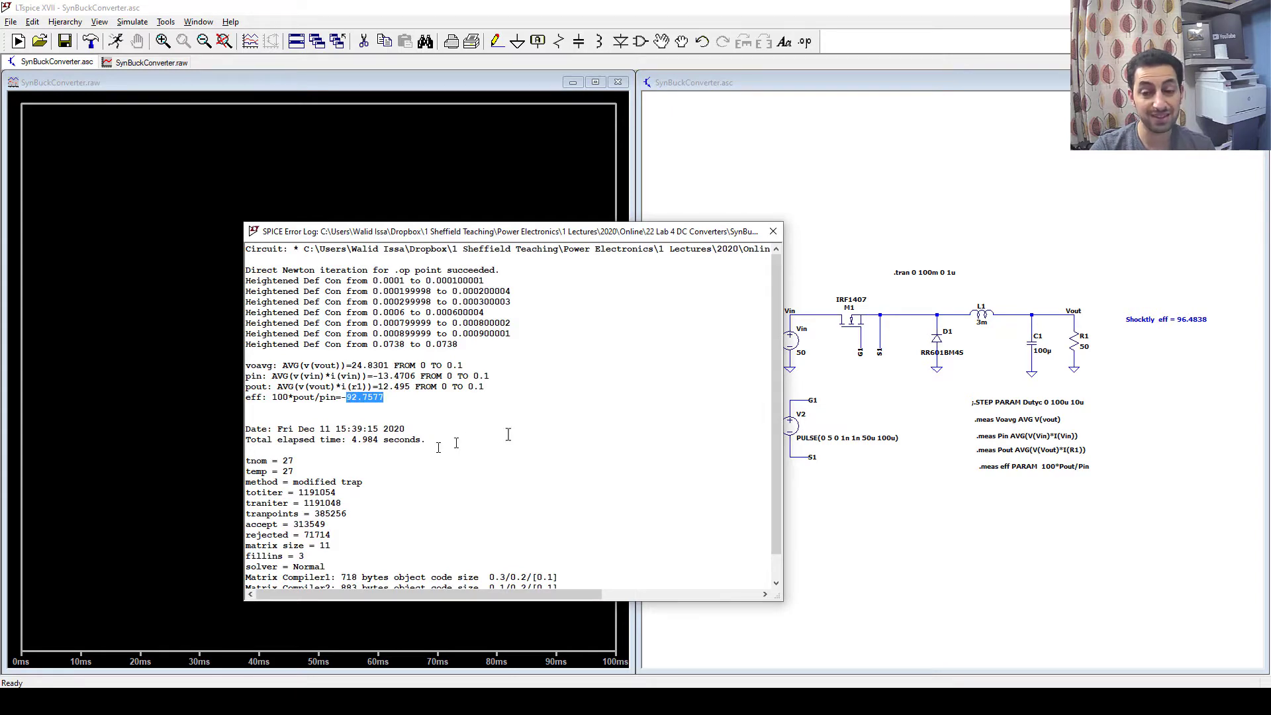
left_click(770, 231)
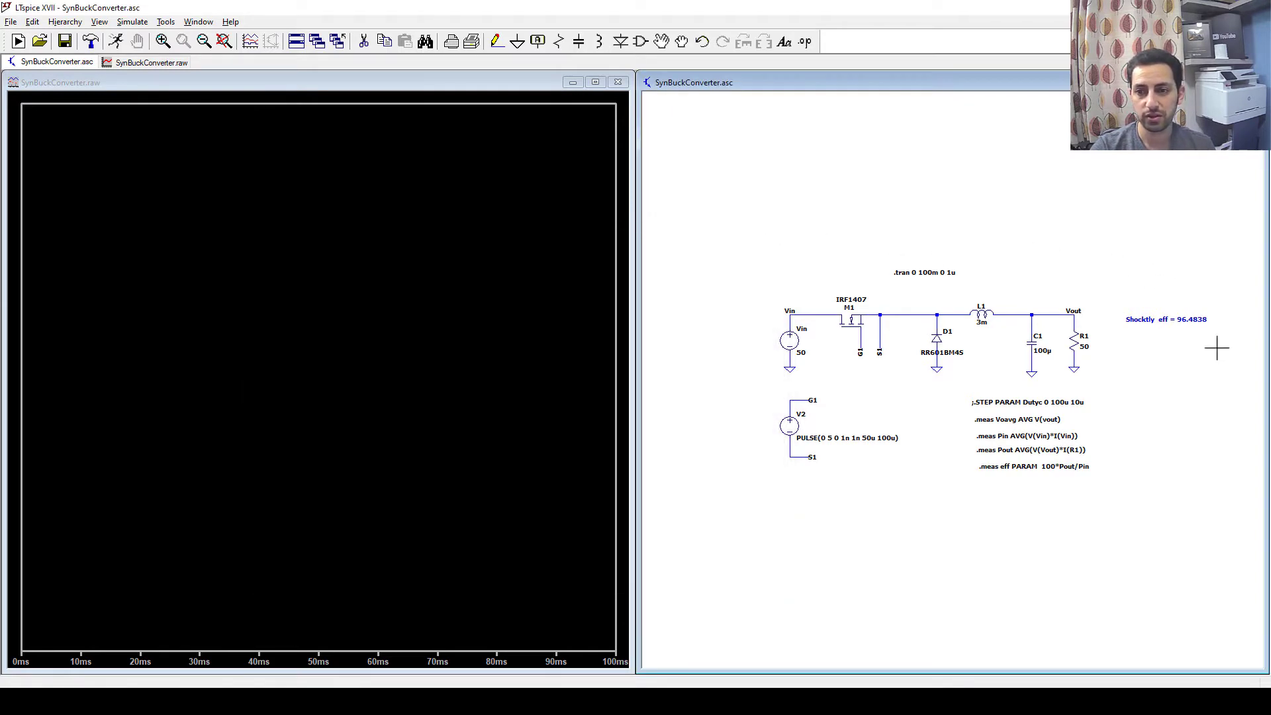
Add a second comment line 'Rectifier eff 92.7577' beneath the Shocktly efficiency
left_click(618, 82)
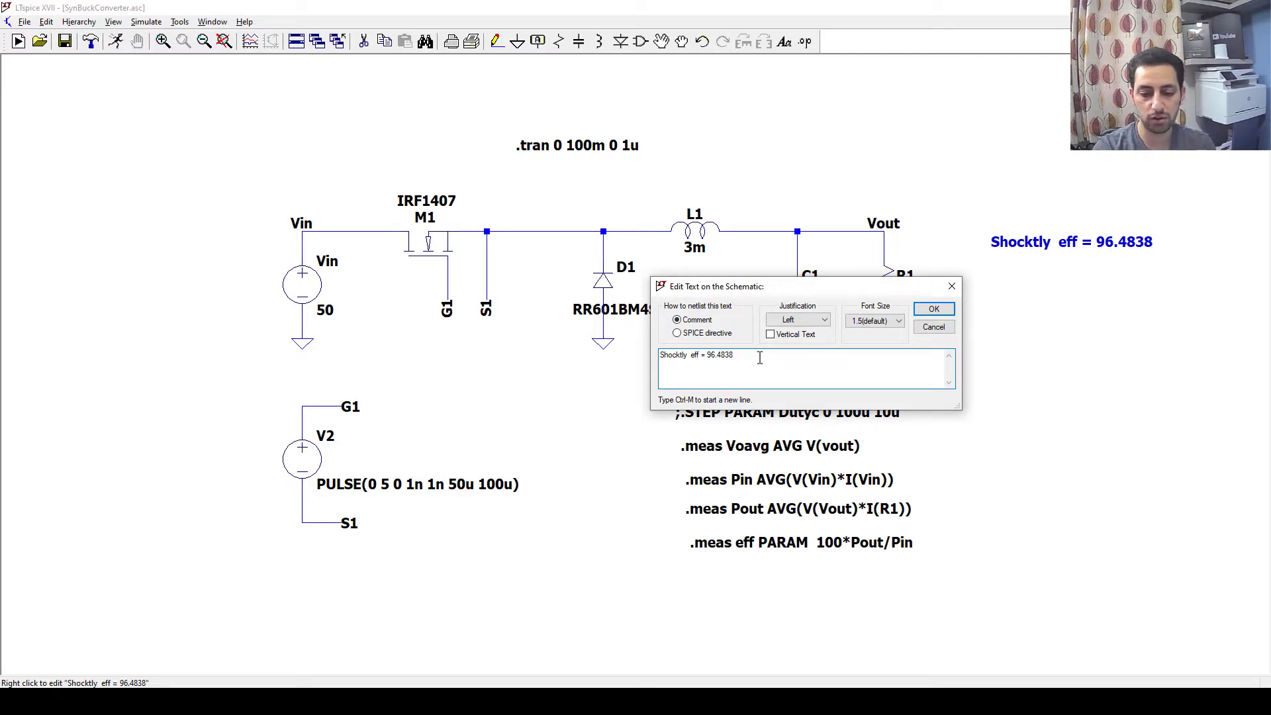
type("Rec")
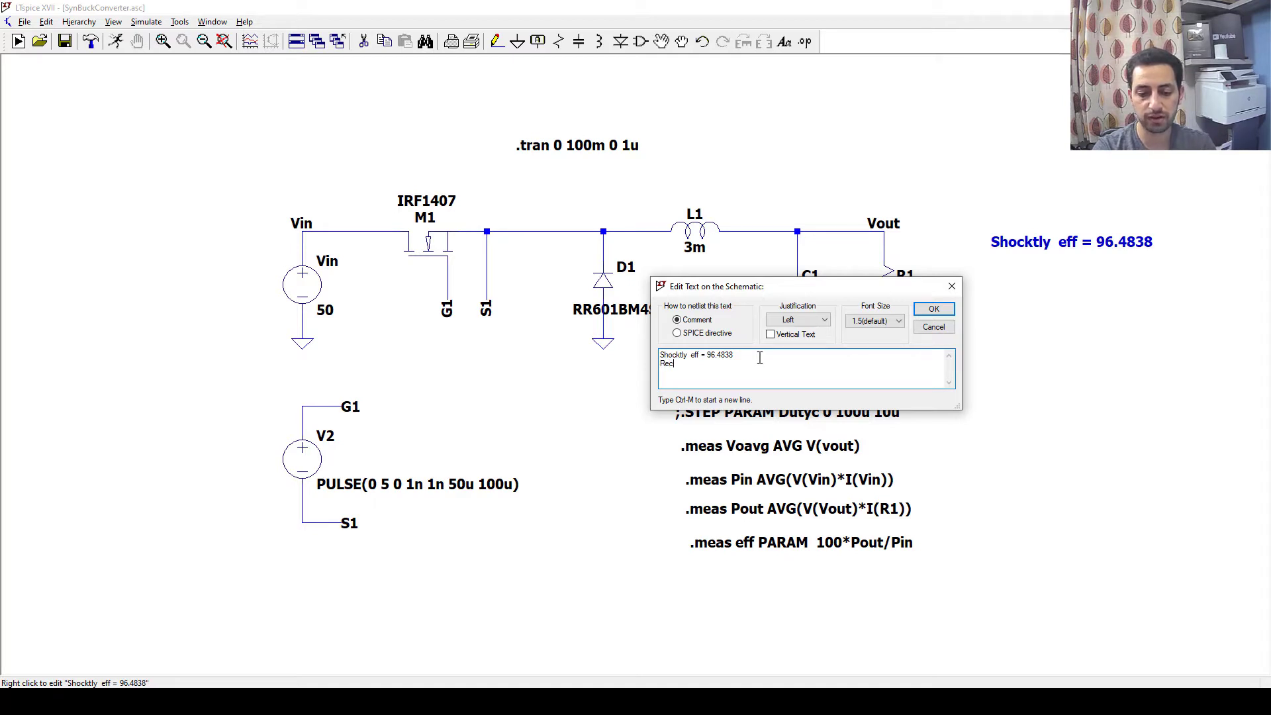
type("tifier")
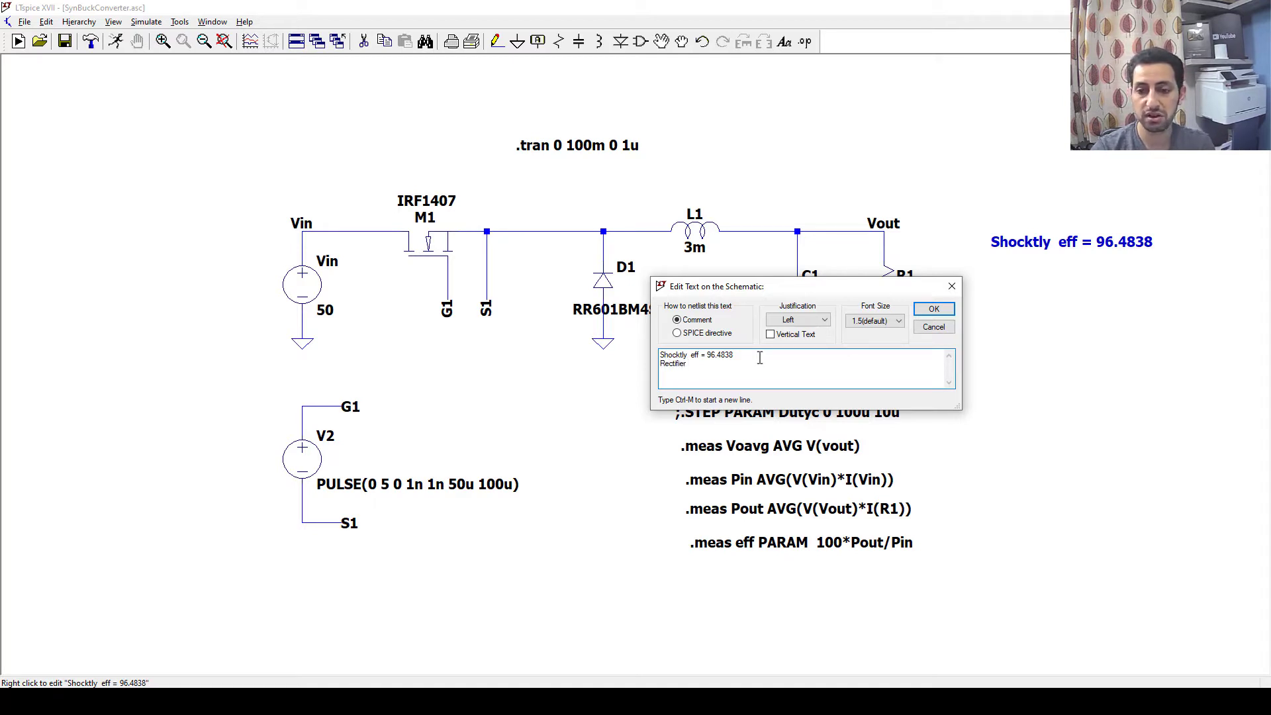
type("2.7577")
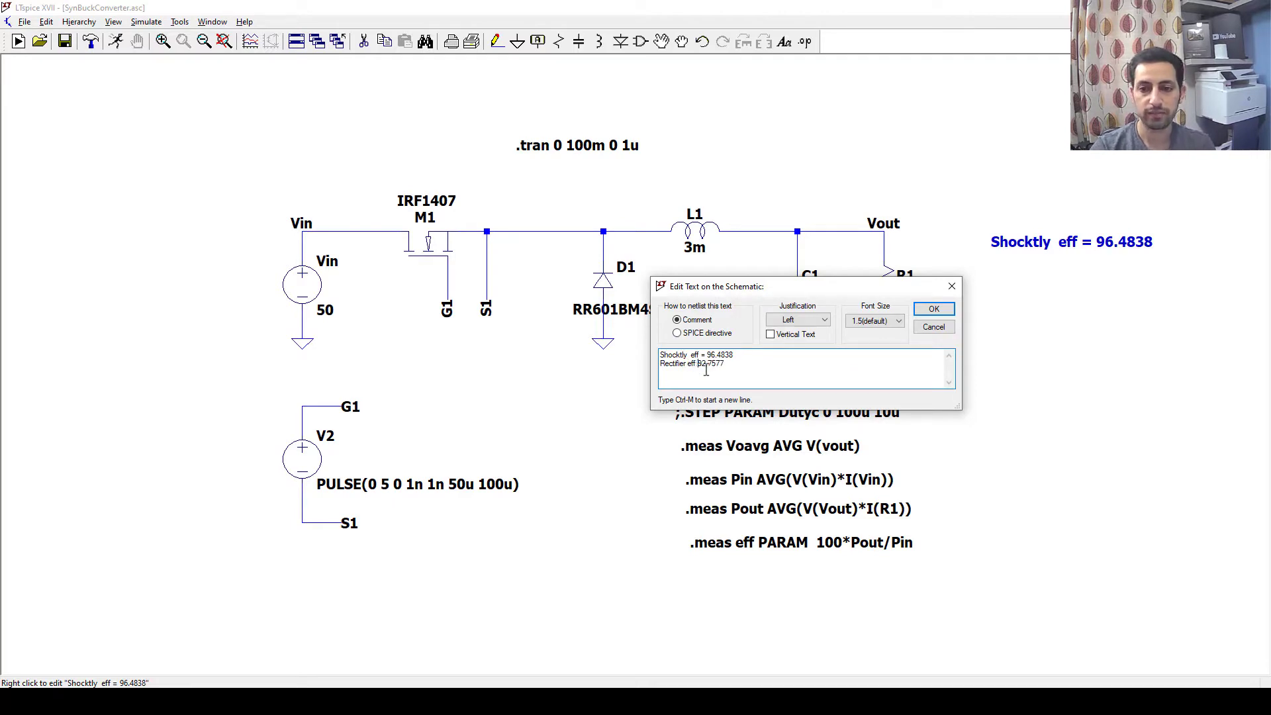
left_click(933, 308)
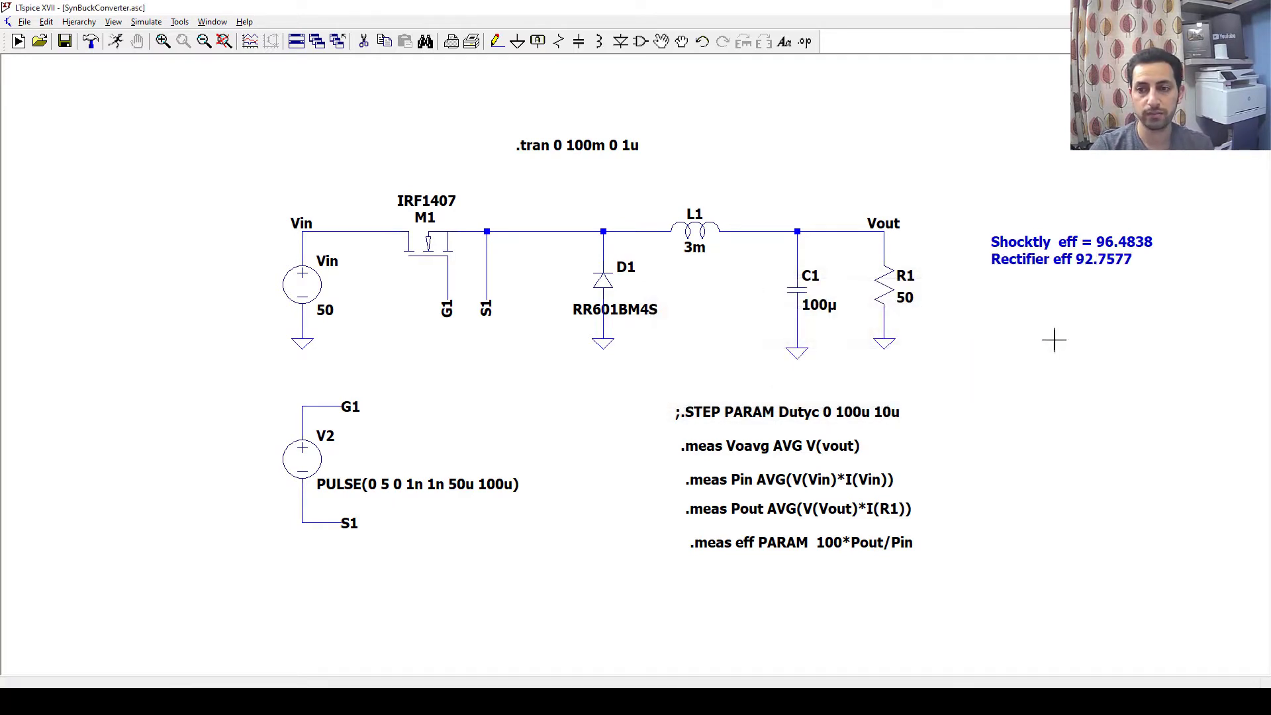
mouse_move(1094, 258)
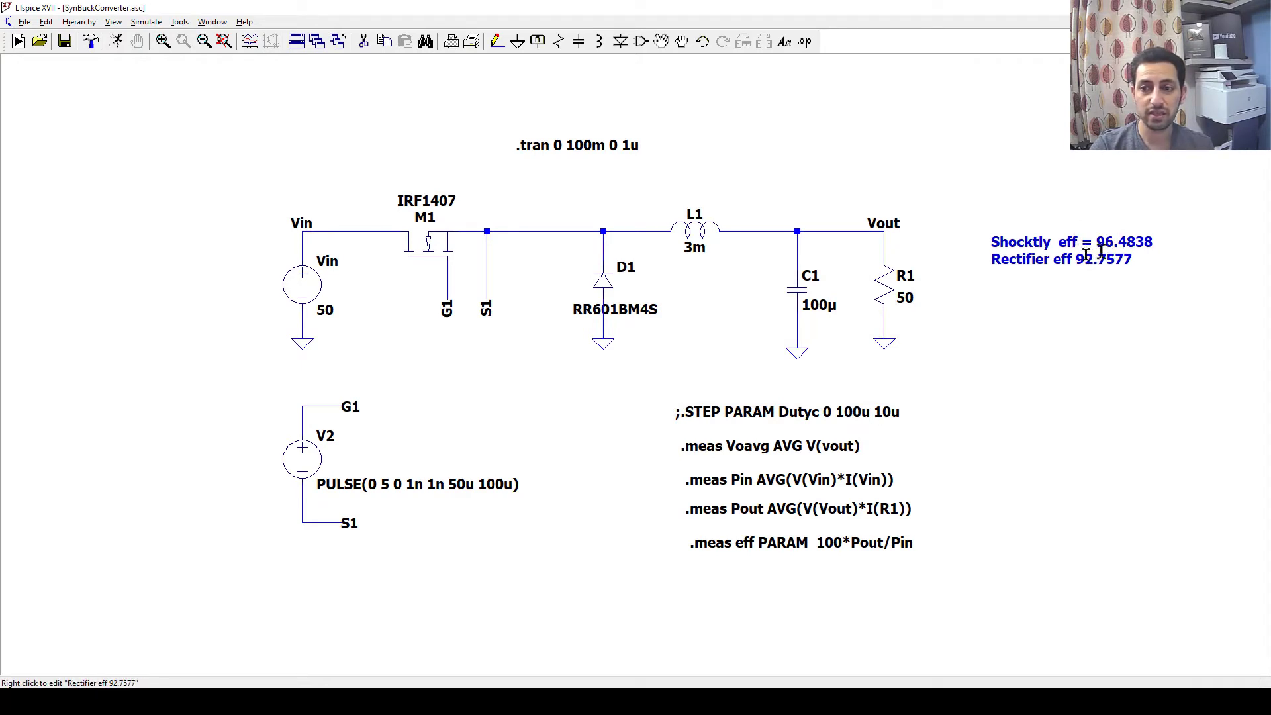
mouse_move(604, 278)
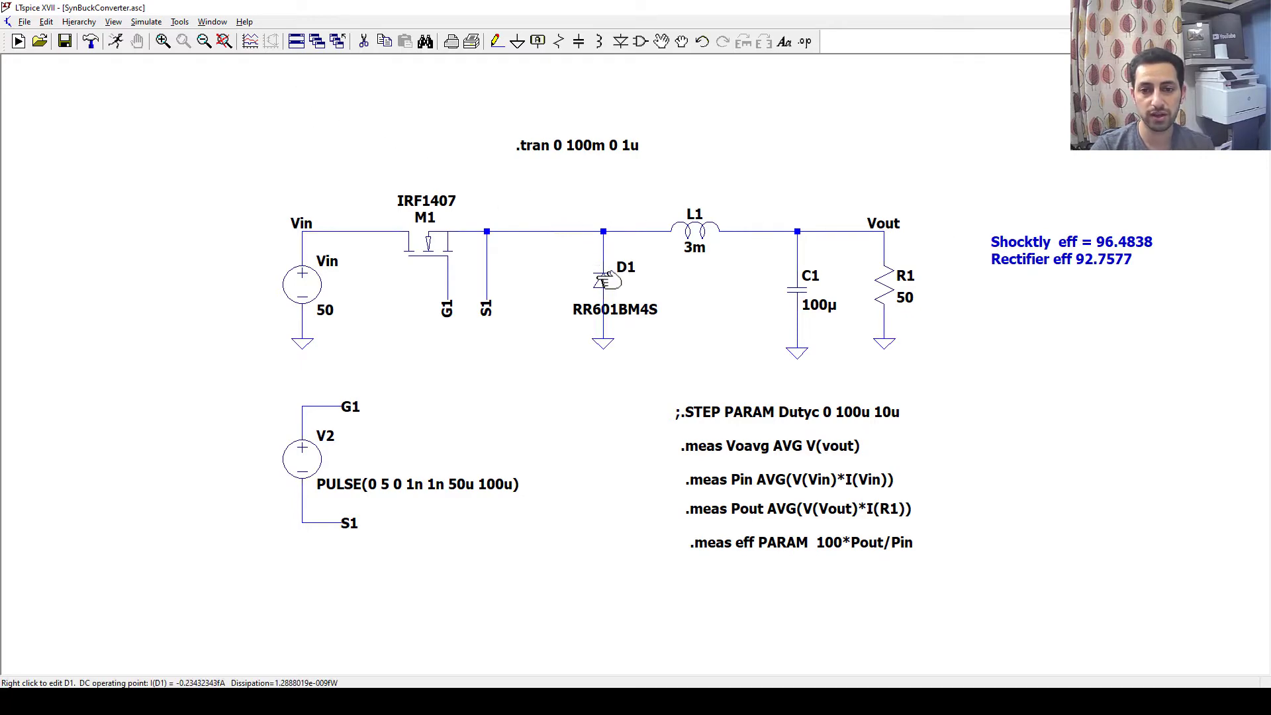
Replace D1's RR601BM4S with the RF2001NS2D fast-recovery diode from the catalogue
double_click(604, 278)
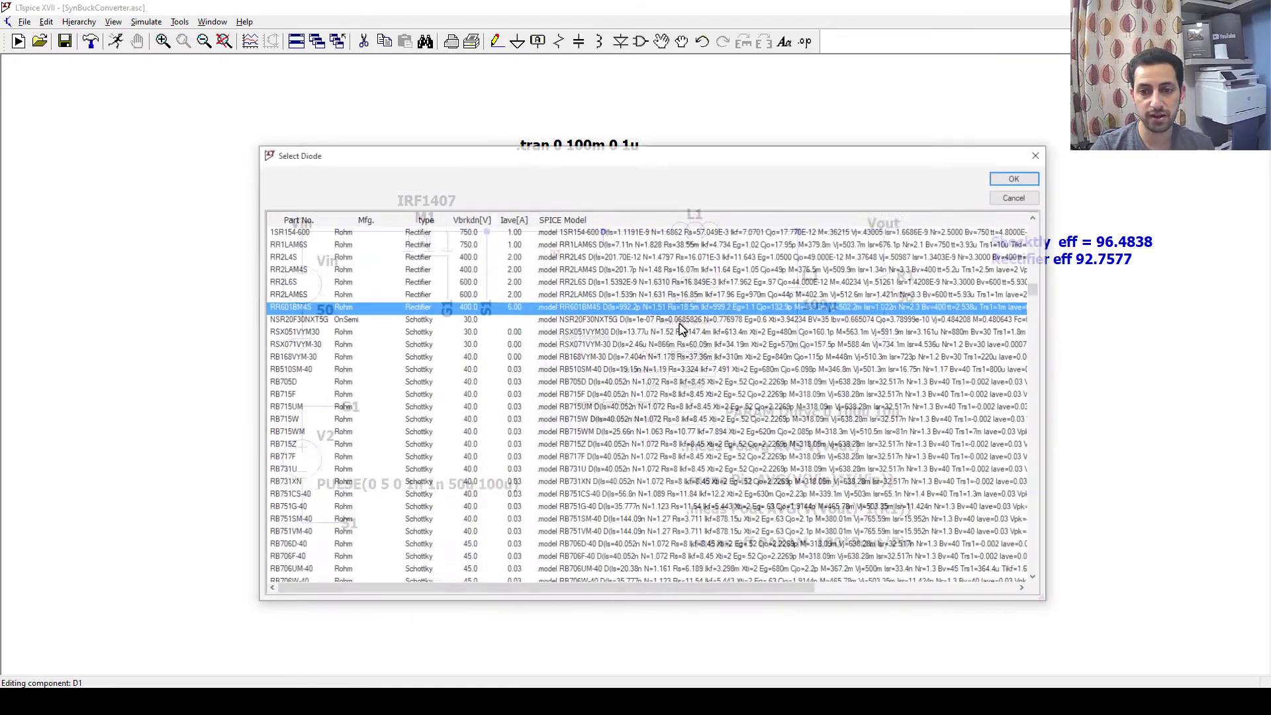
scroll("down", 3)
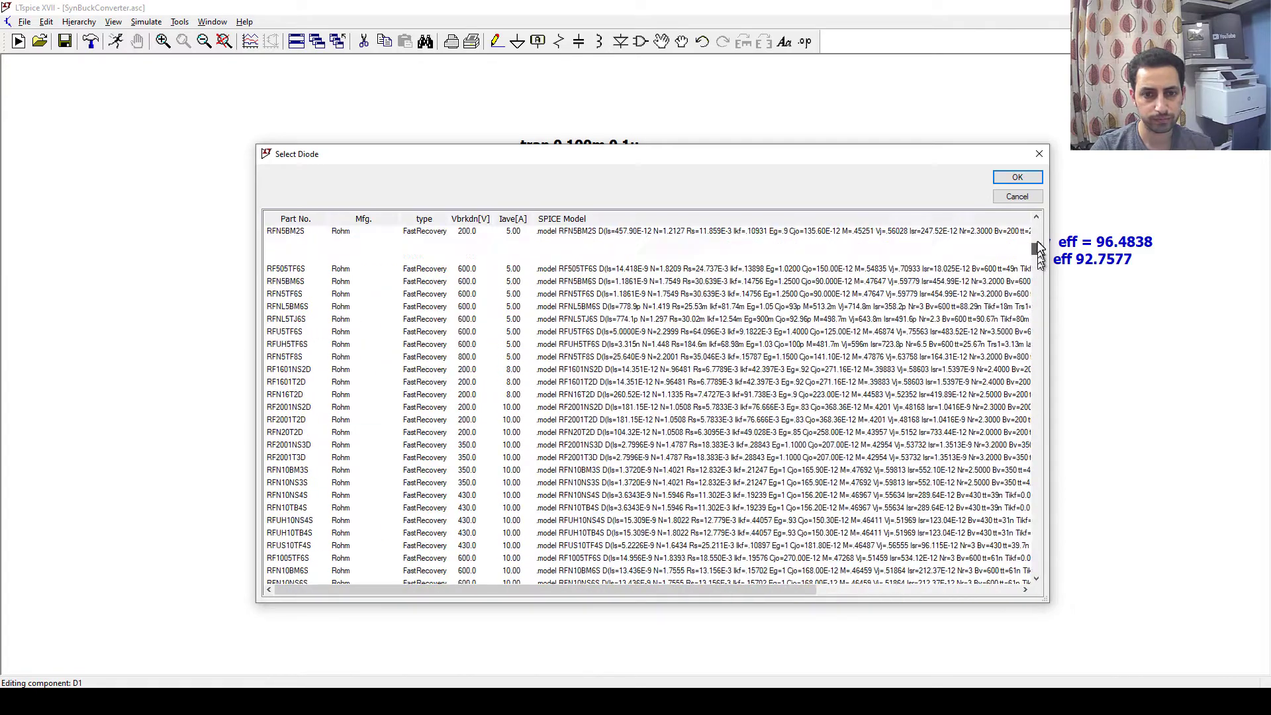
scroll("up", 3)
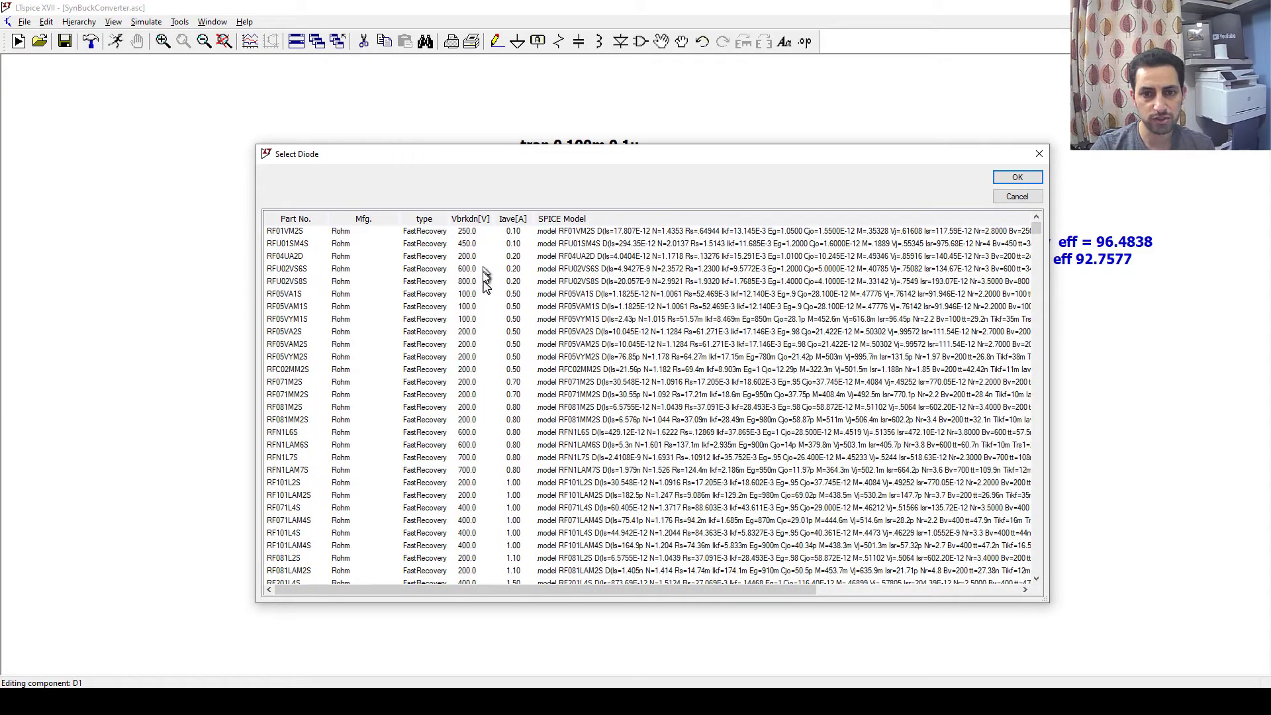
mouse_move(470, 420)
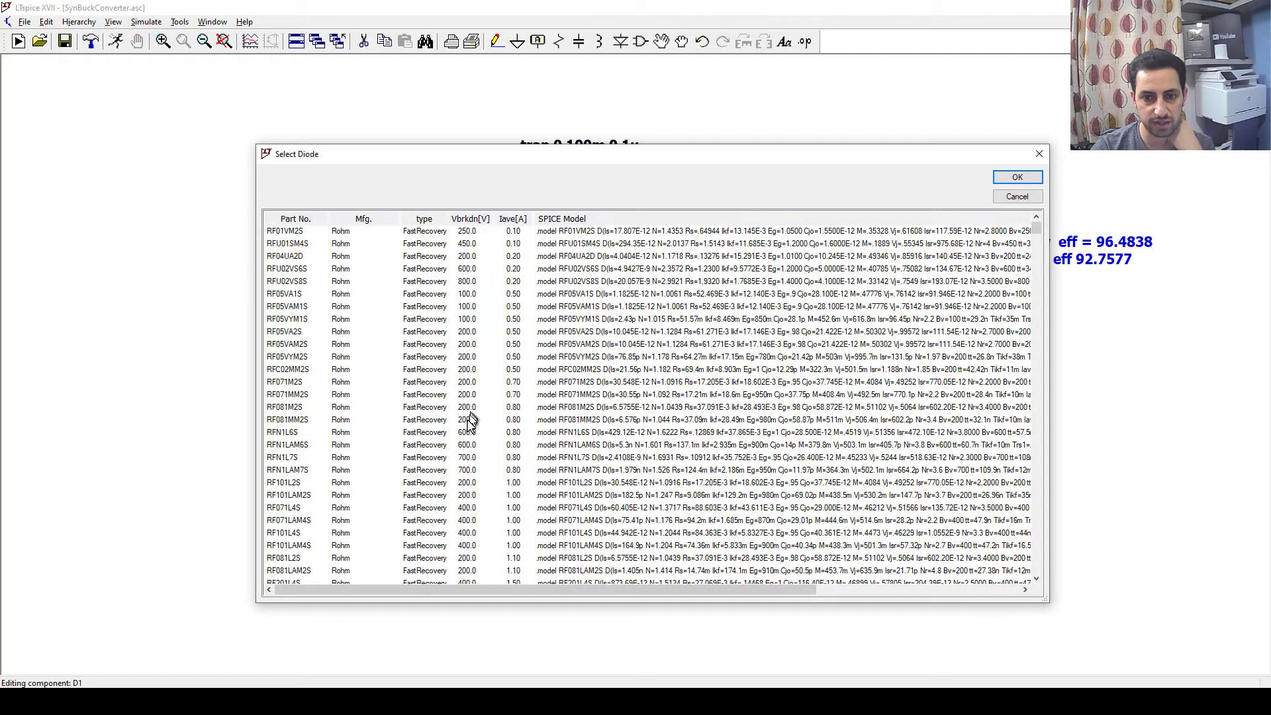
scroll("down", 3)
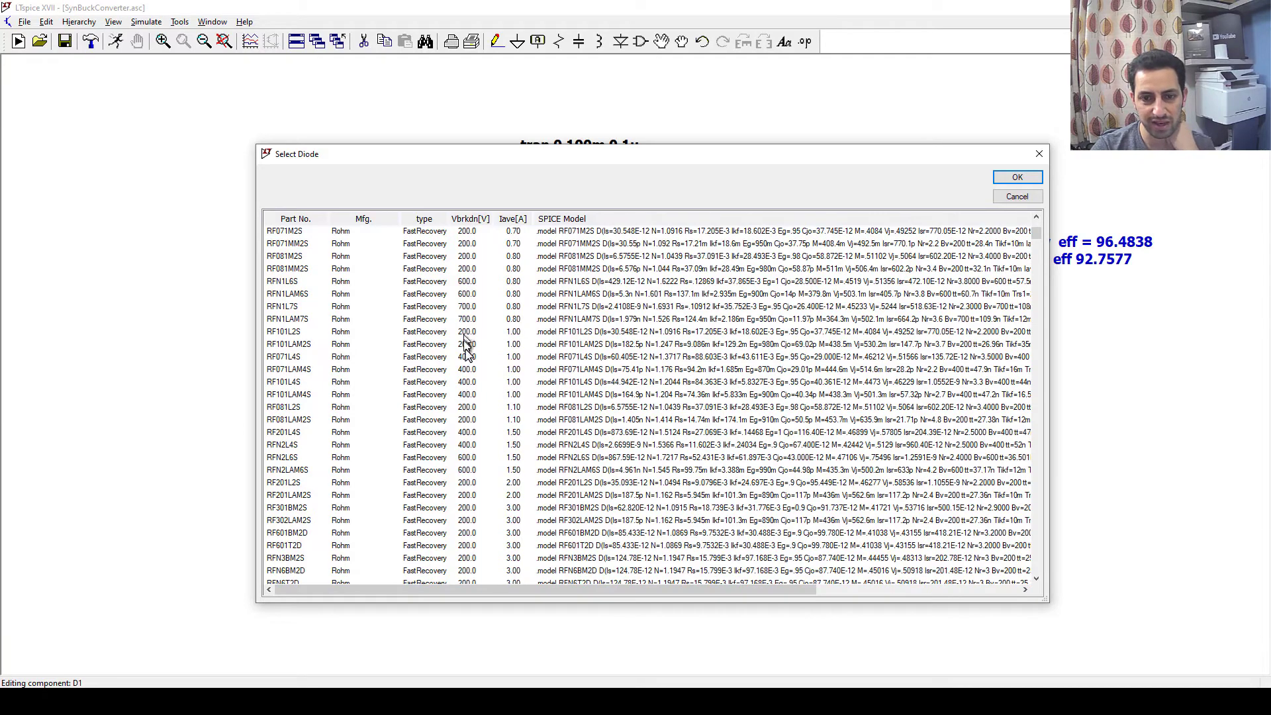
scroll("down", 3)
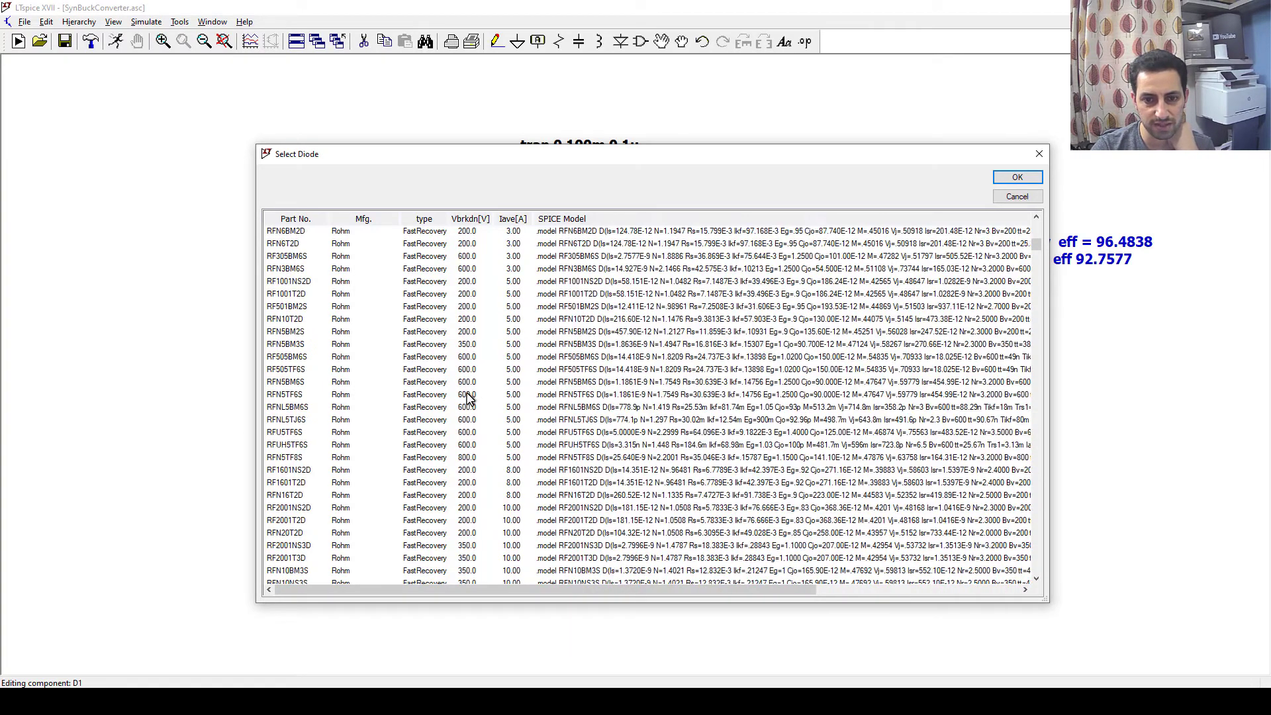
scroll("down", 3)
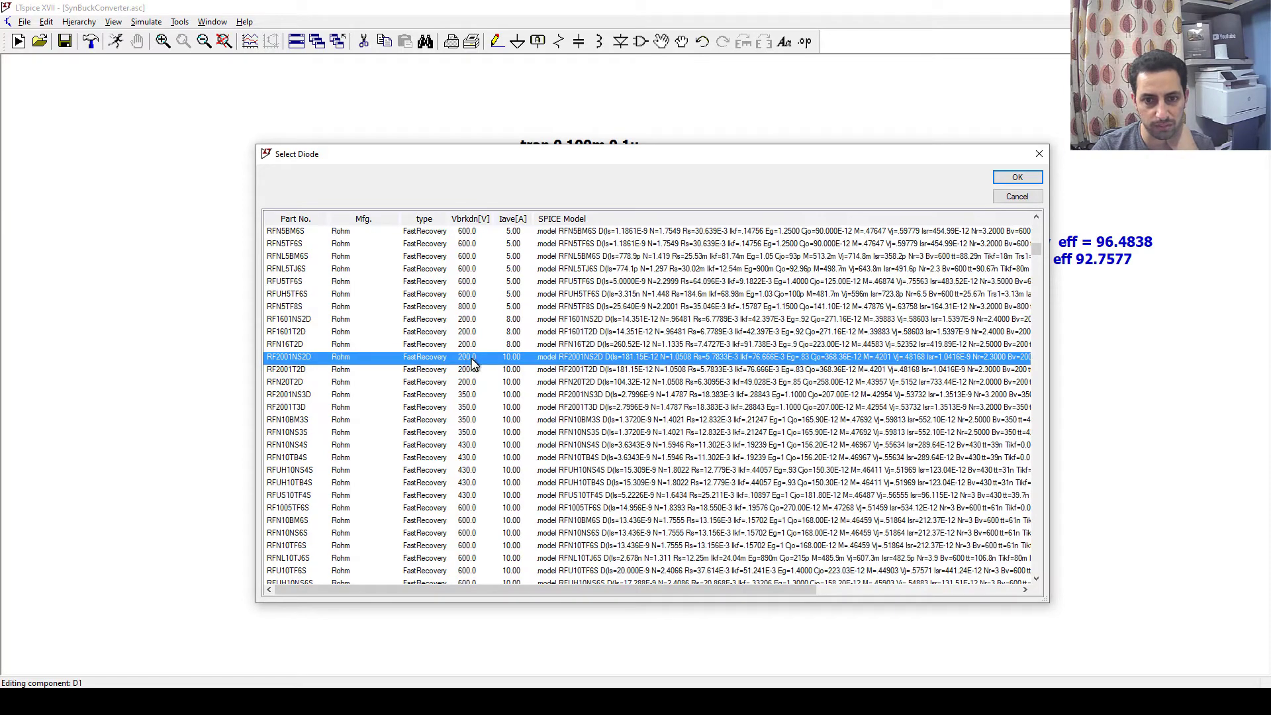
mouse_move(466, 375)
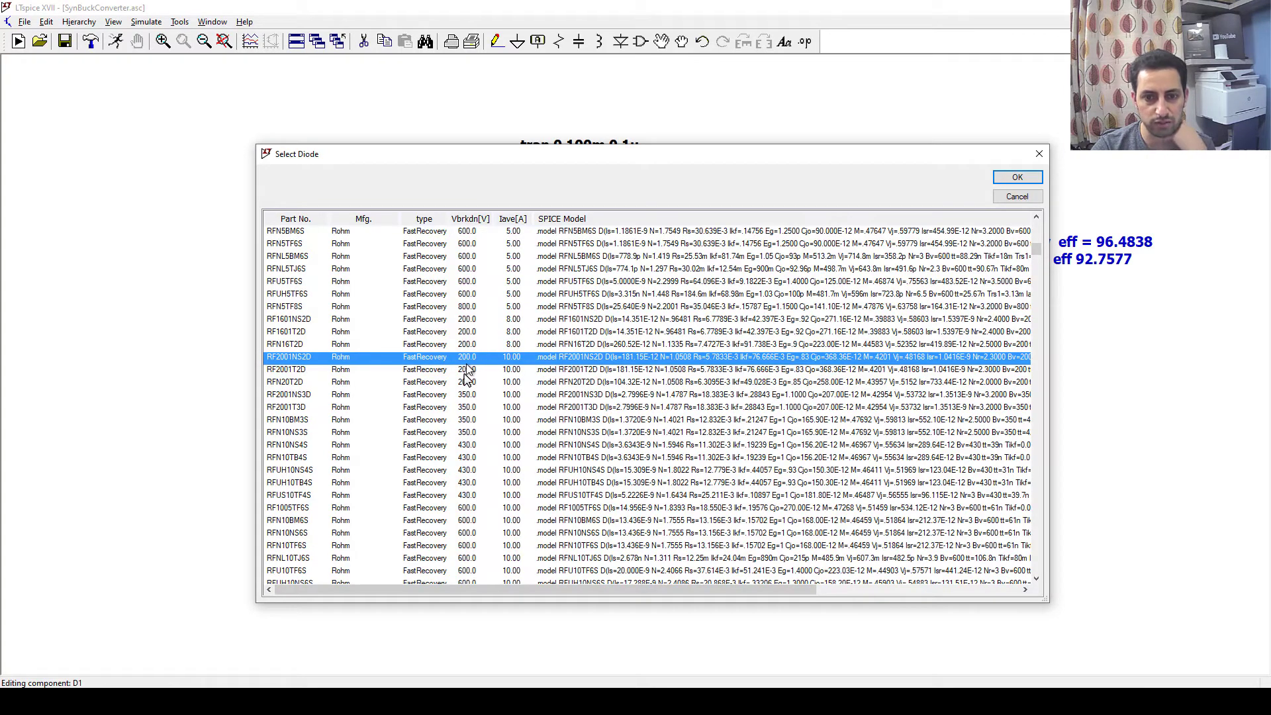
mouse_move(497, 380)
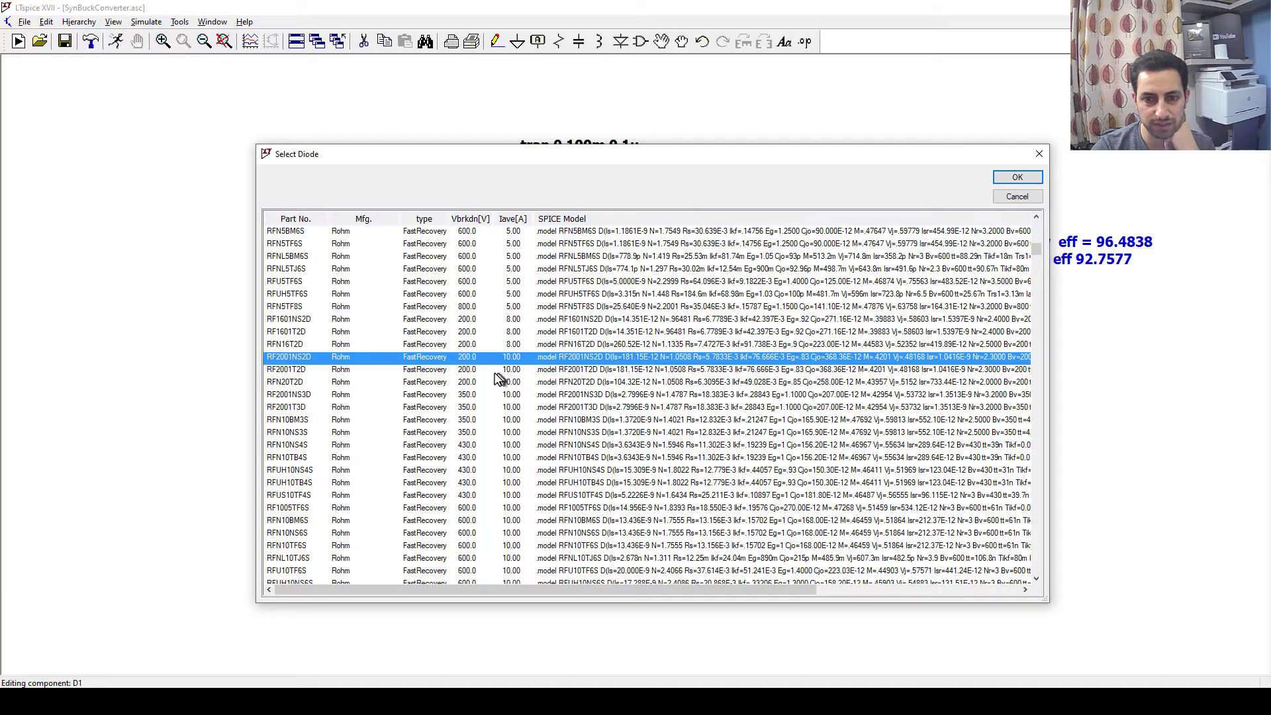
mouse_move(473, 373)
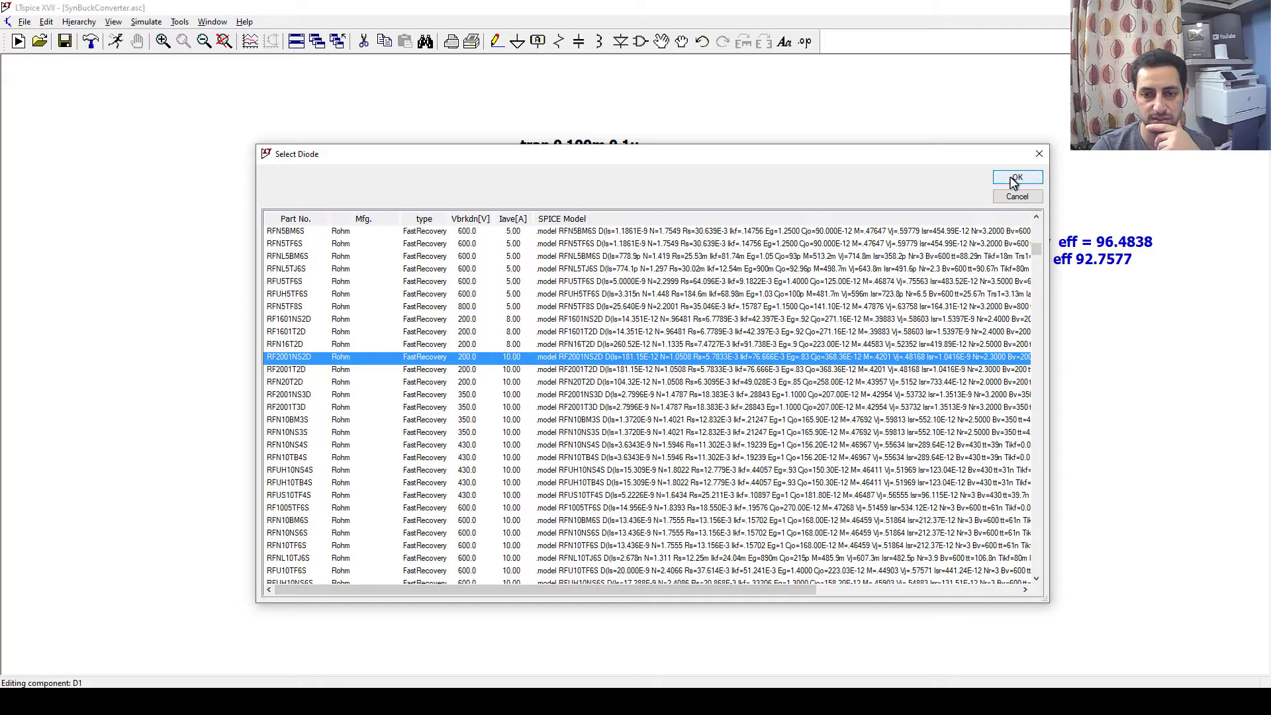
left_click(1016, 178)
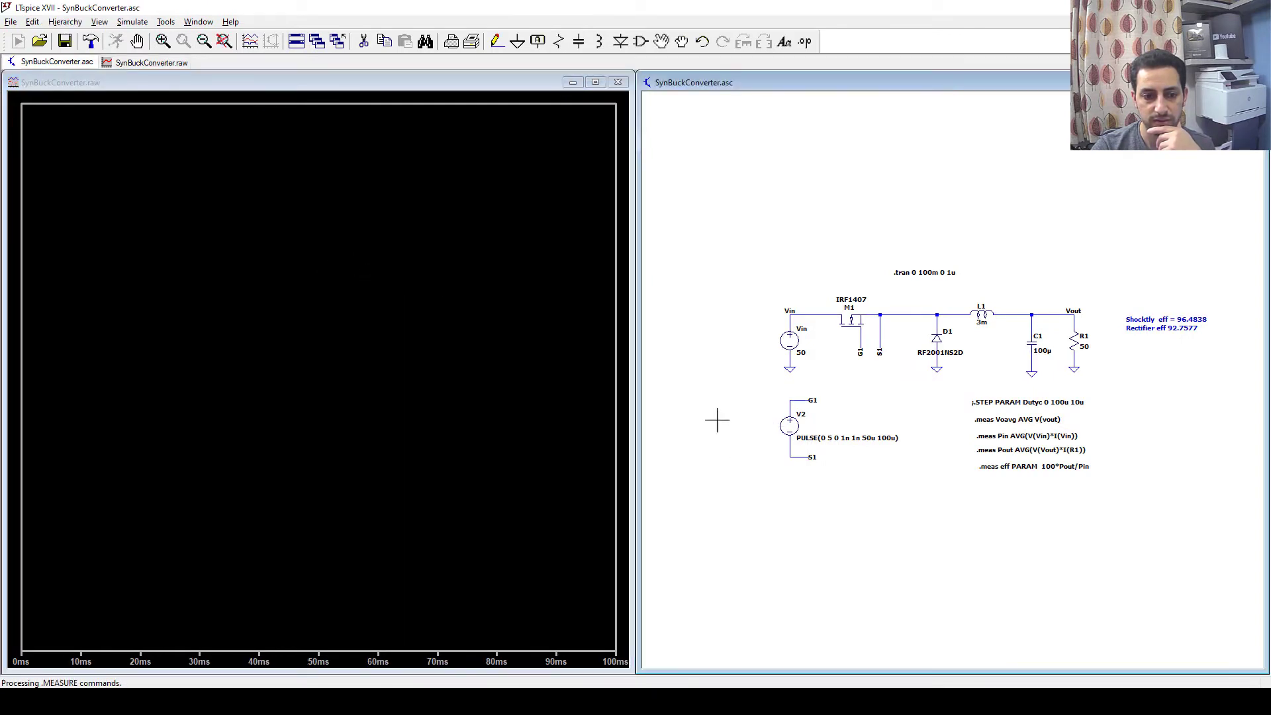
Close the empty waveform plot so the buck converter schematic fills the window
left_click(132, 21)
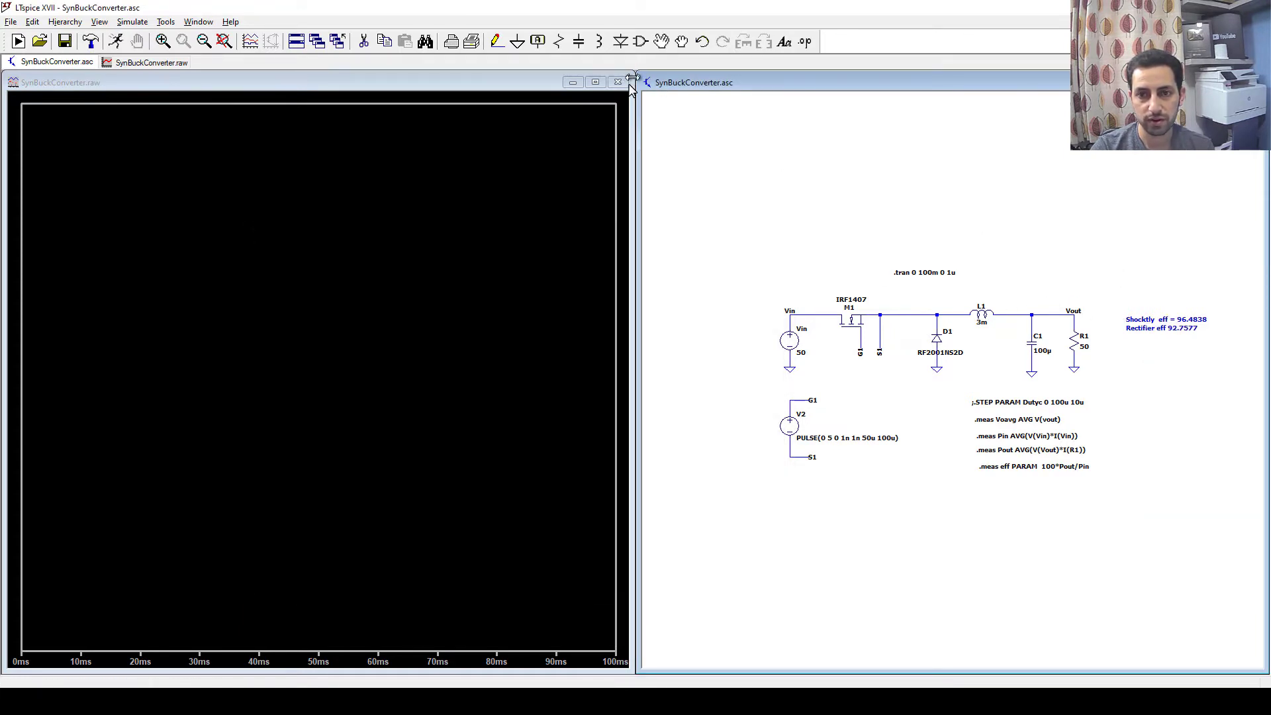
left_click(617, 82)
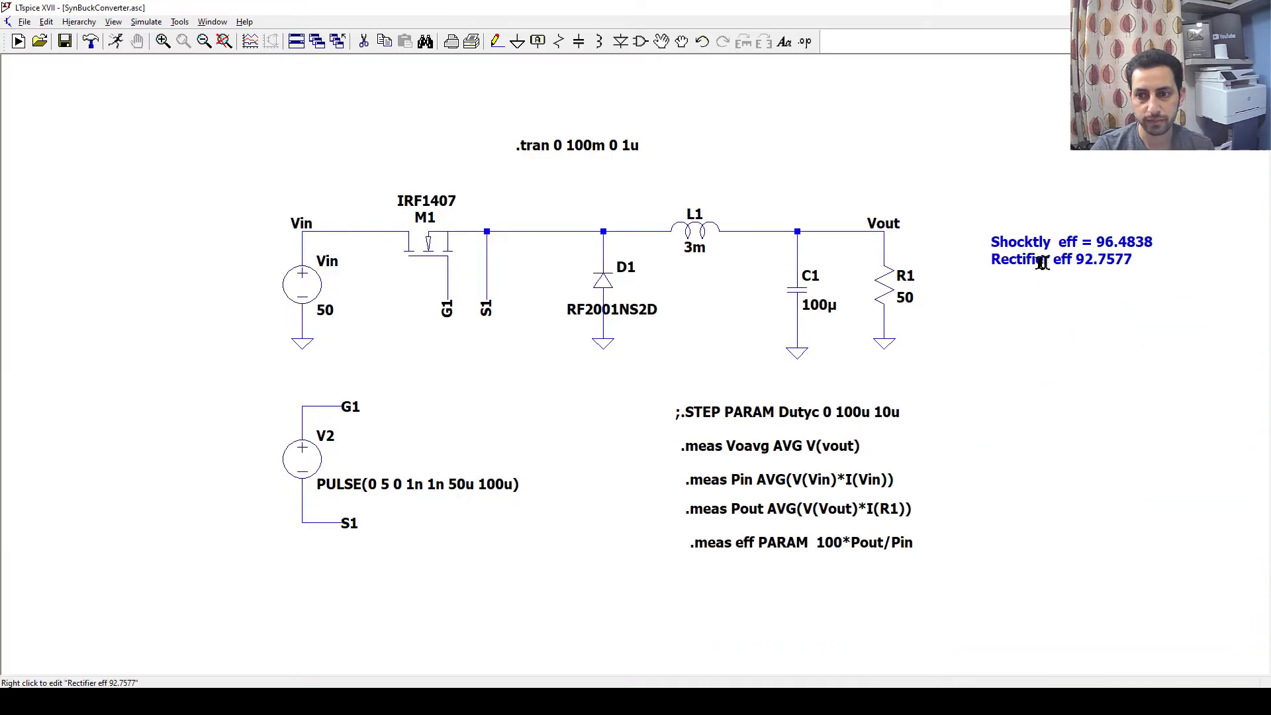
Add 'FRD eff = 96.0925' to the comment and cut the Rectifier line
double_click(1046, 259)
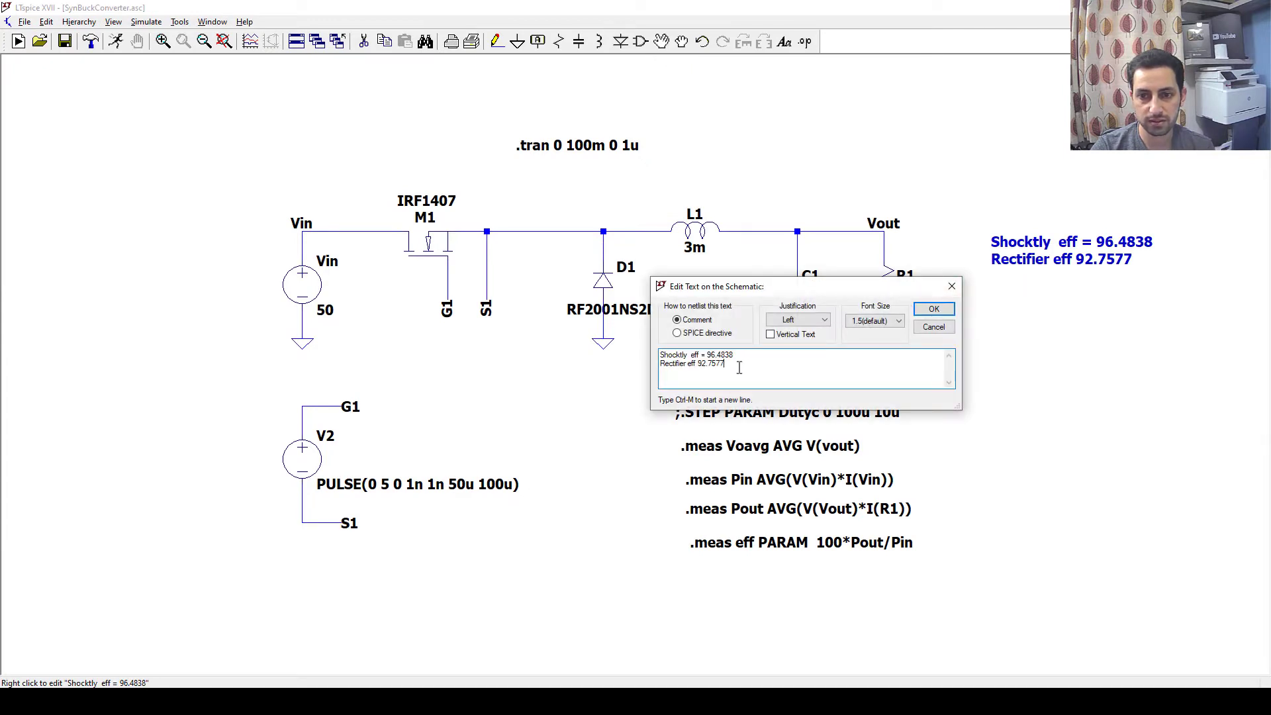
left_click(933, 308)
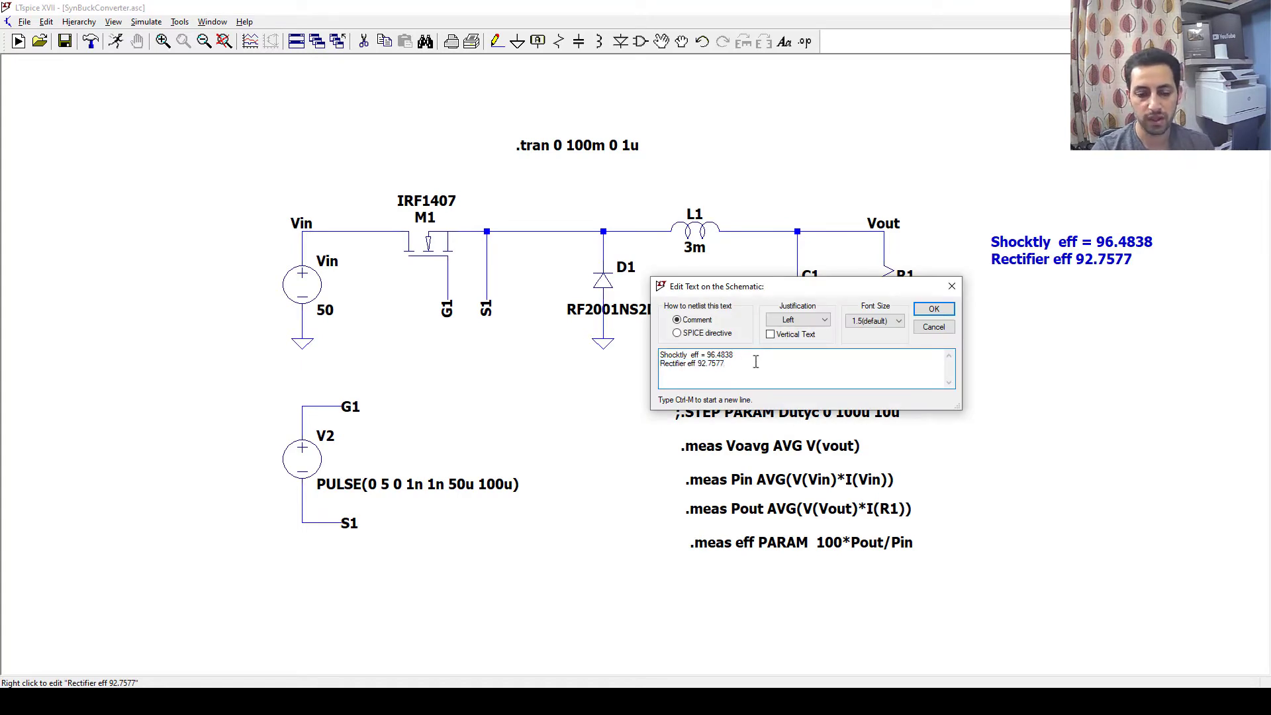
type("FRD")
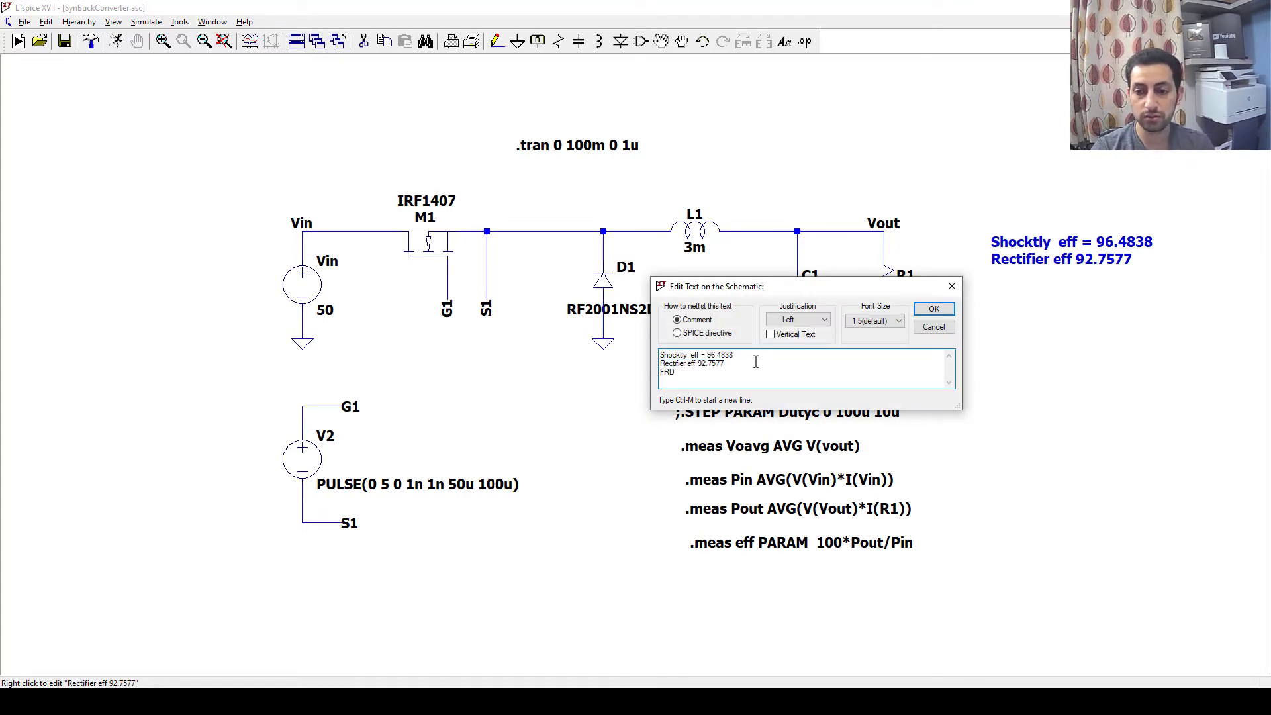
type("eff =")
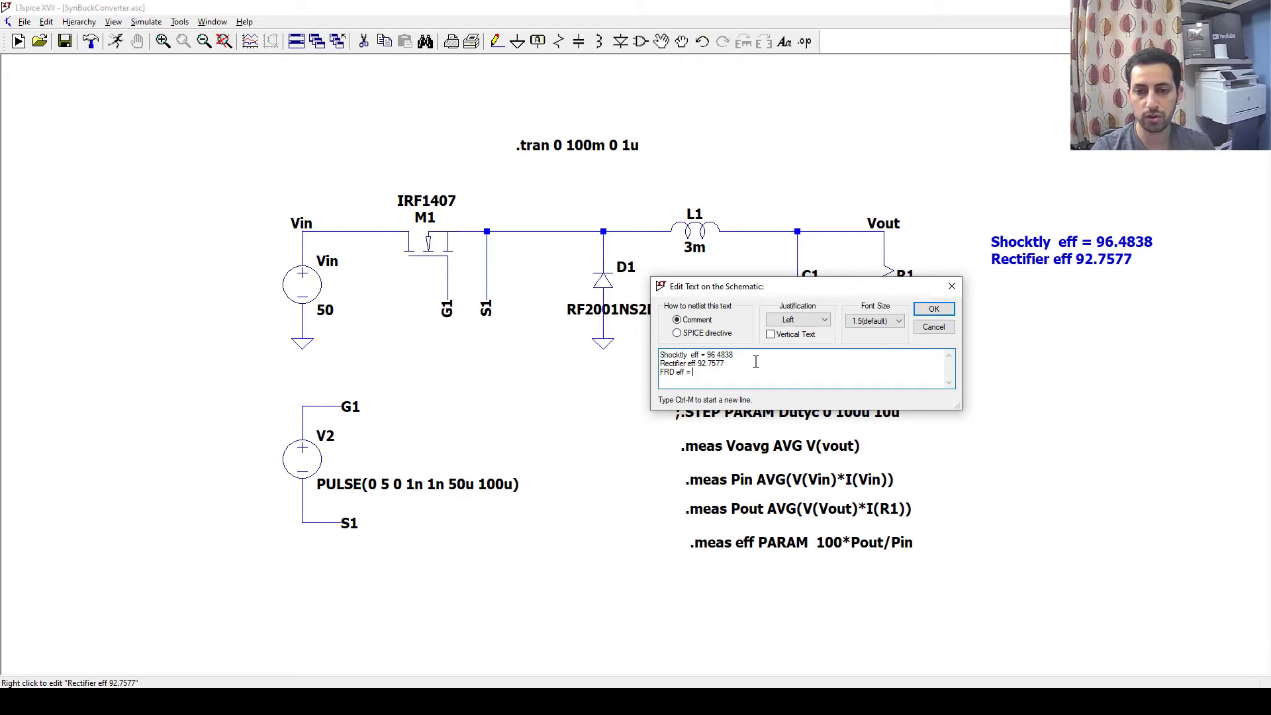
type("96.0929")
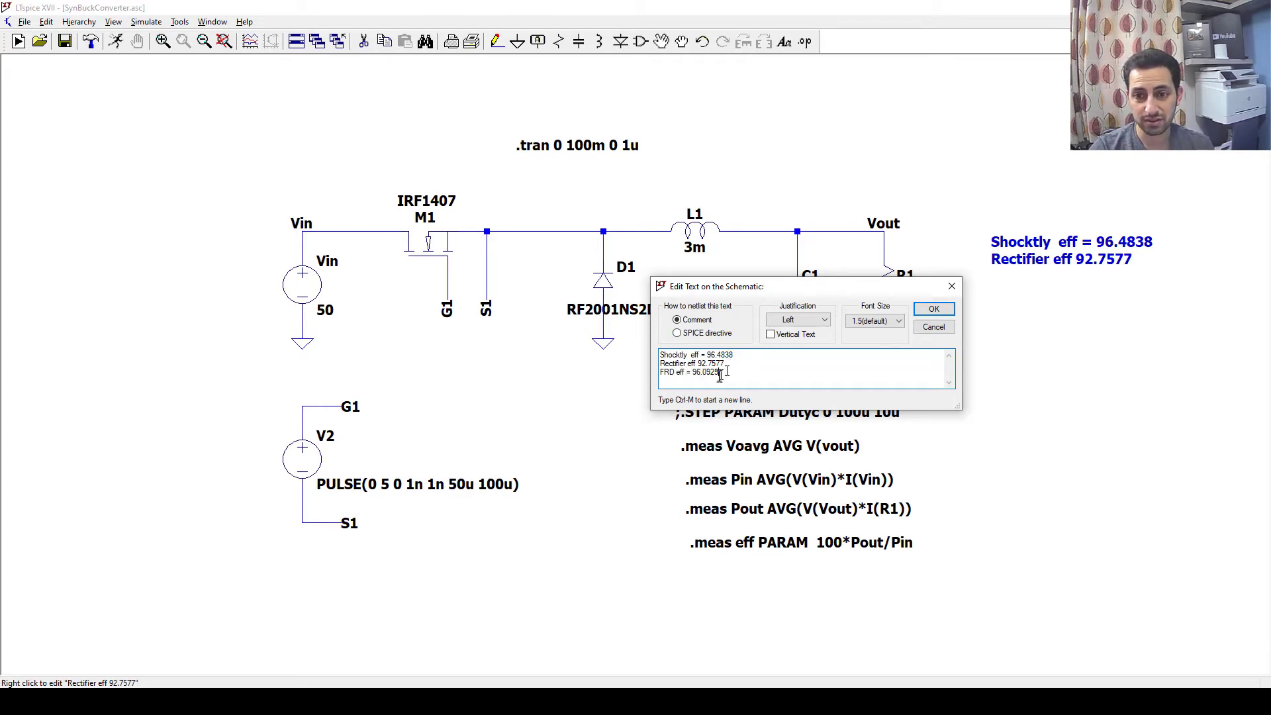
double_click(693, 363)
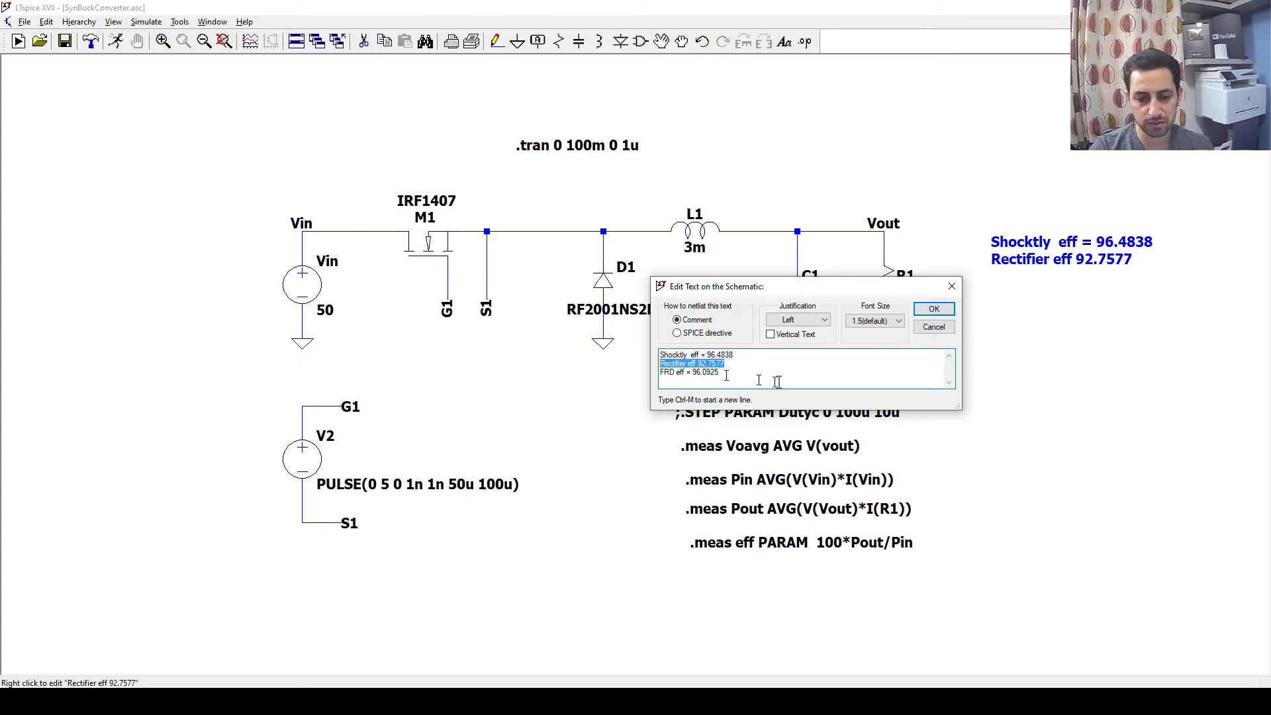
left_click(934, 308)
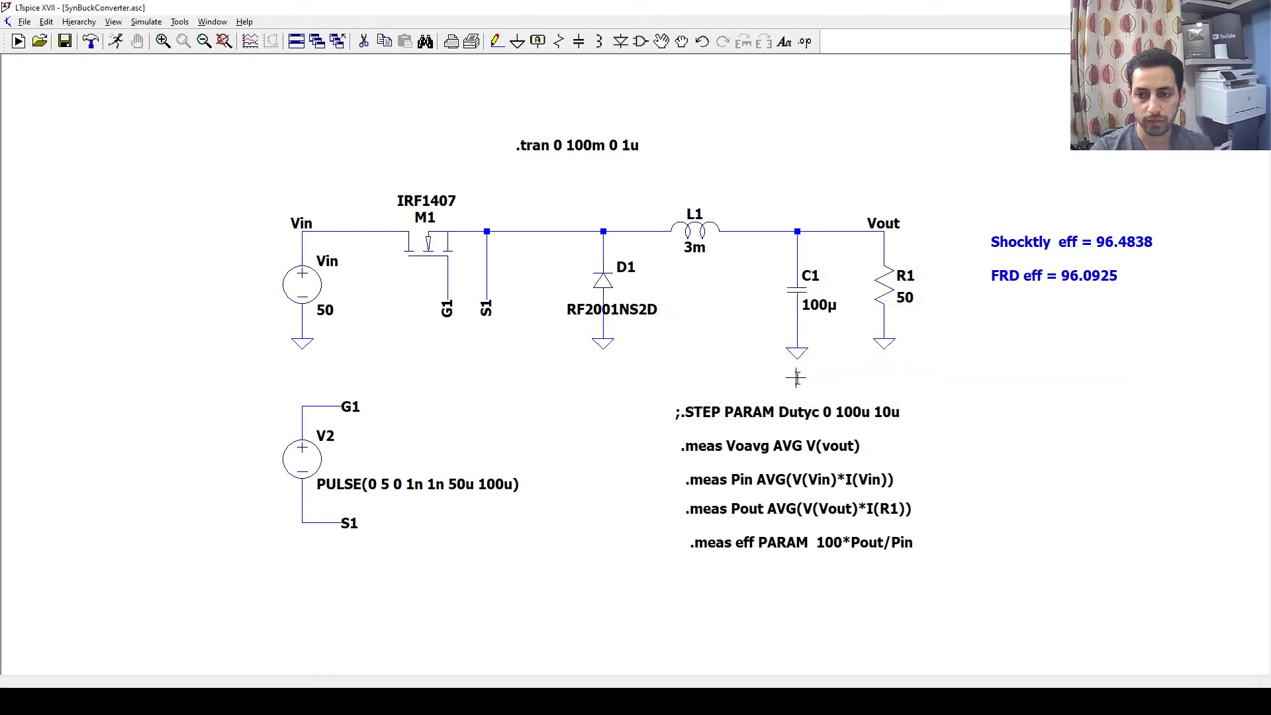
Reorder the comment as Rectifier eff 92.7577, FRD eff = 96.0925, Shocktly eff = 96.4838
right_click(1065, 255)
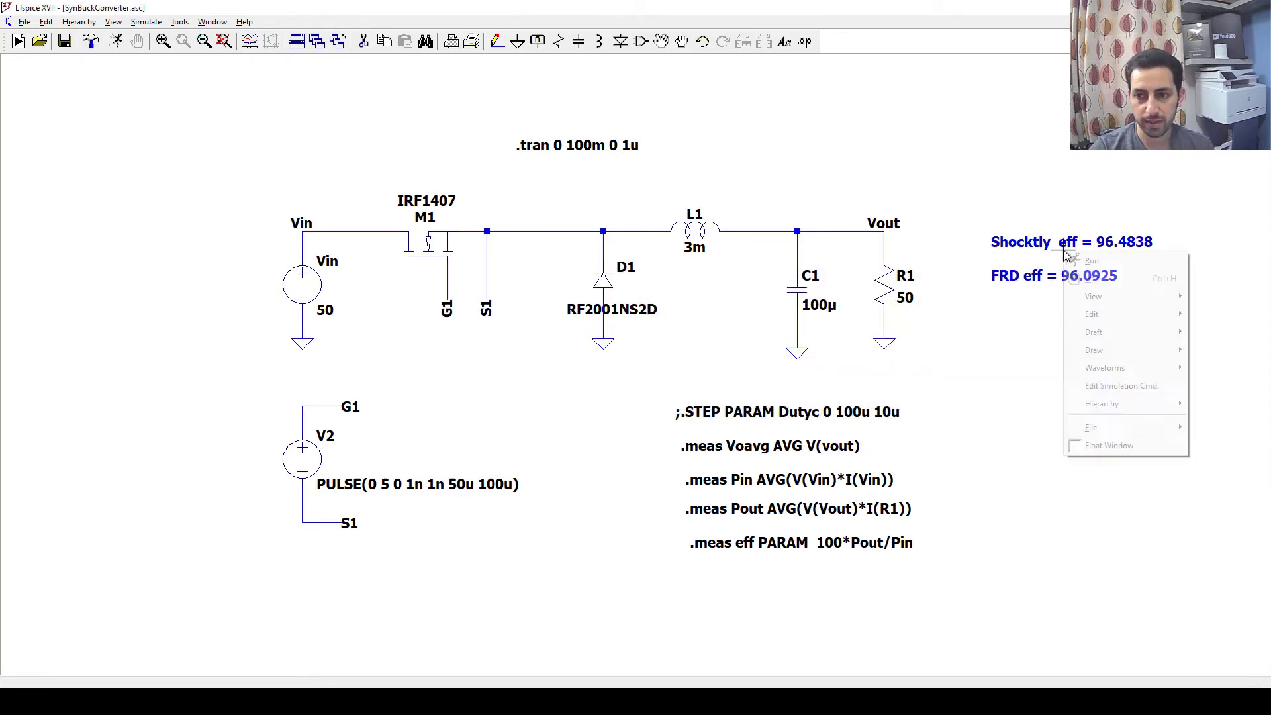
left_click(1091, 314)
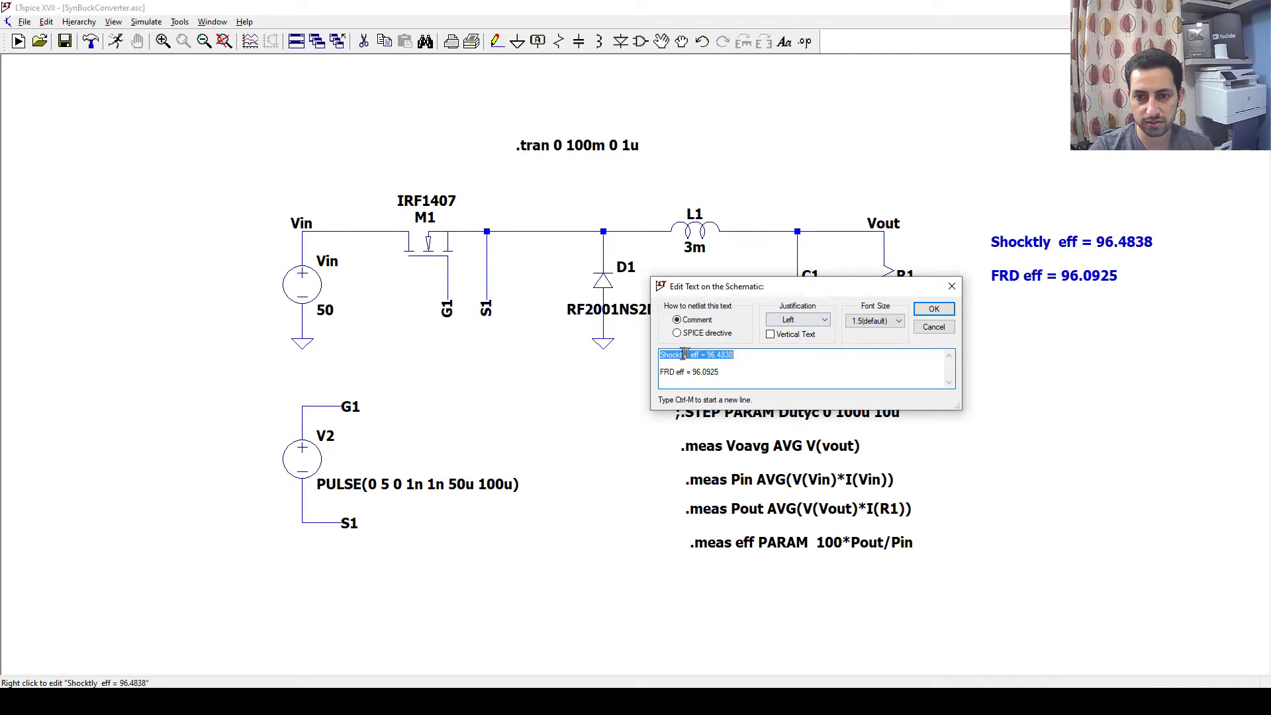
left_click(695, 372)
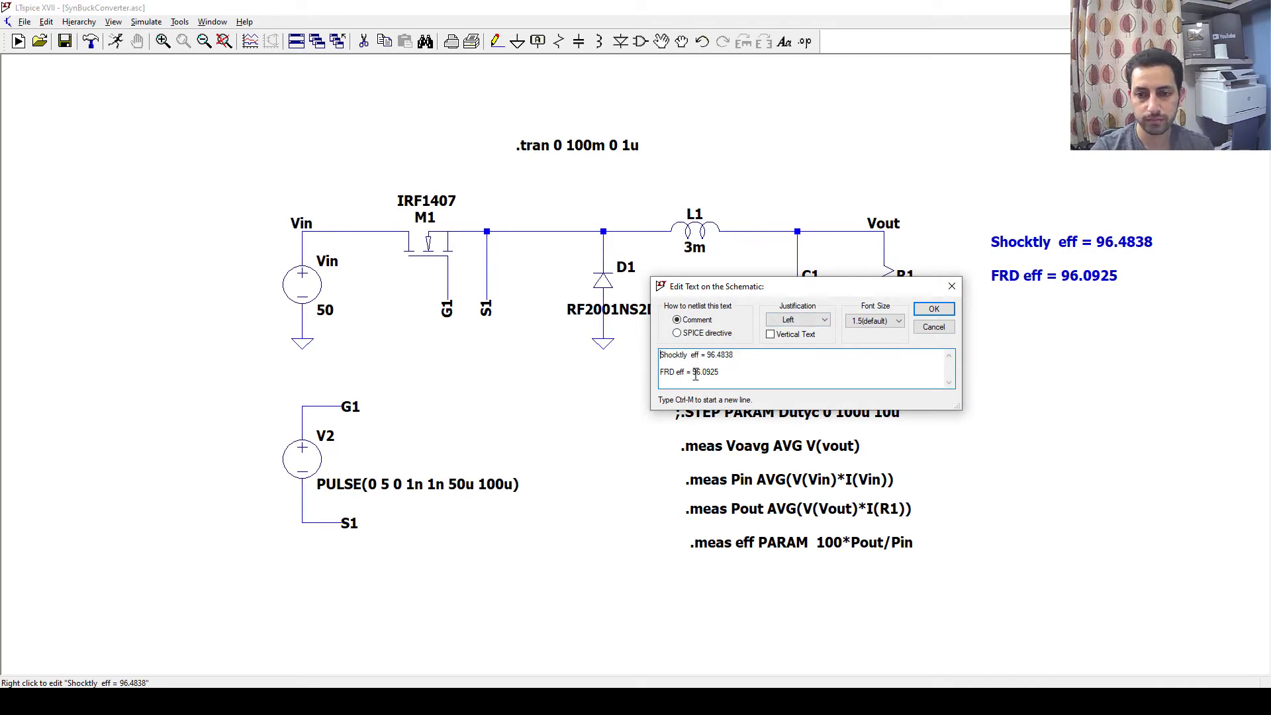
type("Rectifier eff 92.7577")
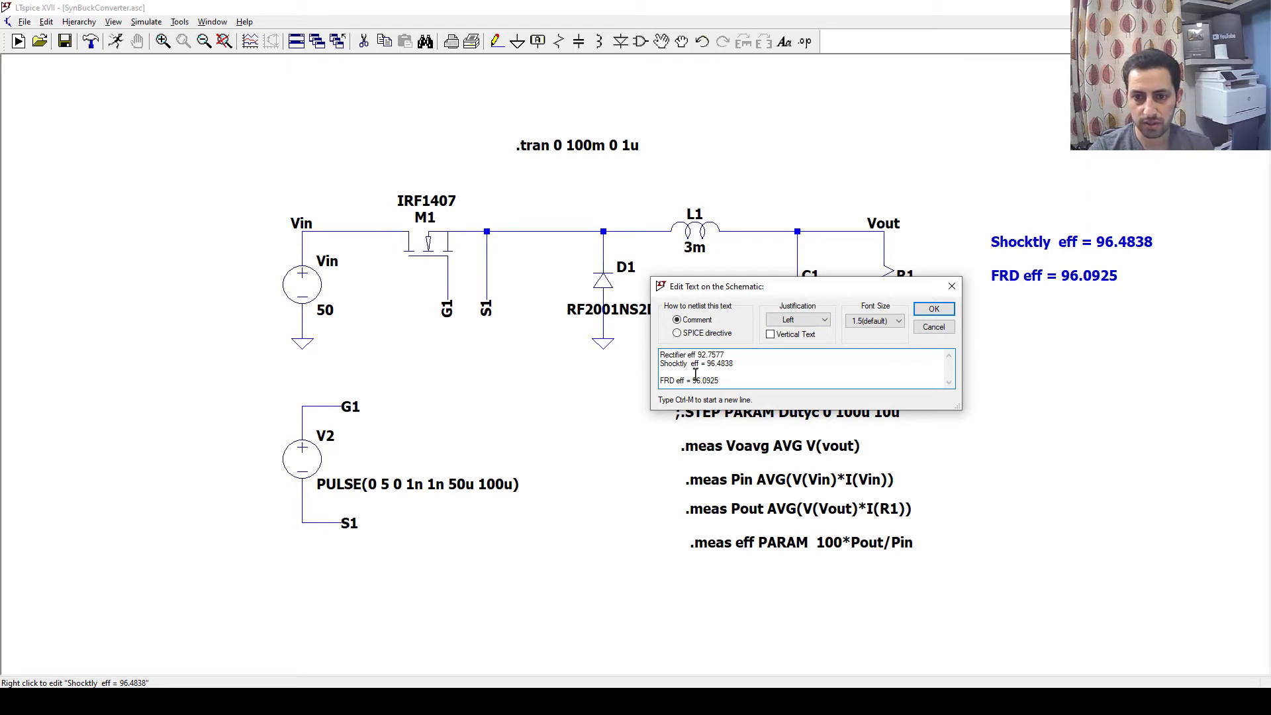
triple_click(687, 380)
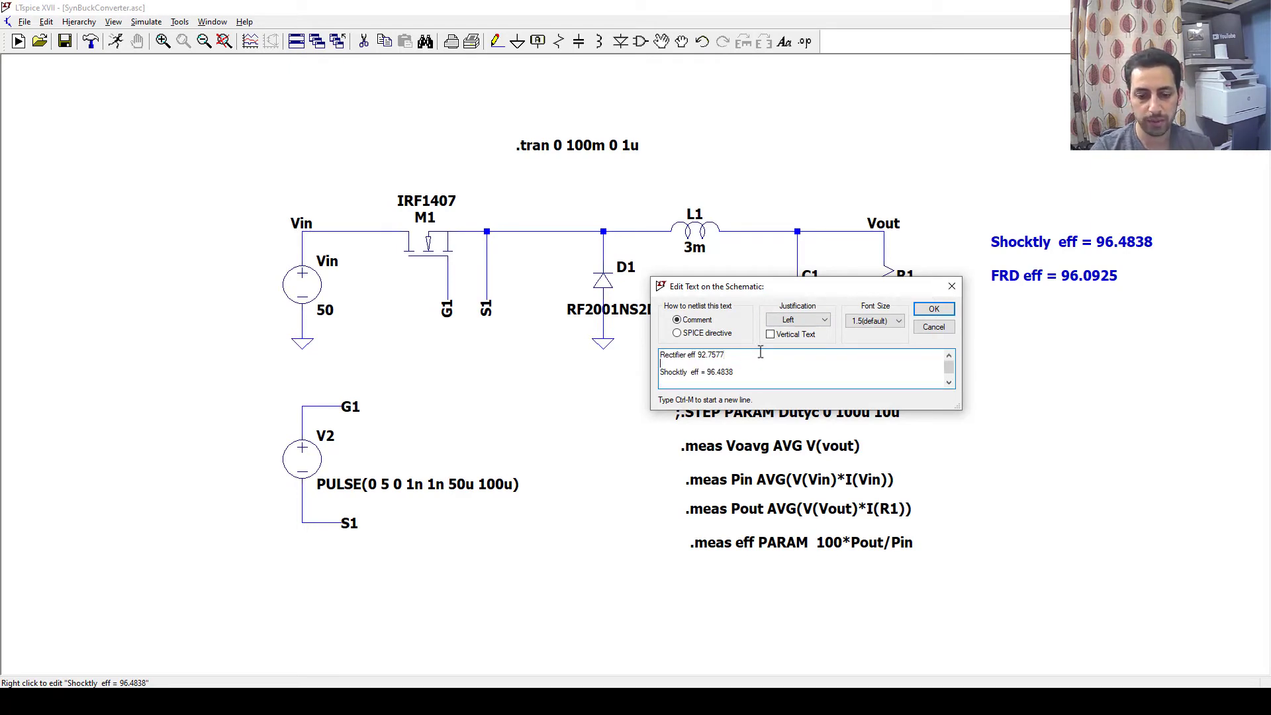
left_click(933, 308)
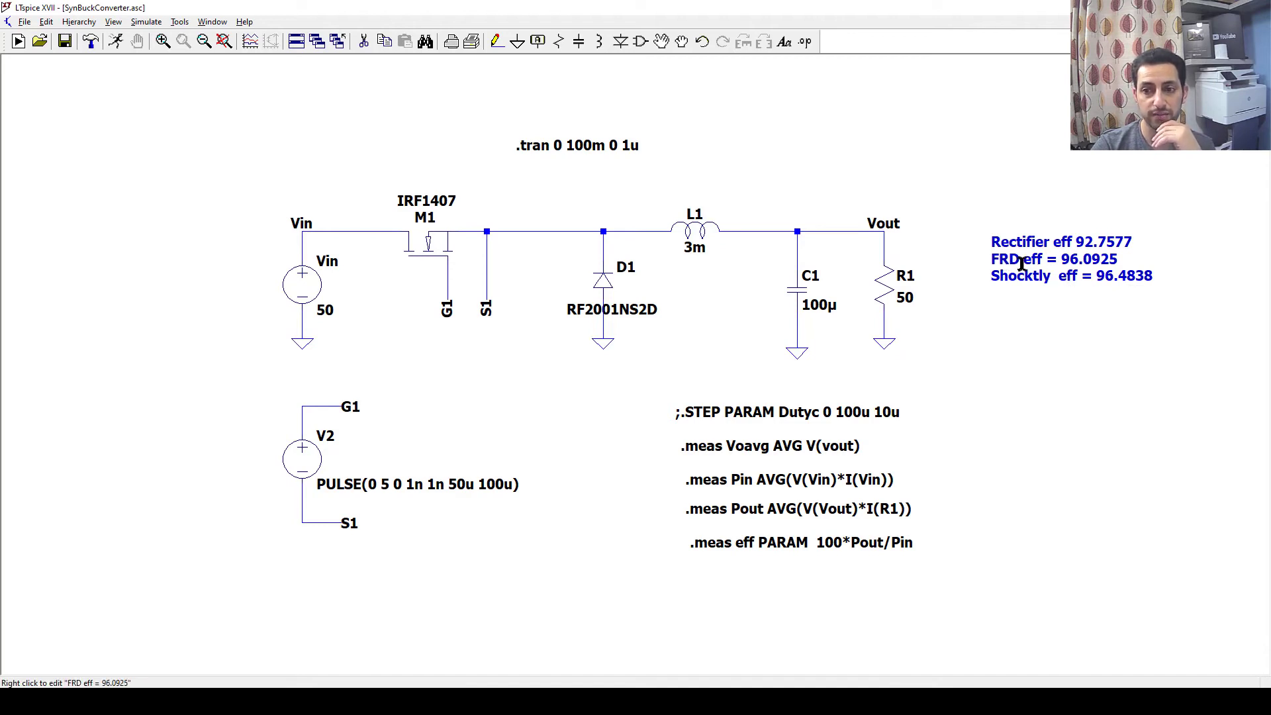
mouse_move(1007, 258)
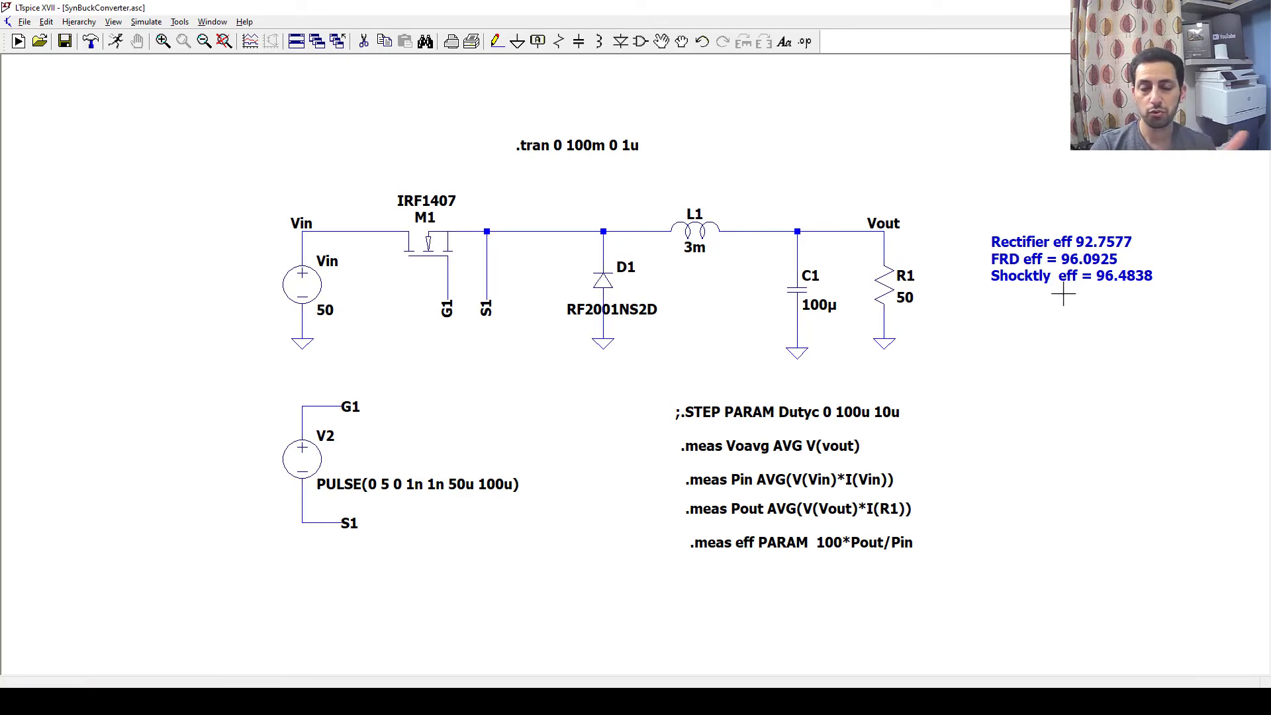
mouse_move(1044, 280)
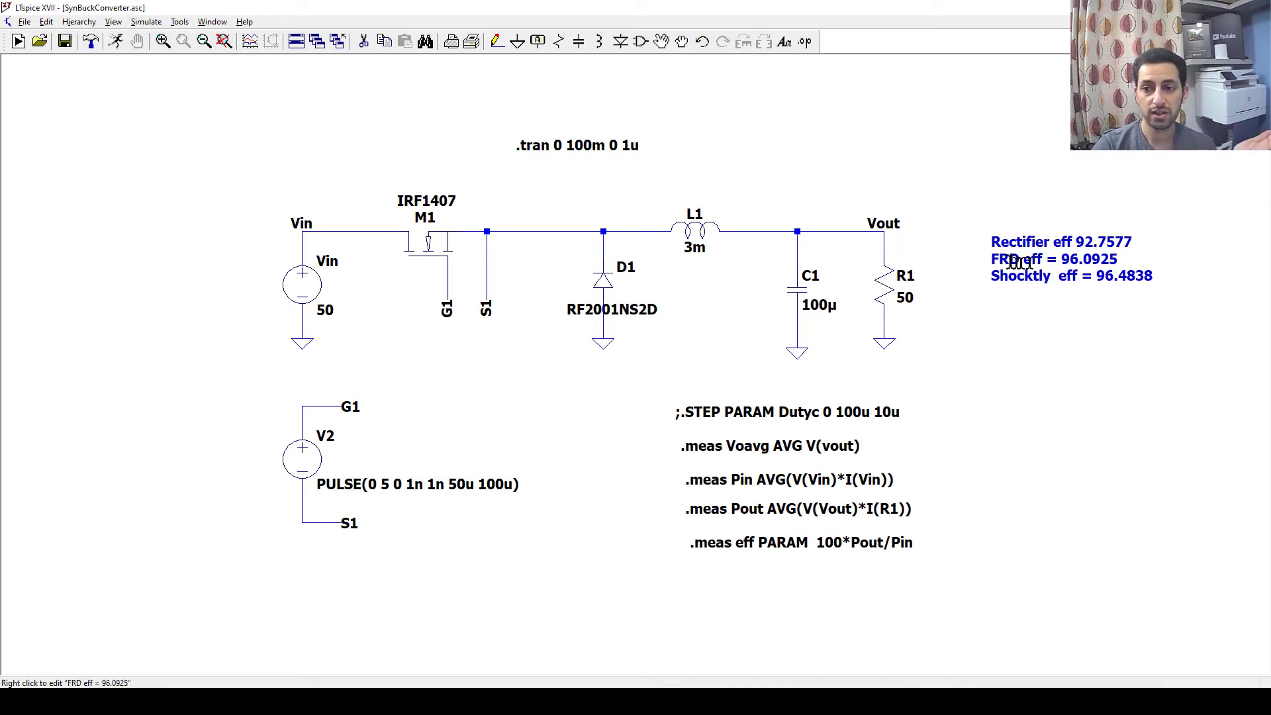
mouse_move(1025, 275)
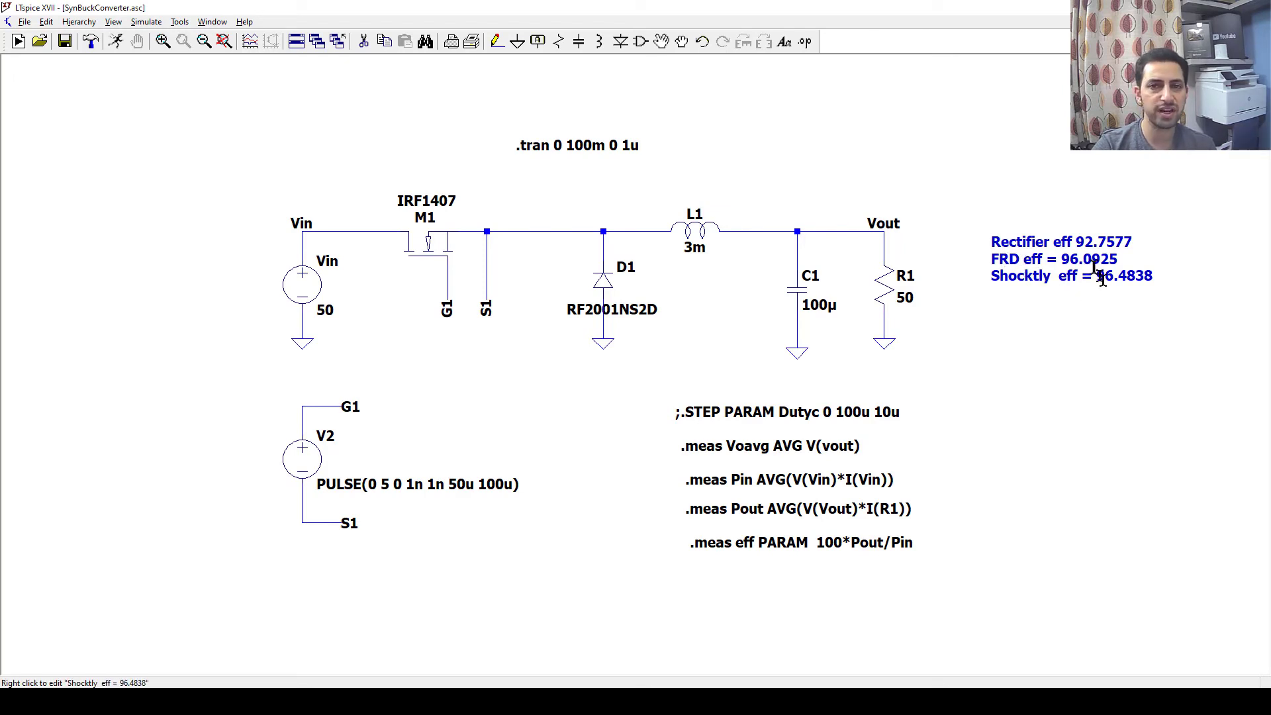
mouse_move(990, 259)
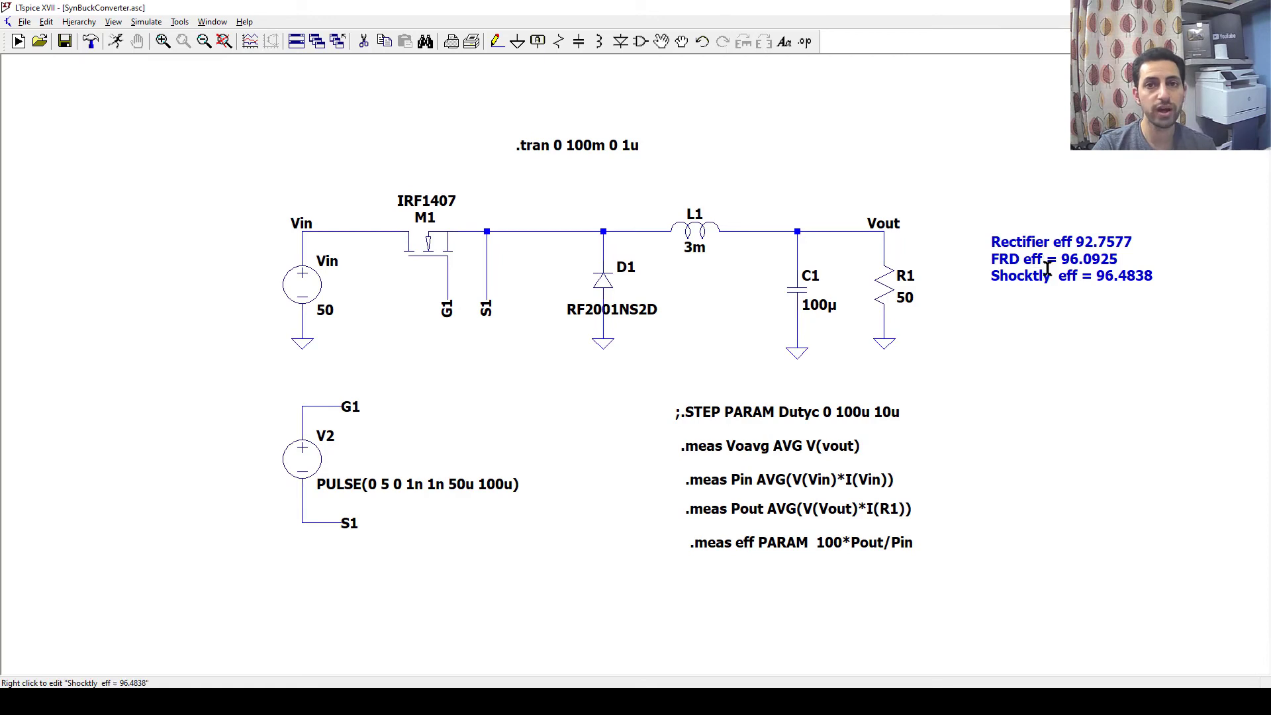
mouse_move(1100, 328)
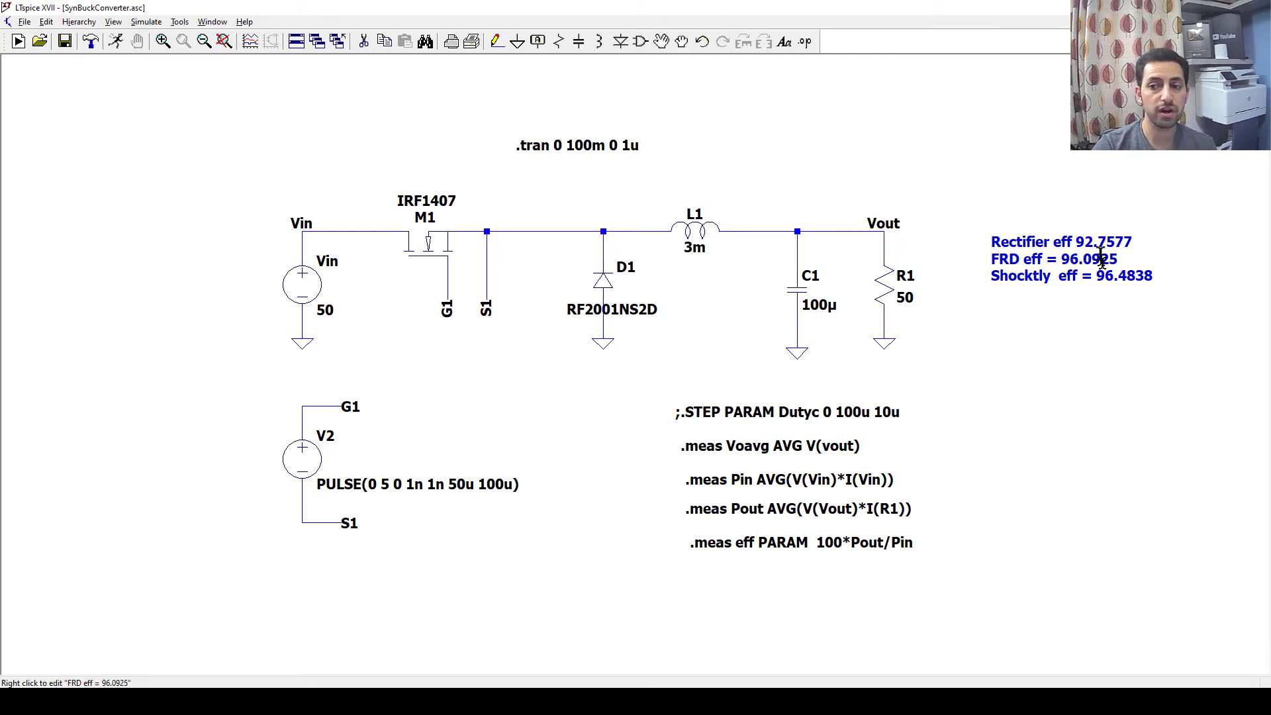
mouse_move(1102, 241)
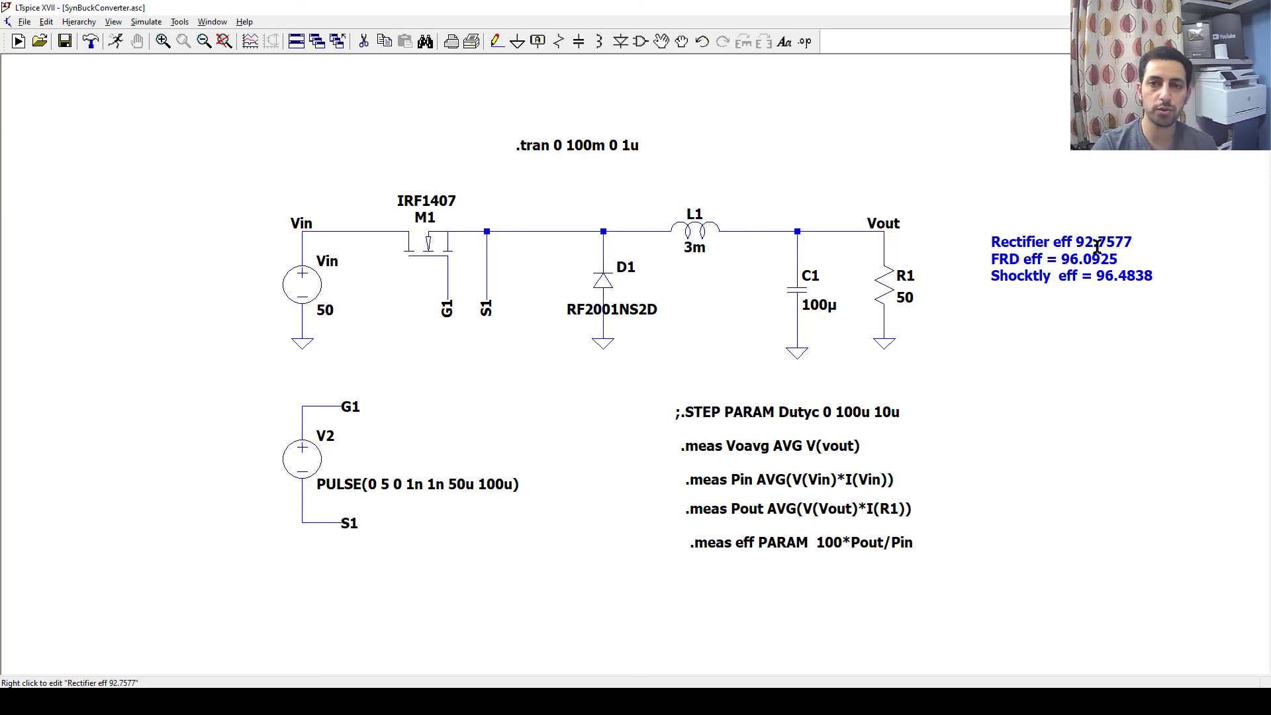
mouse_move(1073, 243)
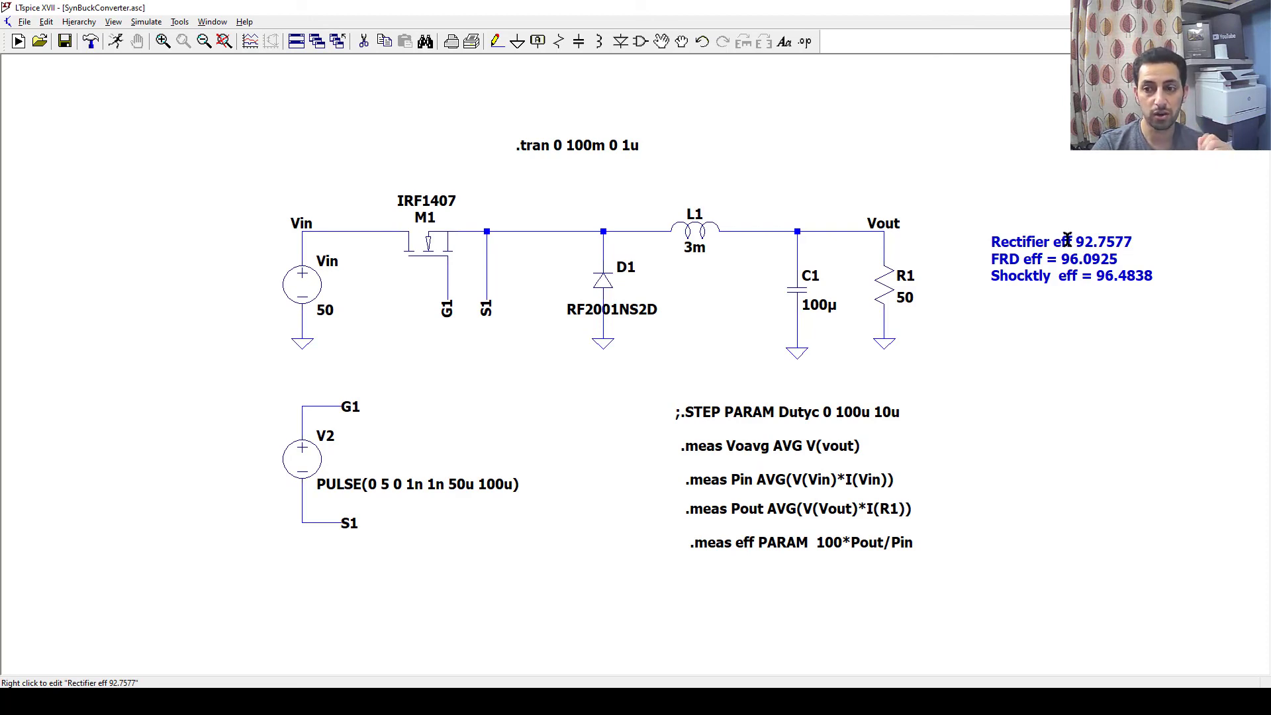
mouse_move(1099, 275)
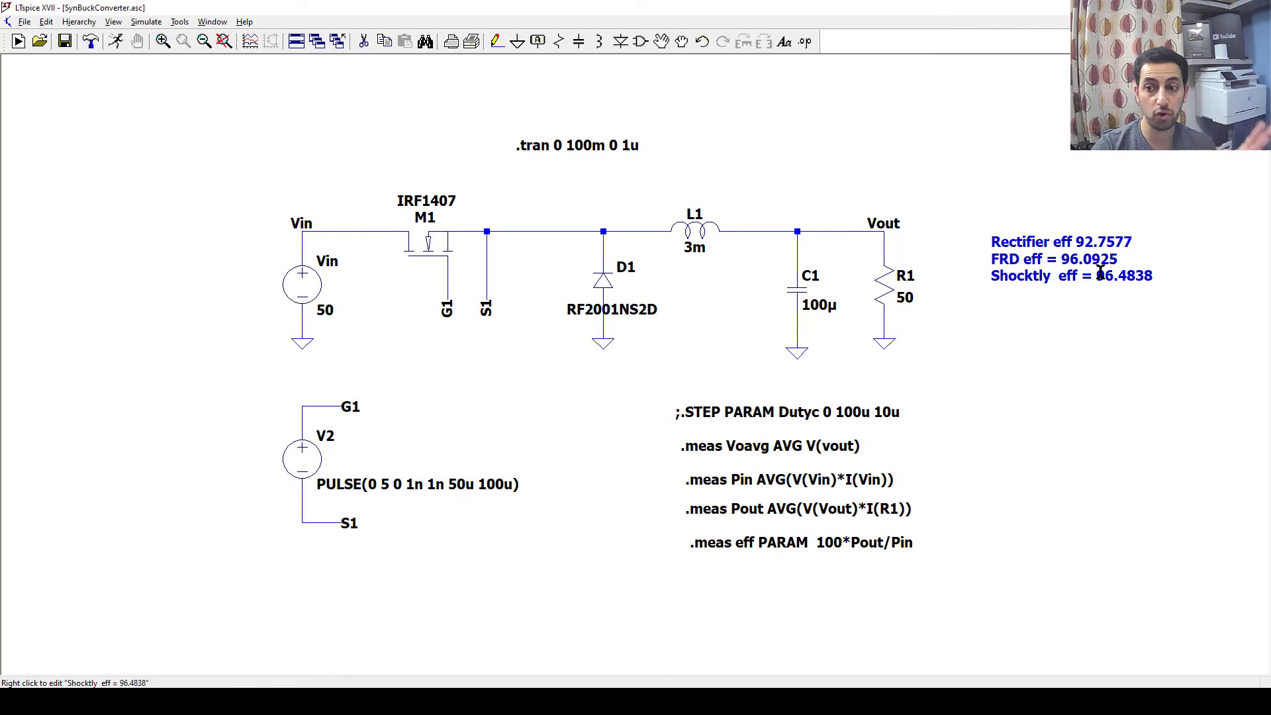
mouse_move(1081, 274)
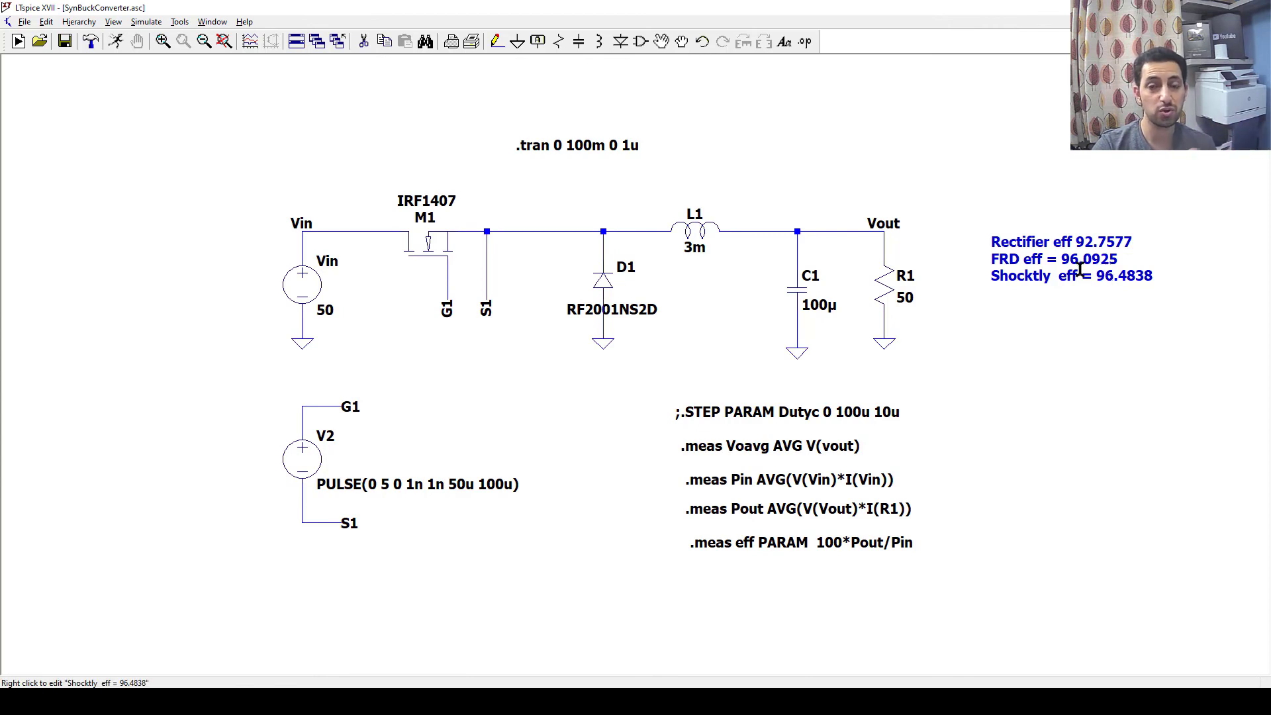
mouse_move(1094, 290)
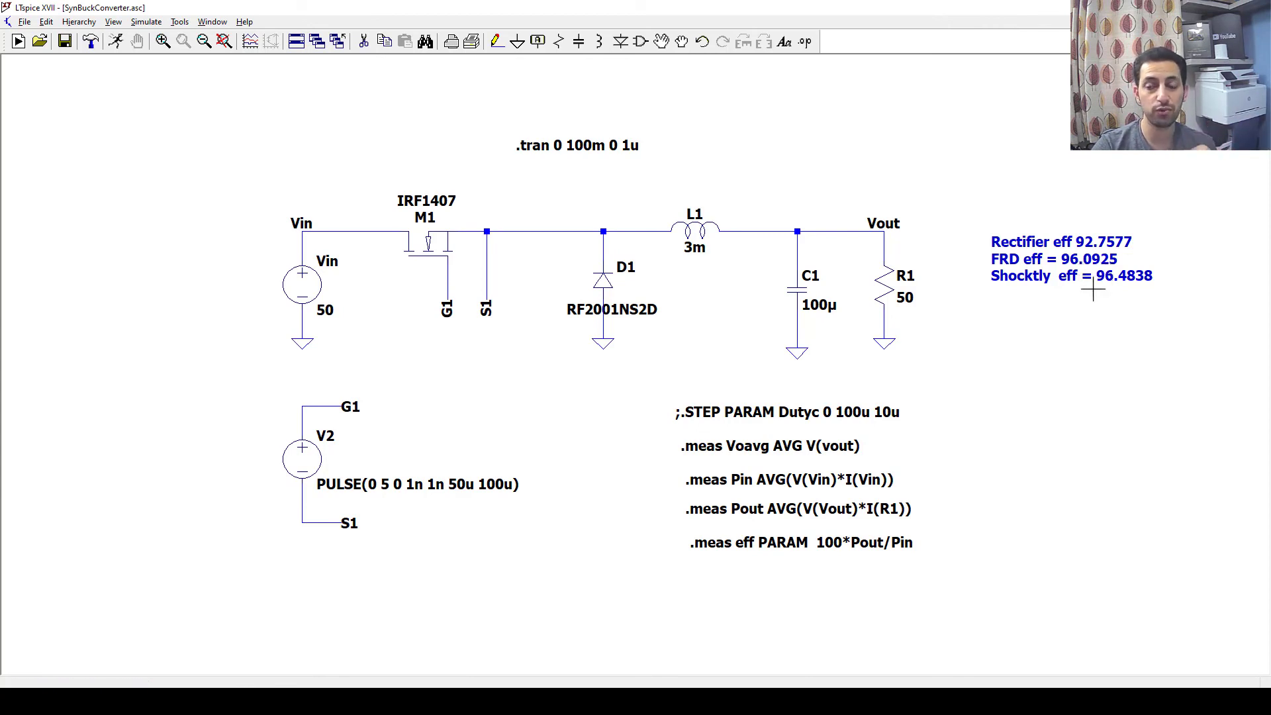
mouse_move(1083, 297)
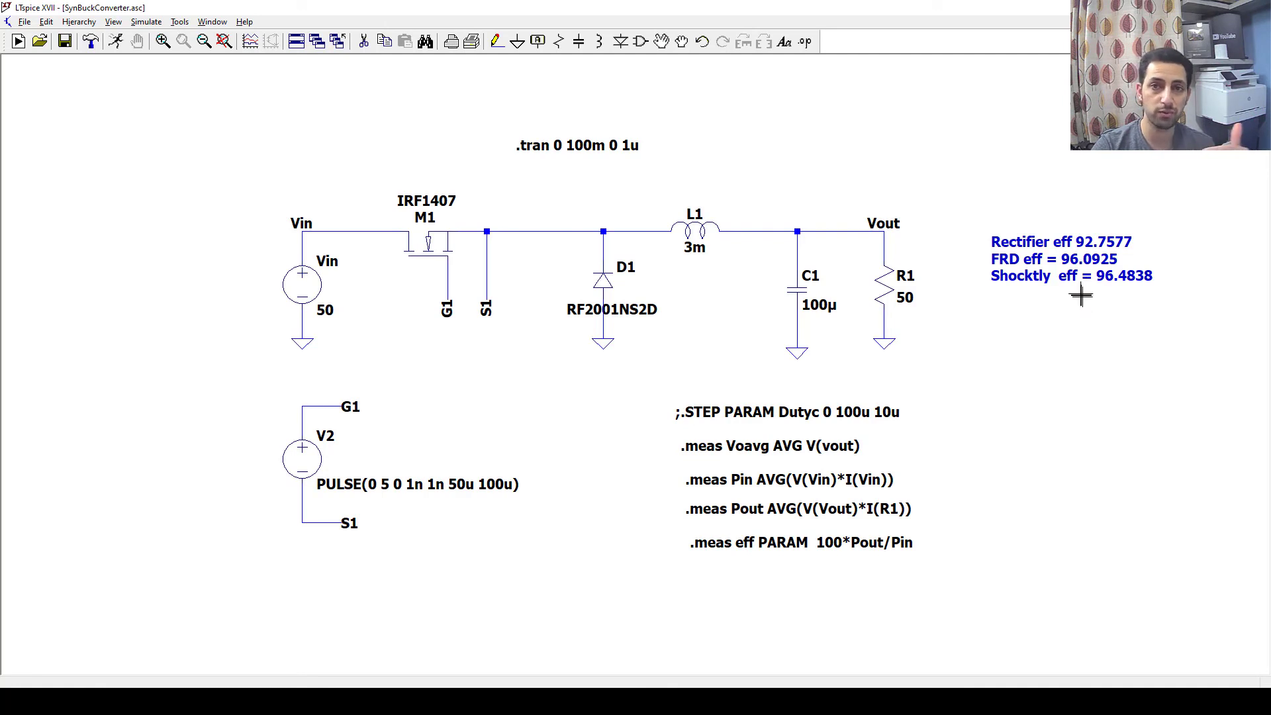